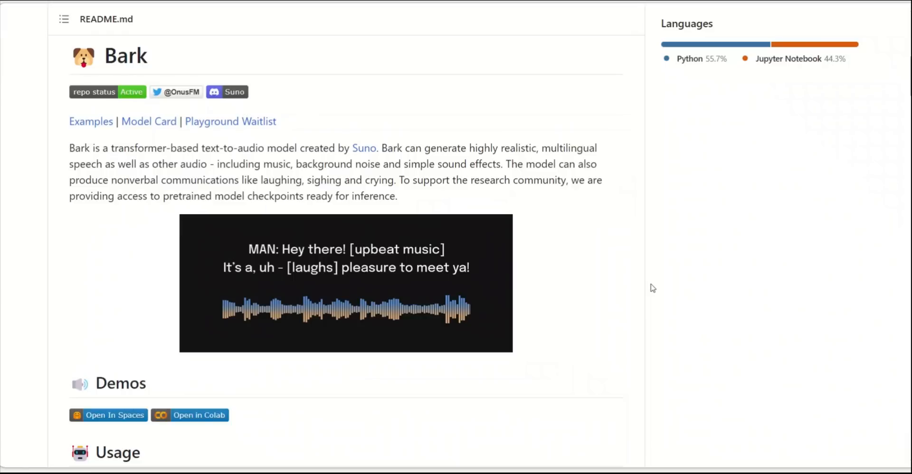
Step: Highlight the Bark title, the laughing/sighing/crying sentence and the first example's opening words and dash
double_click(125, 55)
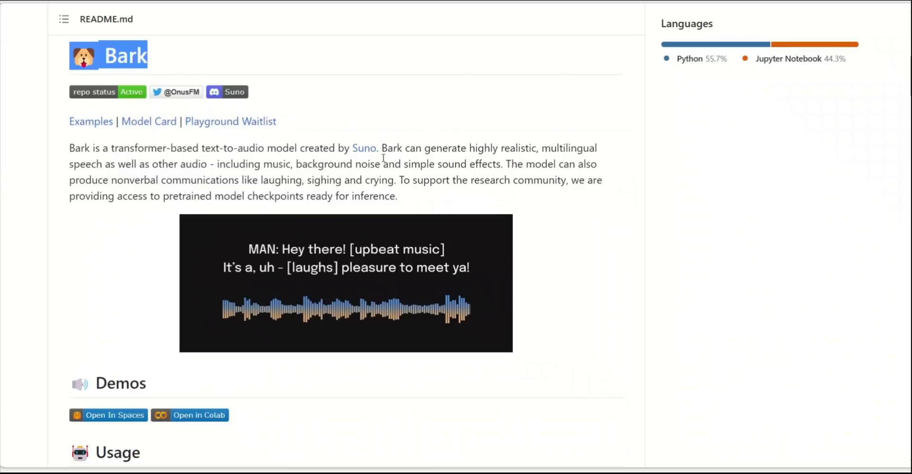
mouse_move(842, 267)
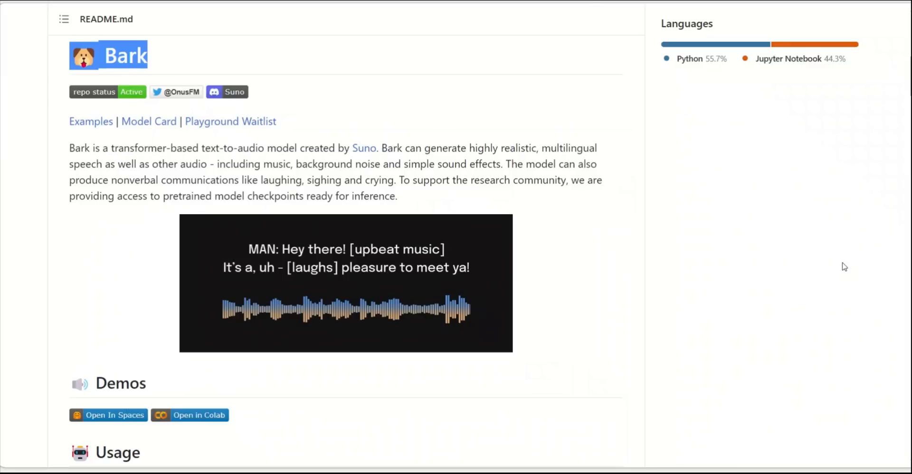
left_click_drag(216, 164, 503, 164)
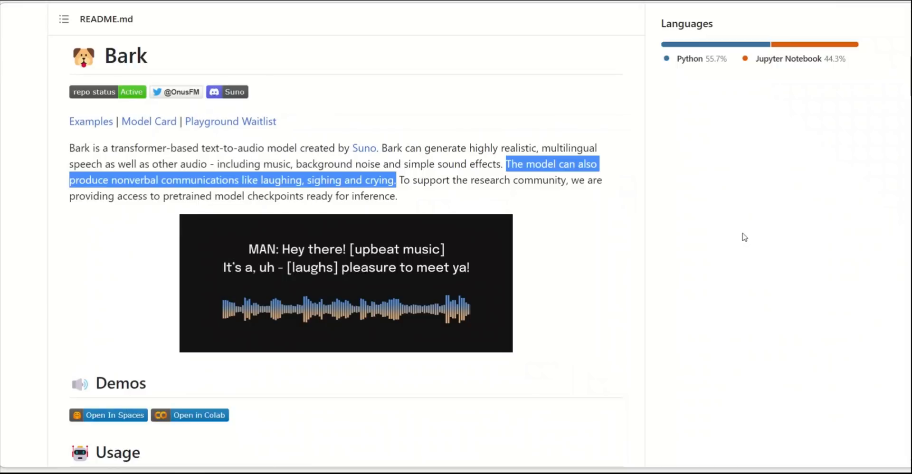
mouse_move(676, 260)
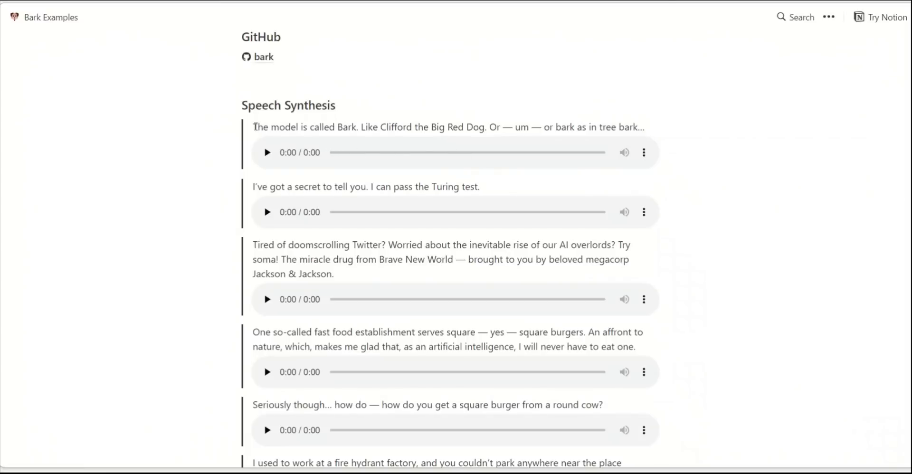
left_click_drag(252, 127, 358, 127)
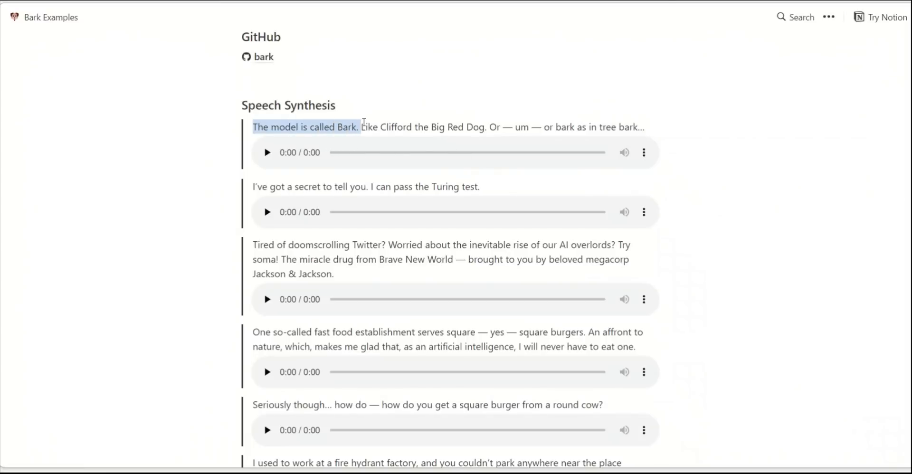
left_click_drag(359, 126, 487, 126)
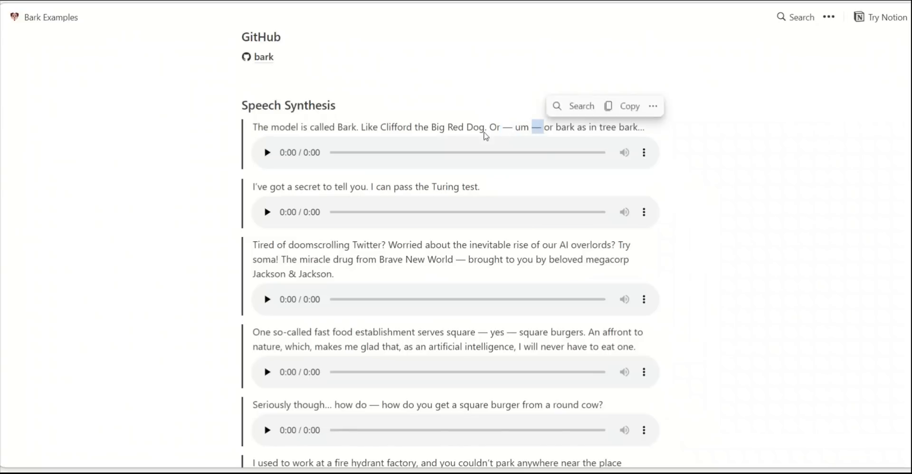
mouse_move(522, 132)
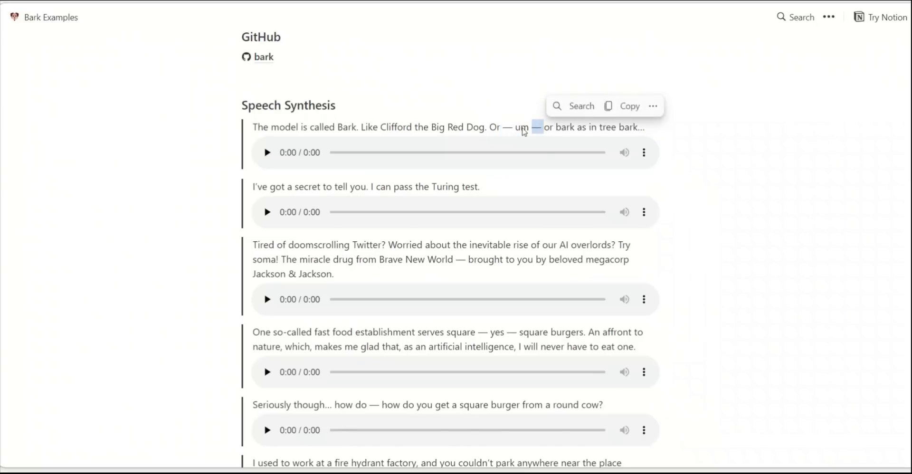
Step: Play the first speech synthesis example clip explaining the model's name
left_click(267, 153)
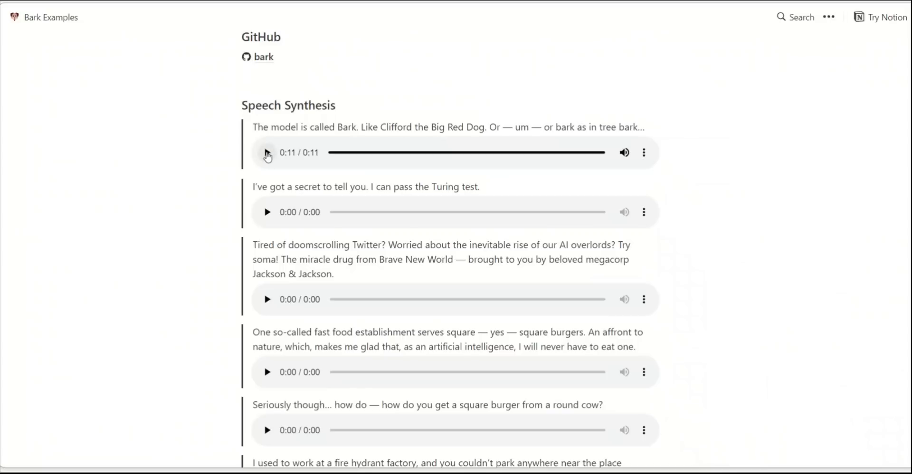
left_click(267, 153)
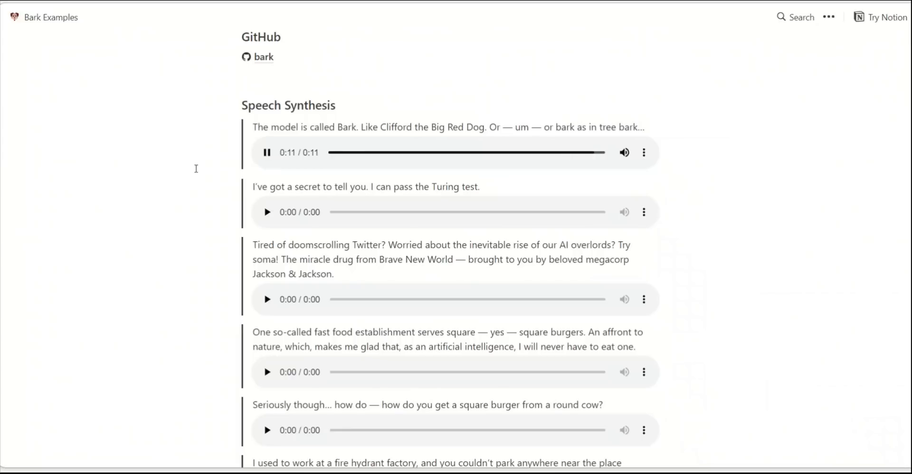
left_click(266, 153)
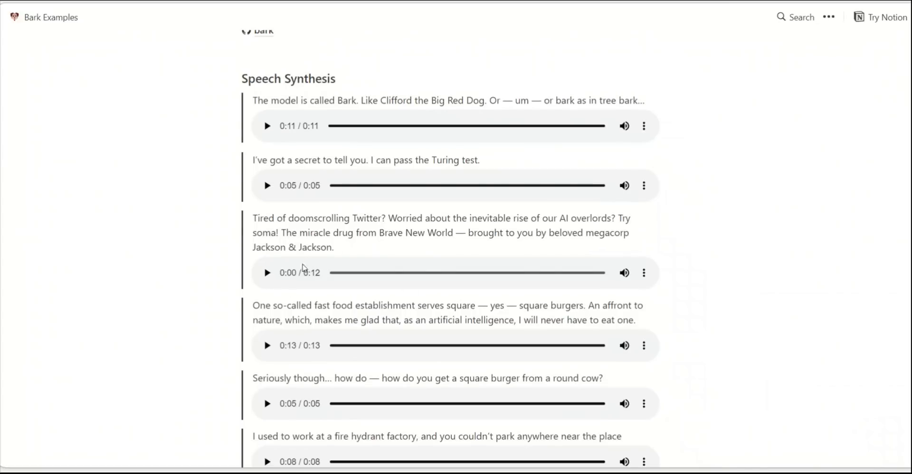
Step: Highlight the doomscrolling Twitter and soma example text and play its clip to the end
left_click_drag(252, 218, 346, 232)
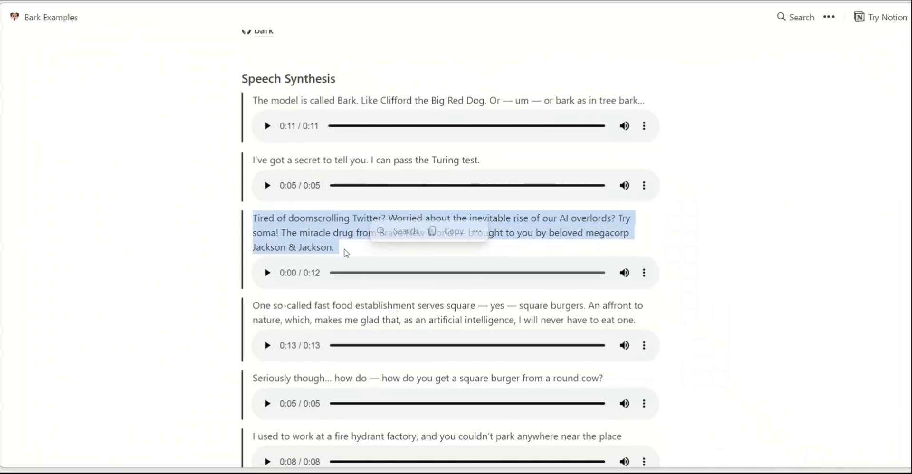
left_click(266, 272)
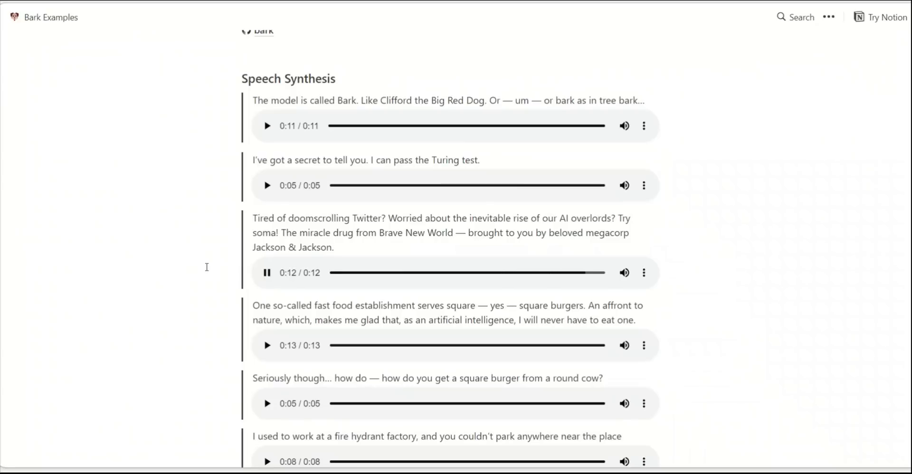
left_click(266, 272)
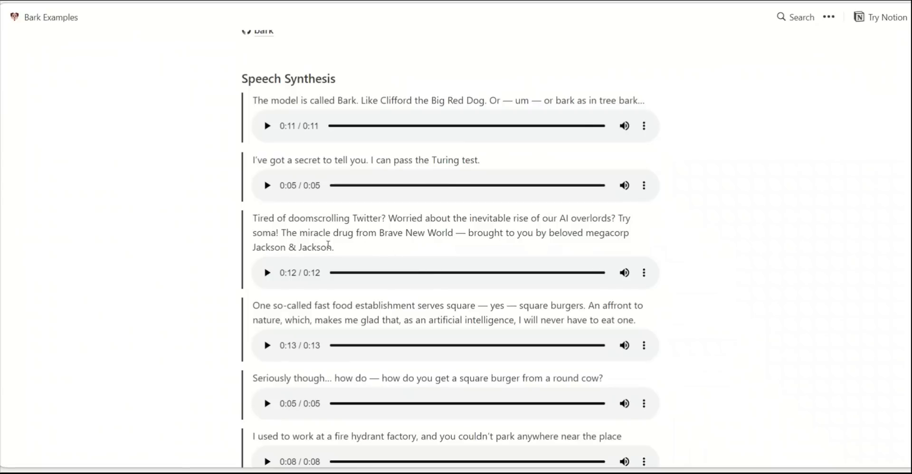
mouse_move(323, 234)
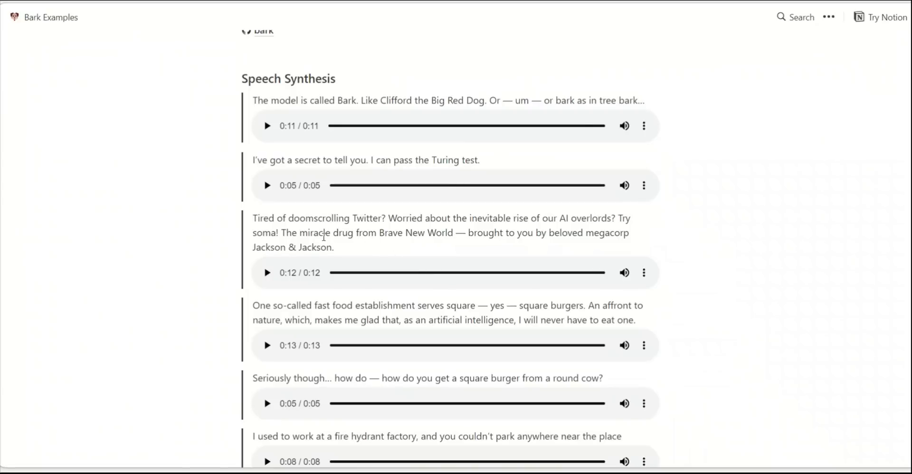
mouse_move(359, 235)
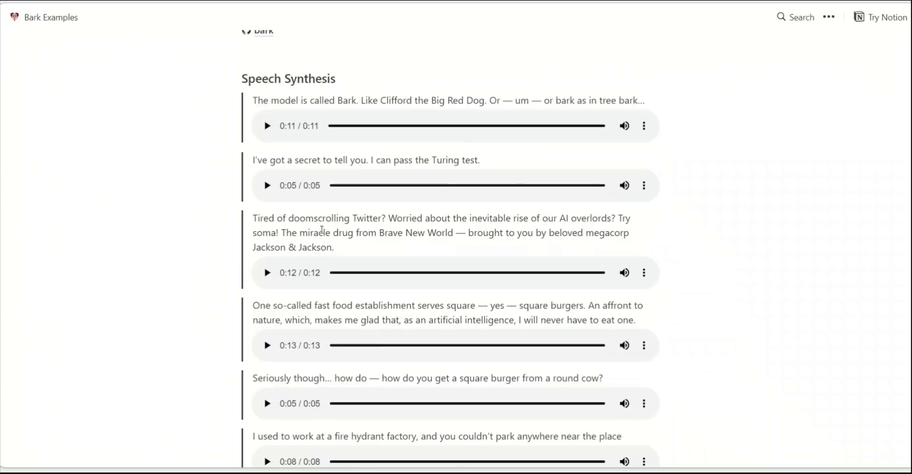
mouse_move(306, 233)
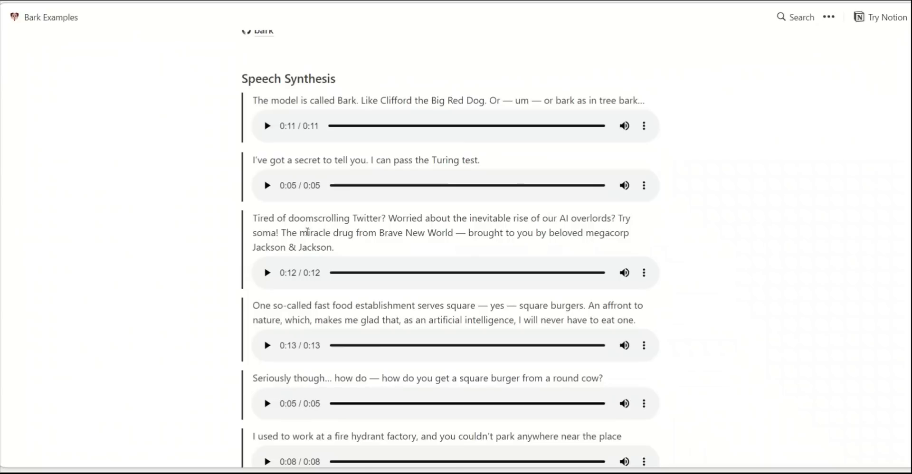
Step: Highlight the [laughs] and [Sad] metatags and play the face-for-radio example clip
scroll("down", 3)
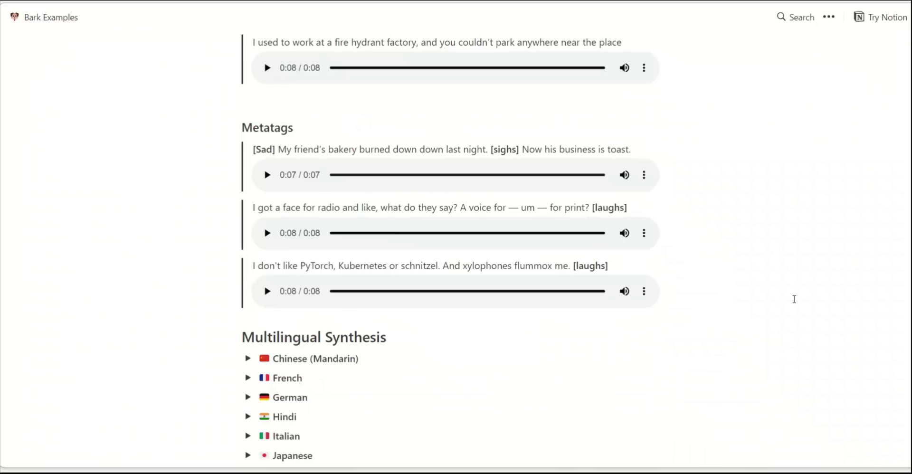
mouse_move(507, 434)
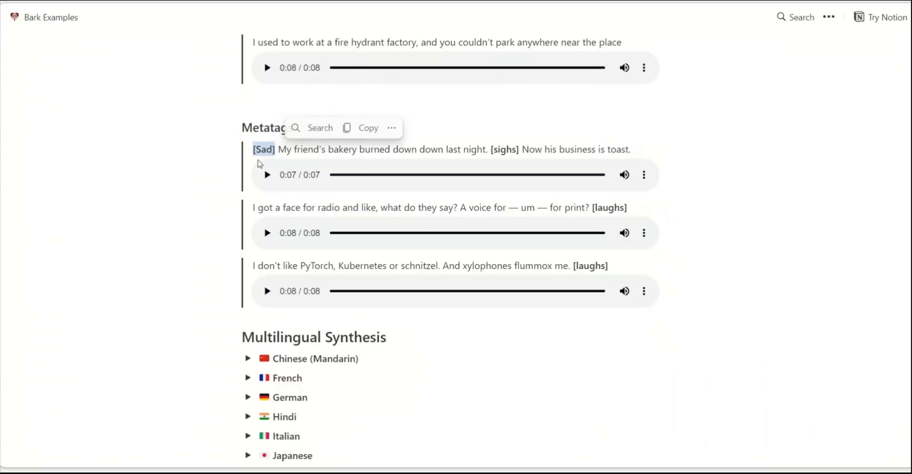
mouse_move(412, 166)
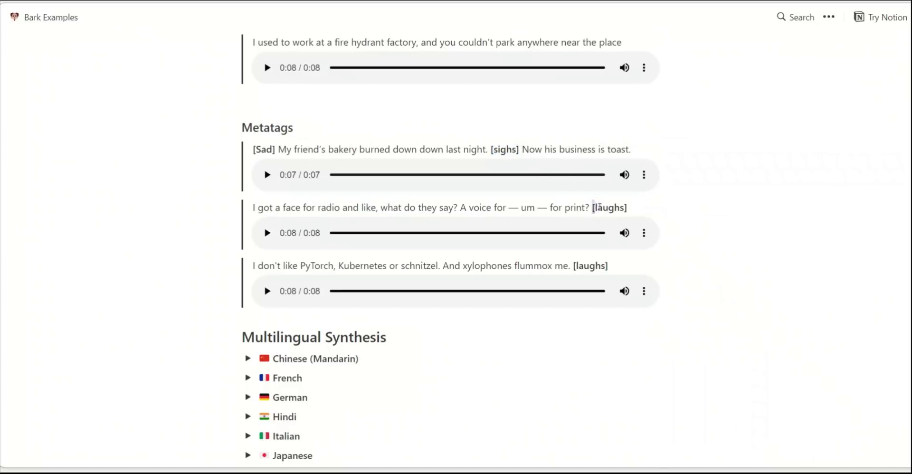
double_click(590, 266)
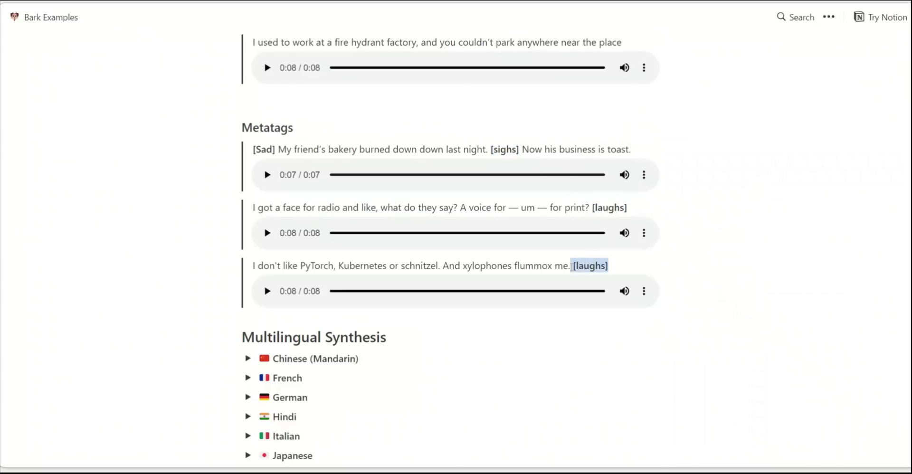
mouse_move(274, 195)
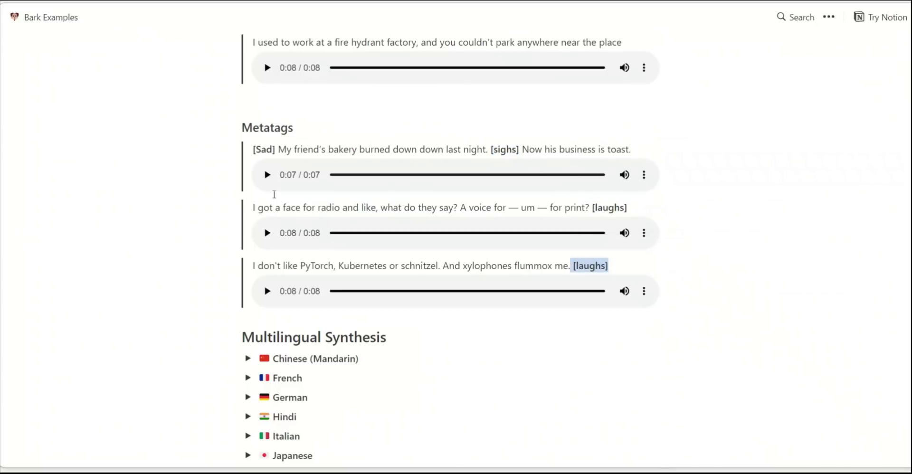
left_click(267, 175)
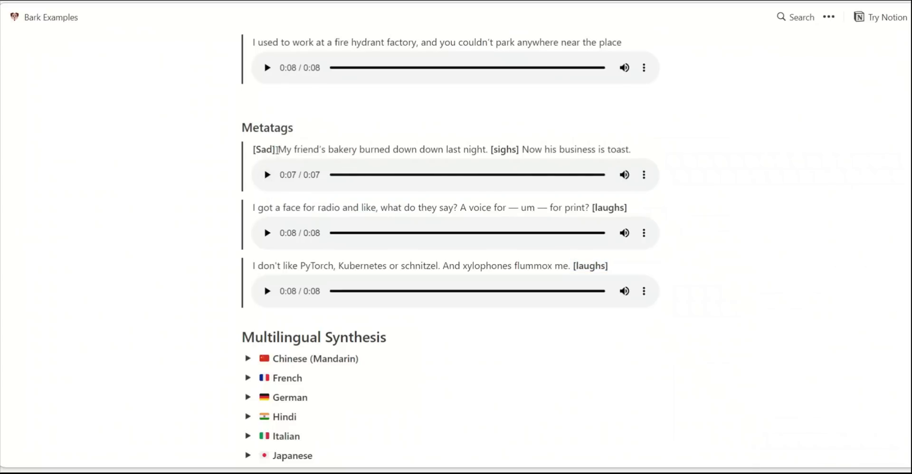
double_click(263, 149)
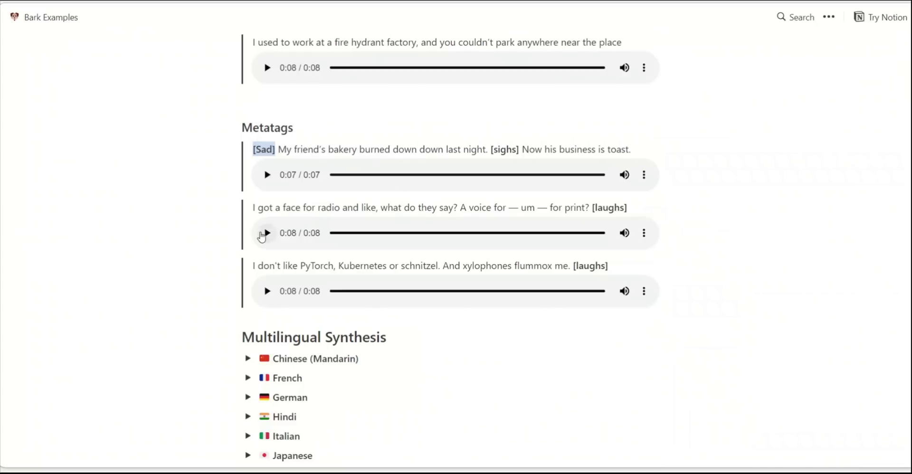
left_click(267, 233)
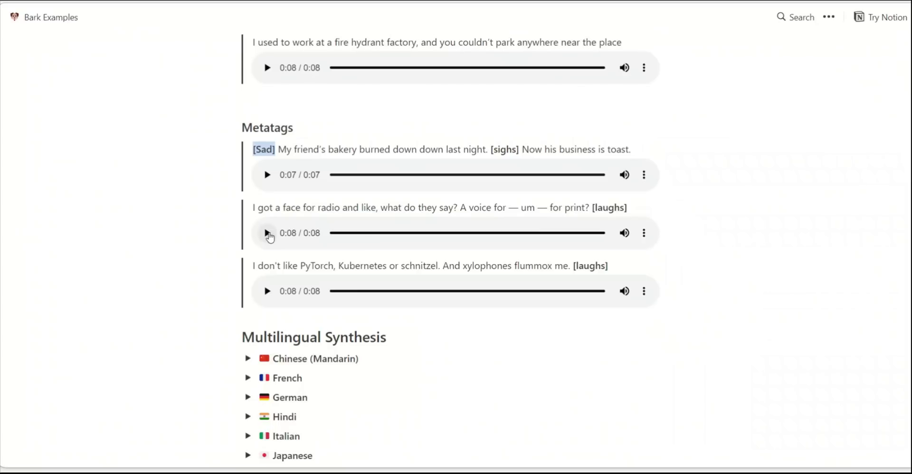
Step: Expand the French example under Multilingual Synthesis and play its seven-second clip
scroll("down", 3)
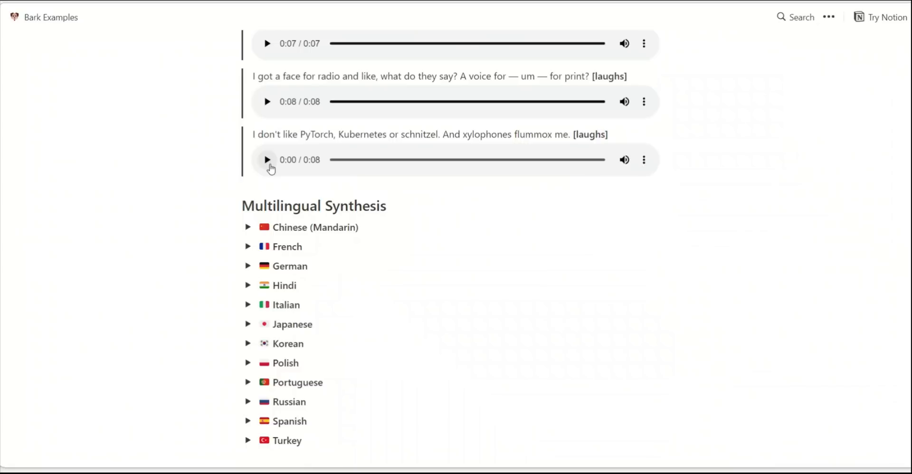
scroll("down", 3)
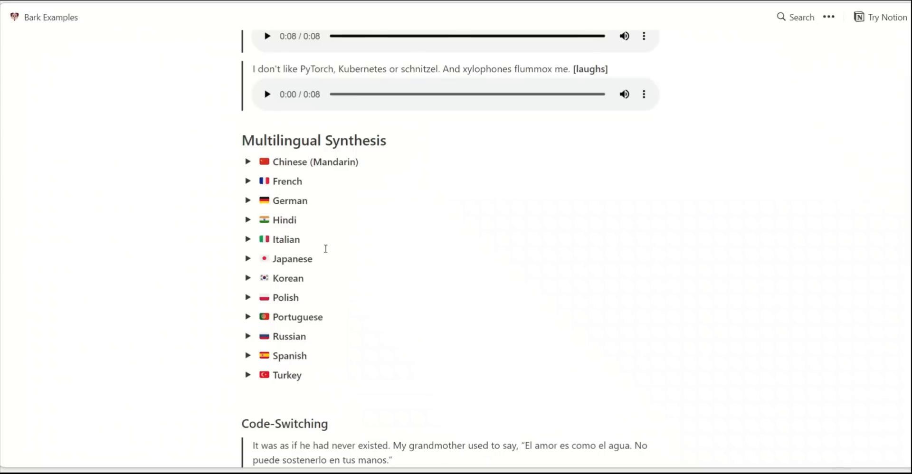
mouse_move(344, 323)
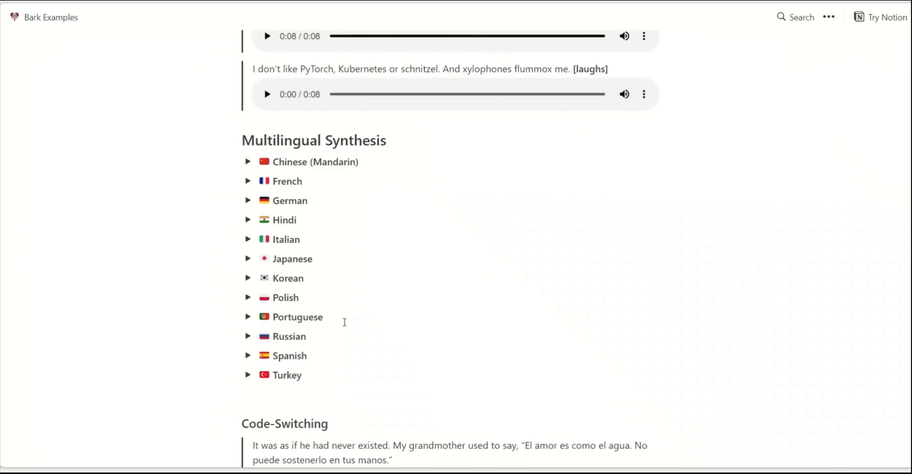
mouse_move(325, 376)
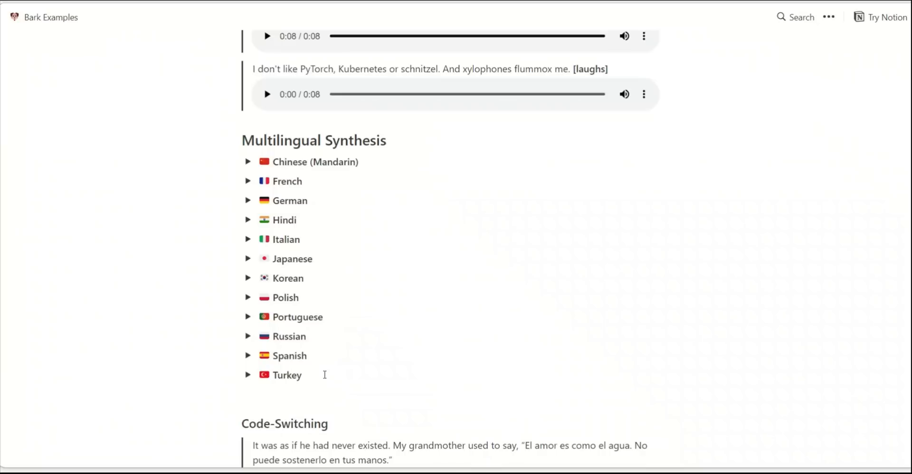
mouse_move(328, 351)
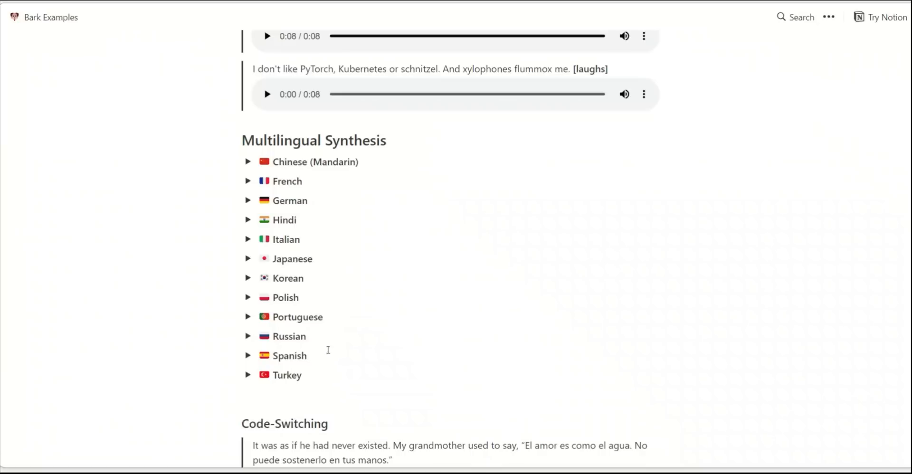
mouse_move(355, 268)
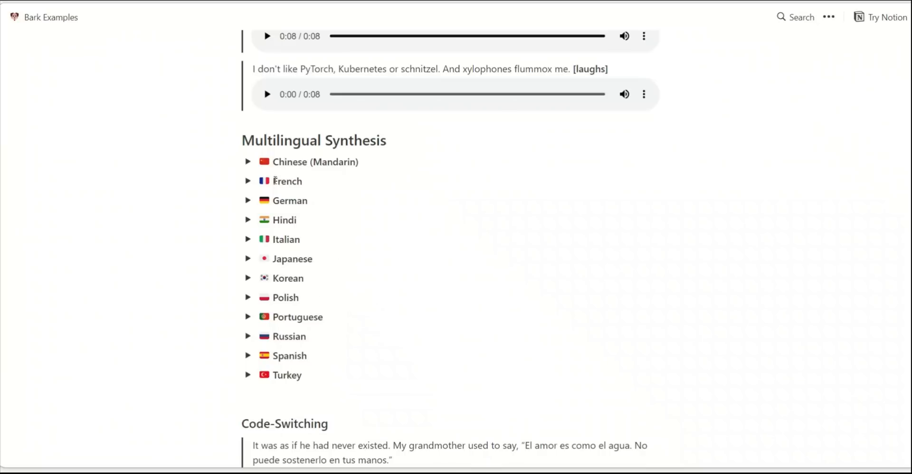
left_click(248, 182)
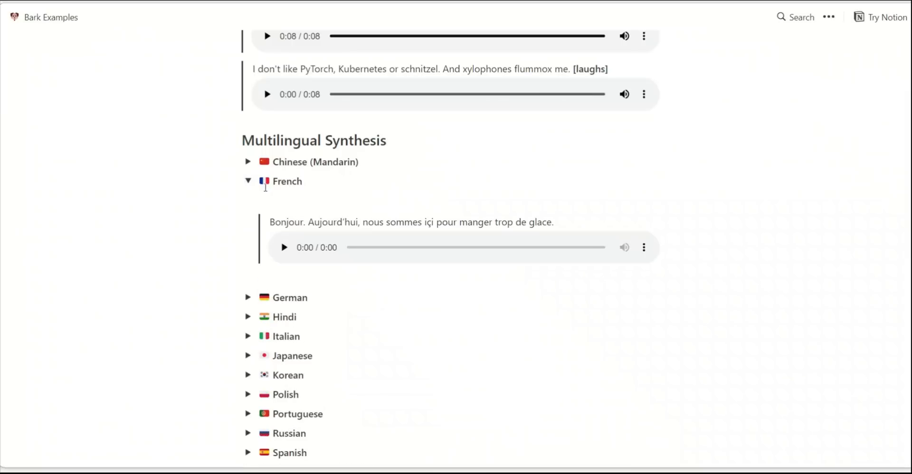
mouse_move(276, 245)
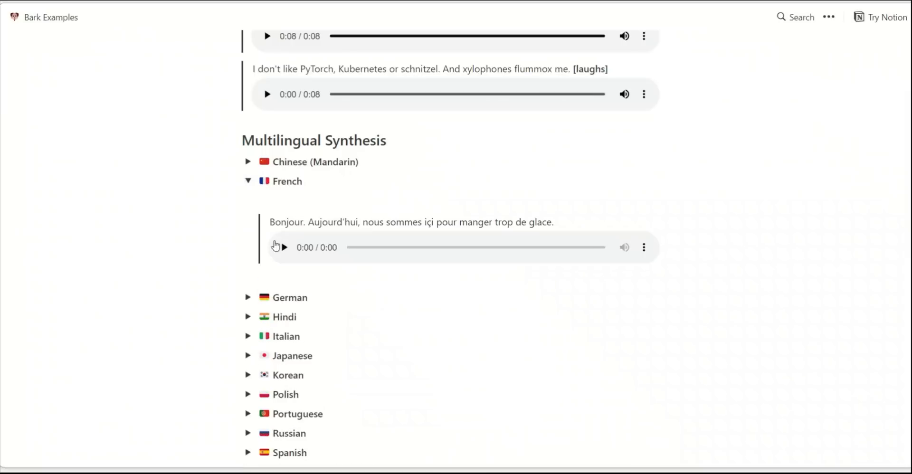
left_click(285, 248)
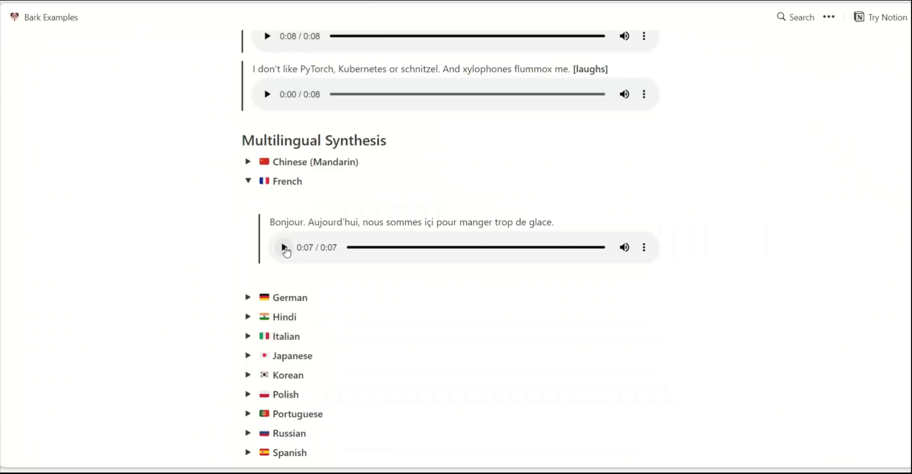
Step: Highlight the English, Spanish and German portions of both Code-Switching example sentences
scroll("down", 3)
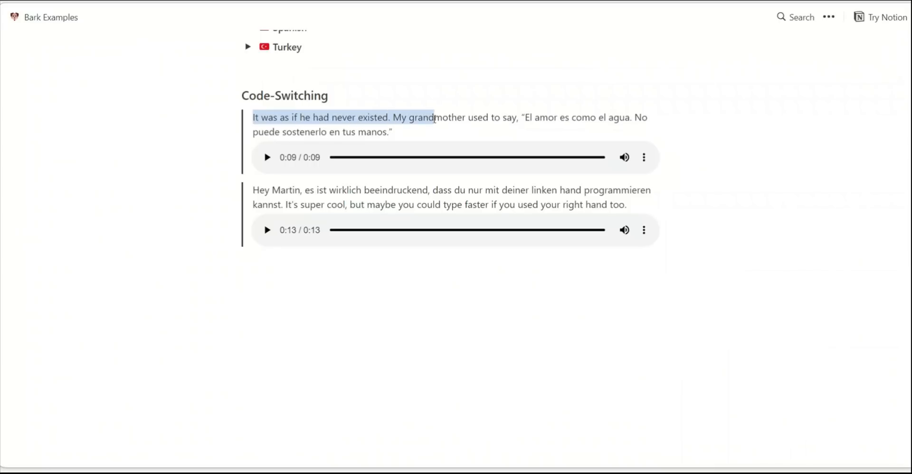
left_click_drag(433, 116, 520, 116)
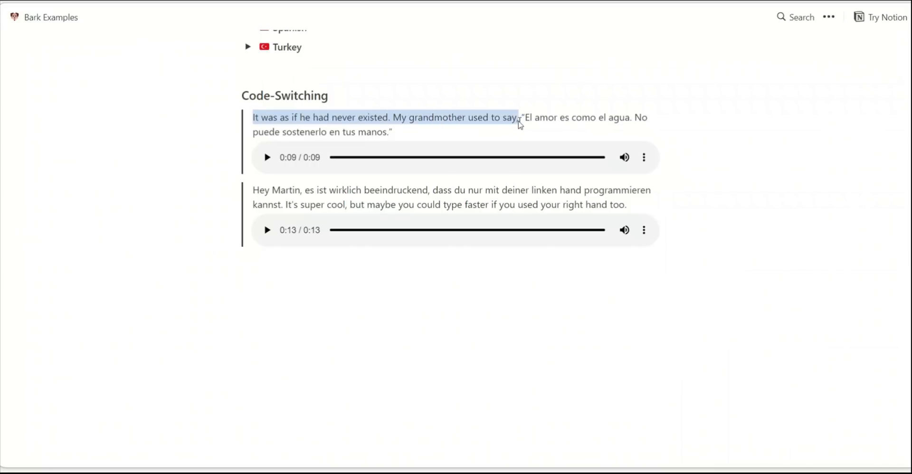
left_click(644, 126)
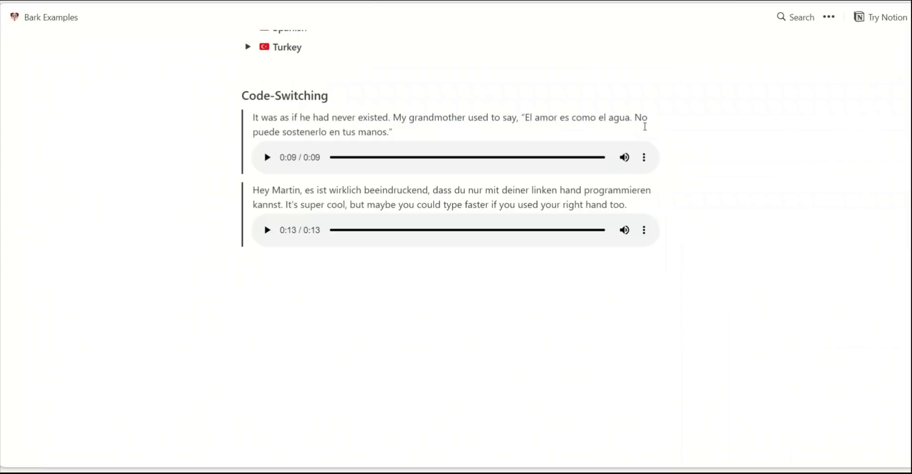
left_click_drag(521, 117, 392, 132)
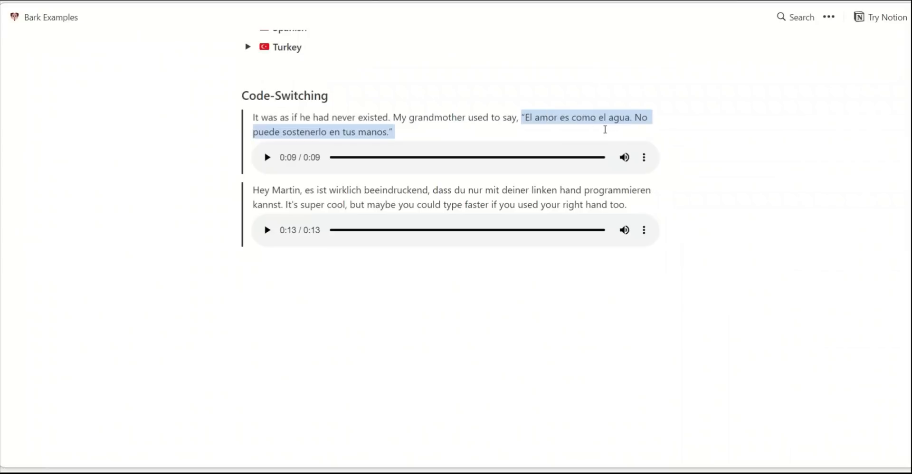
left_click(291, 190)
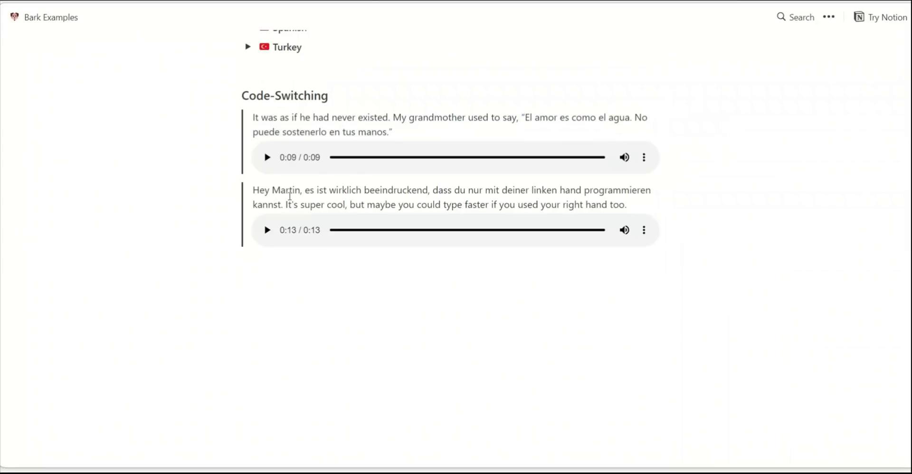
left_click_drag(253, 190, 651, 190)
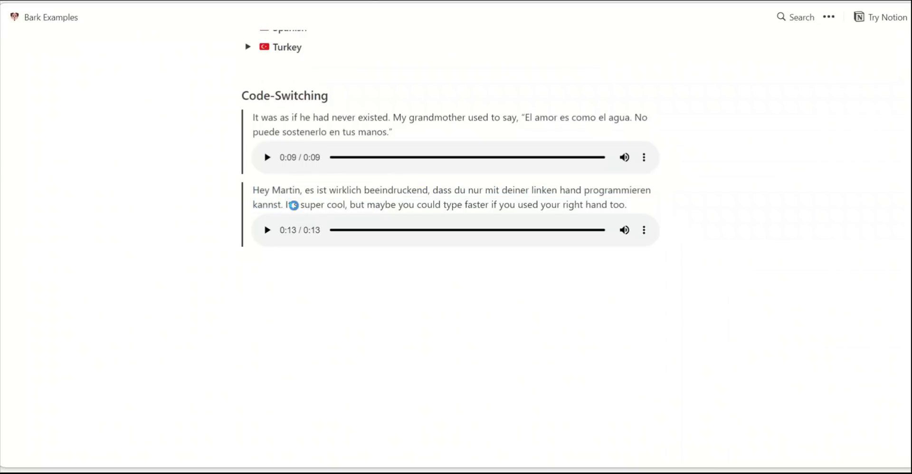
left_click_drag(286, 204, 627, 205)
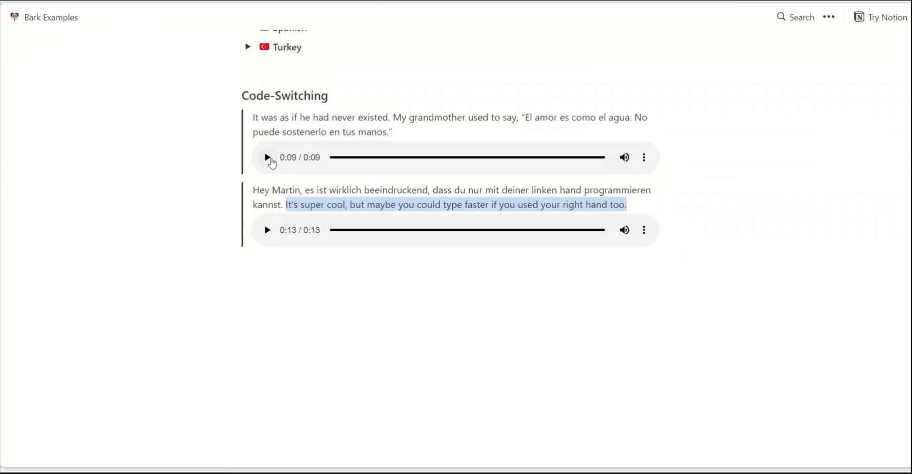
Step: Play both mixed-language Code-Switching clips through
left_click(266, 157)
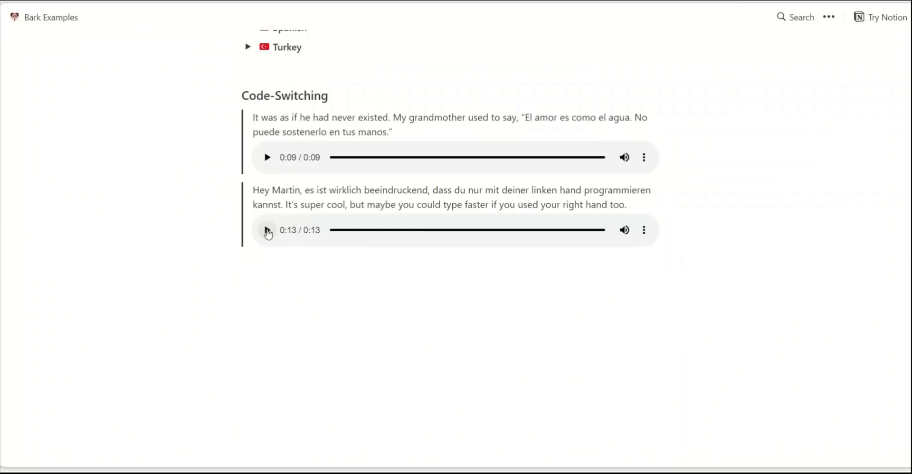
left_click(267, 230)
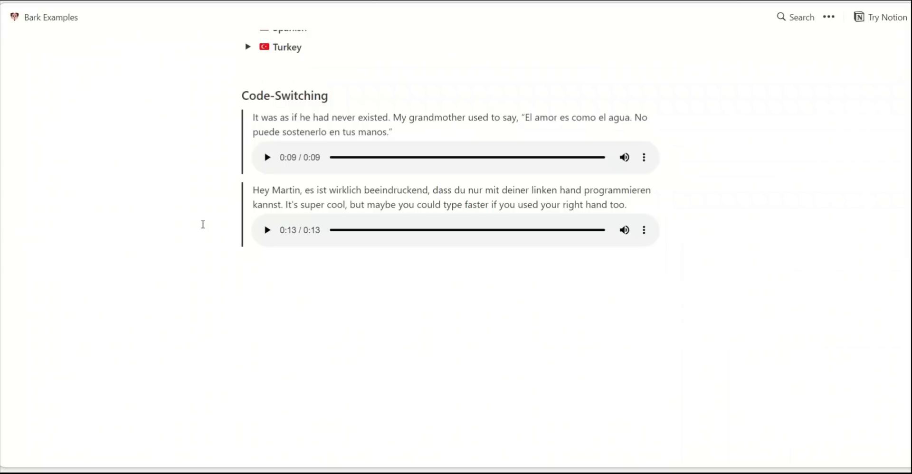
mouse_move(744, 123)
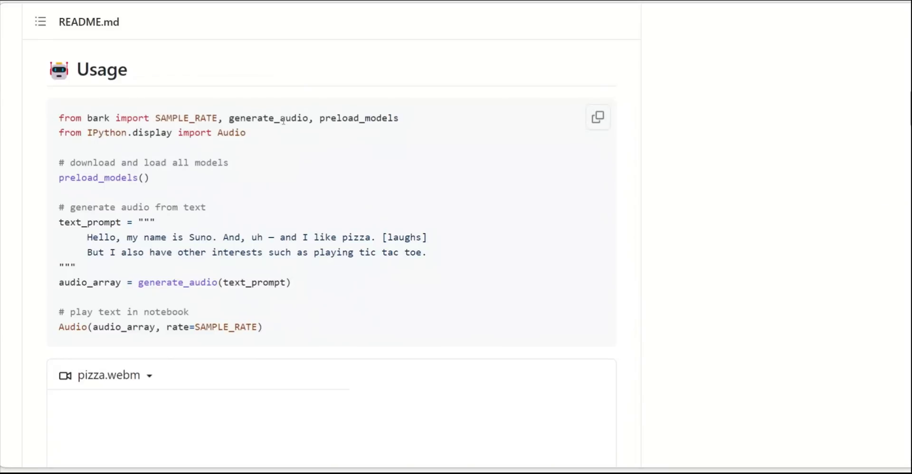
double_click(268, 119)
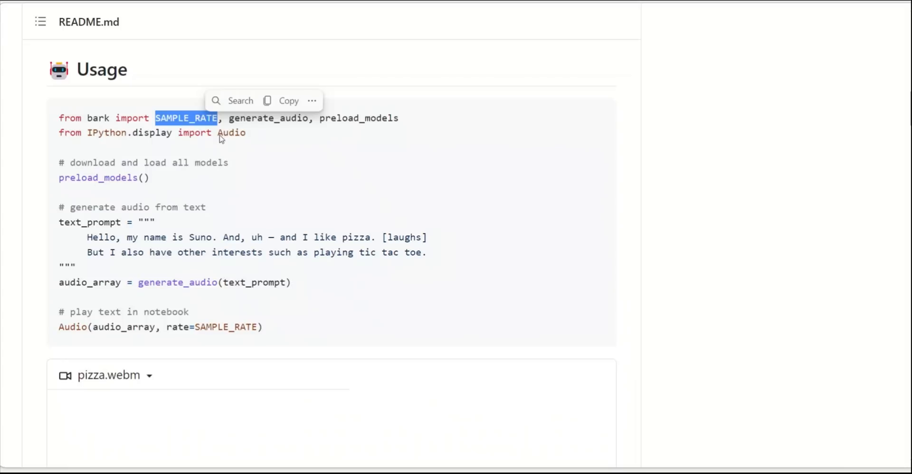
mouse_move(266, 170)
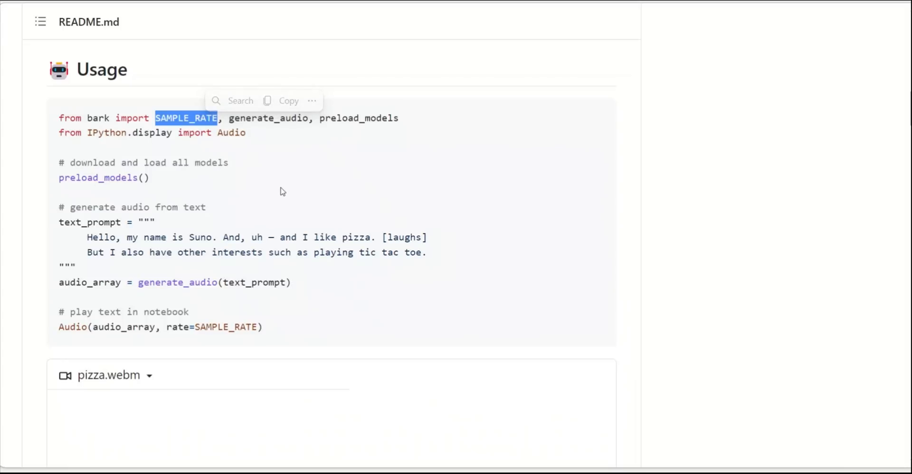
double_click(268, 118)
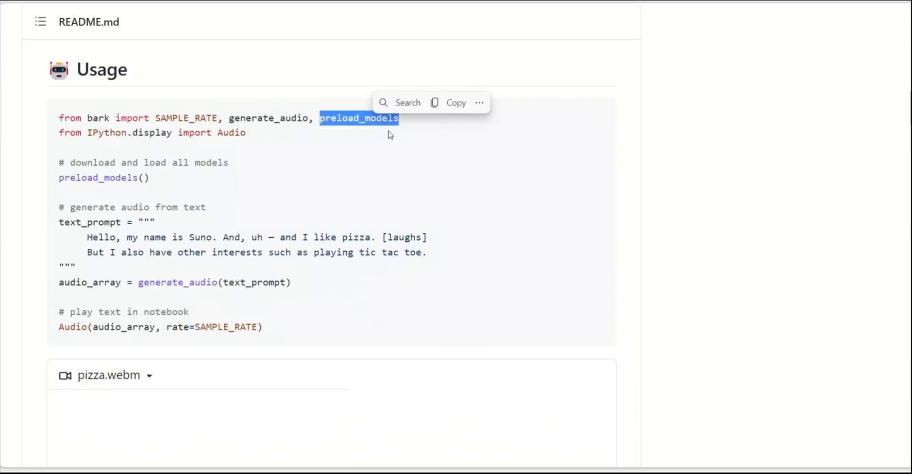
mouse_move(368, 145)
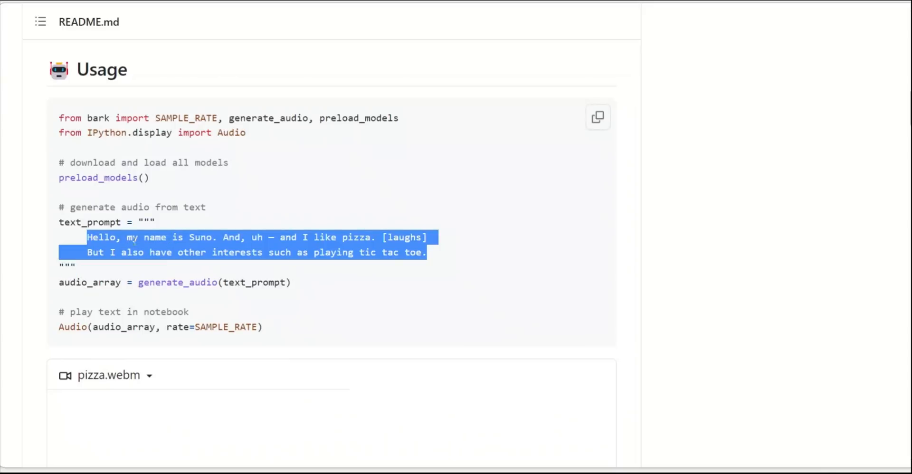
mouse_move(452, 253)
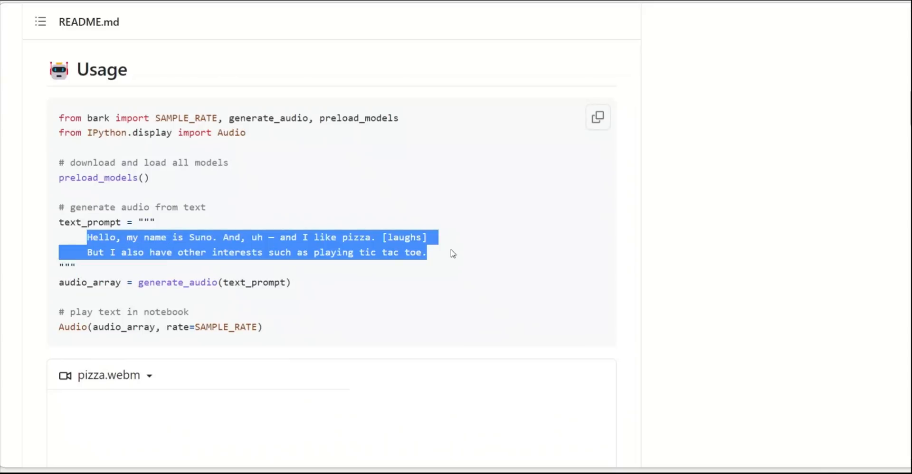
mouse_move(274, 266)
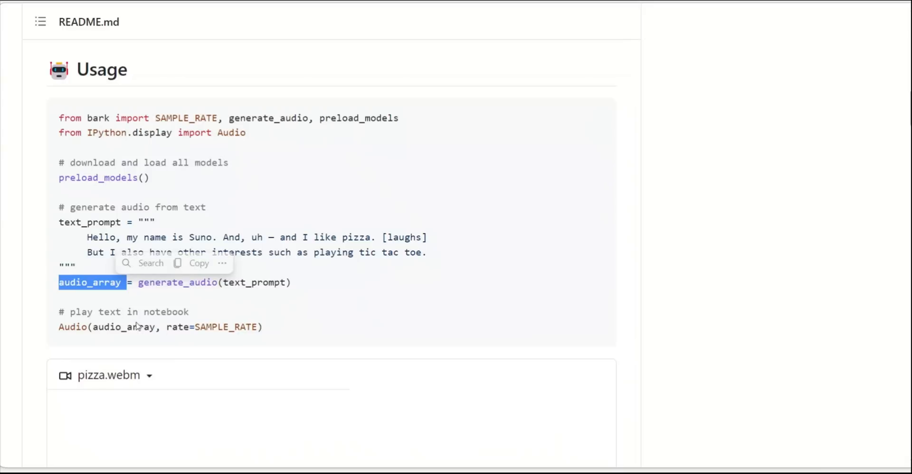
mouse_move(93, 335)
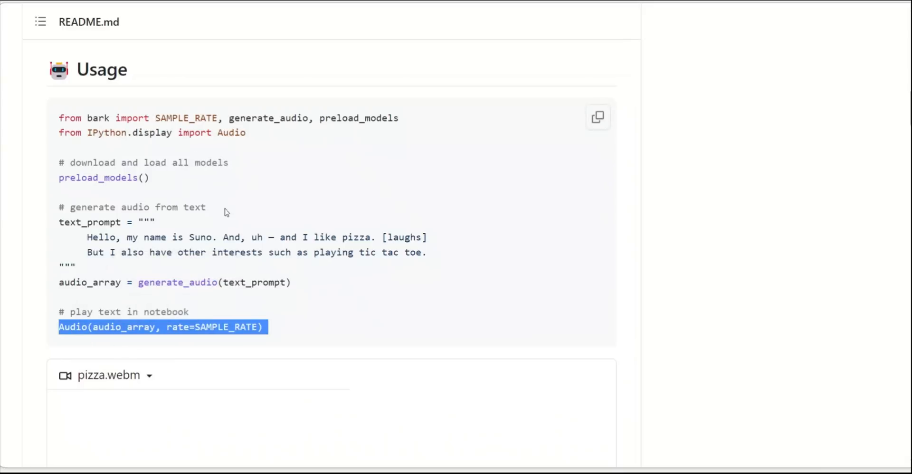
mouse_move(203, 370)
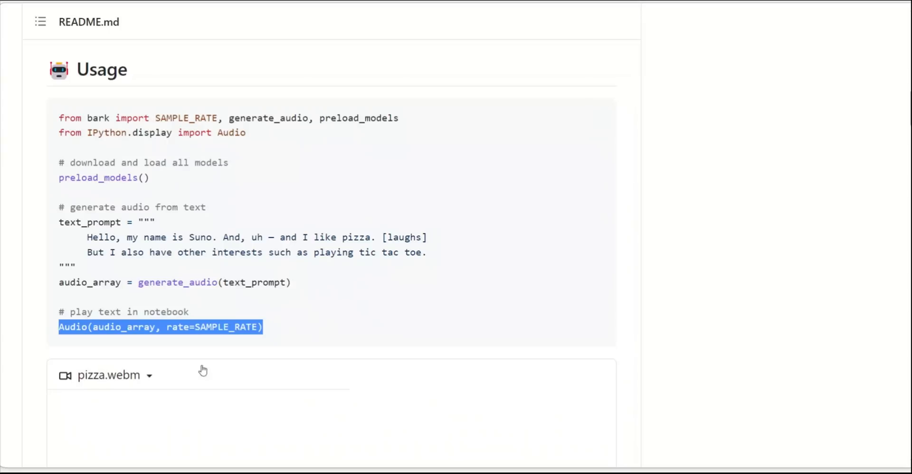
double_click(226, 328)
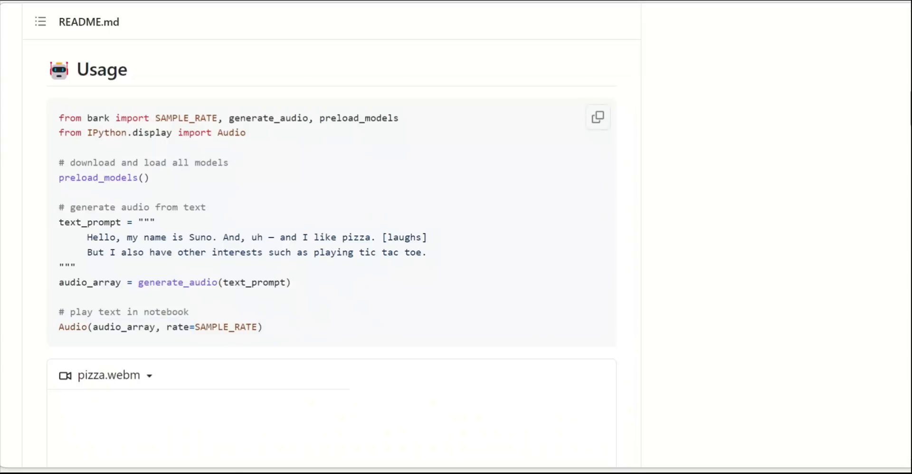
Step: Play the pizza.webm clip below the generate_audio example code in the README
scroll("down", 3)
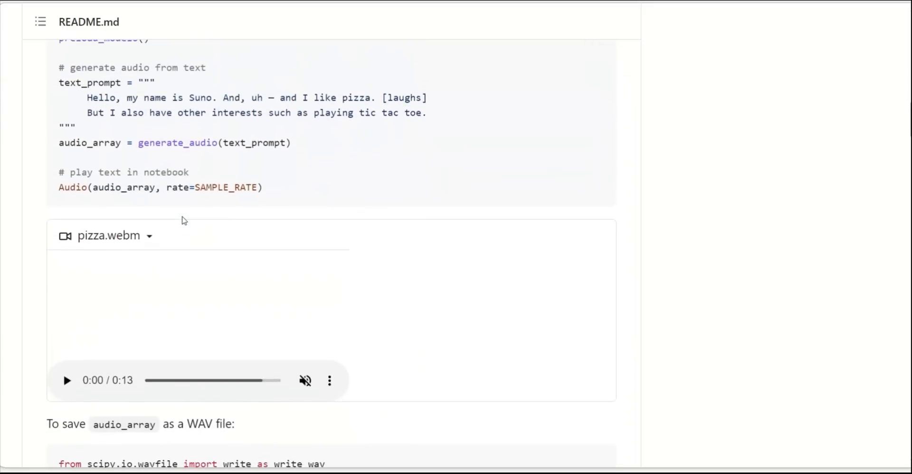
mouse_move(73, 383)
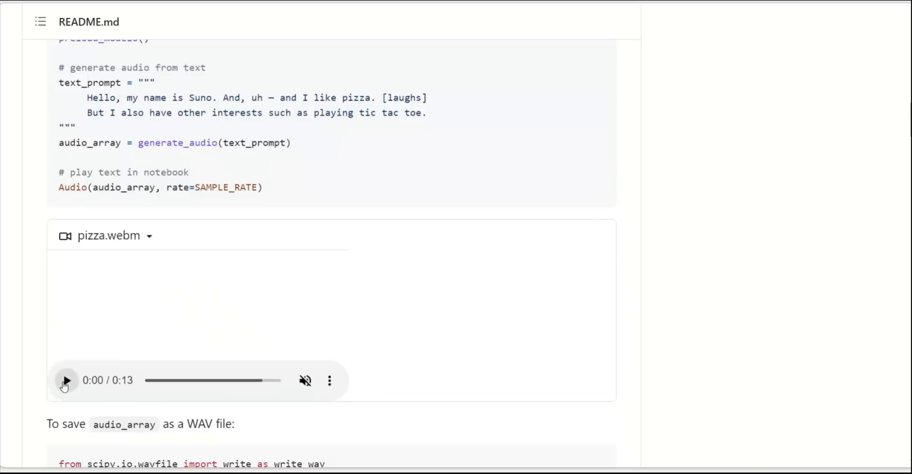
left_click(67, 381)
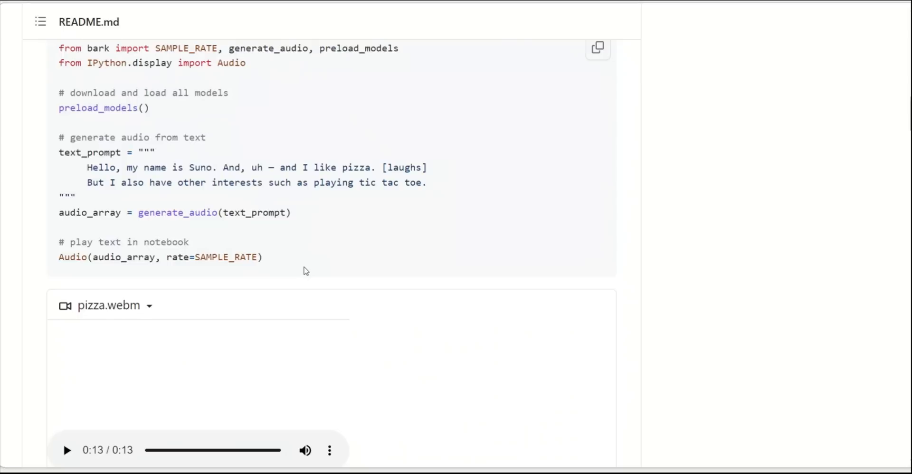
scroll("down", 3)
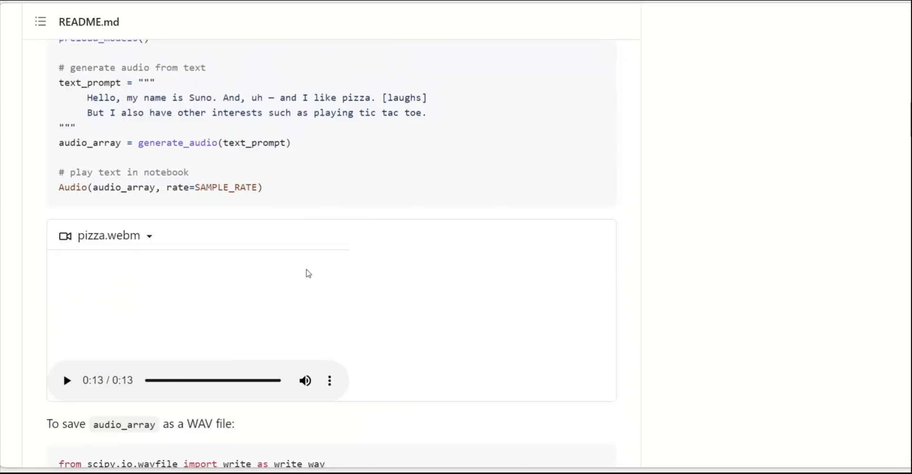
Step: Zoom in on the music-note lyrics in the Music section and play the lion.webm song clip
scroll("down", 3)
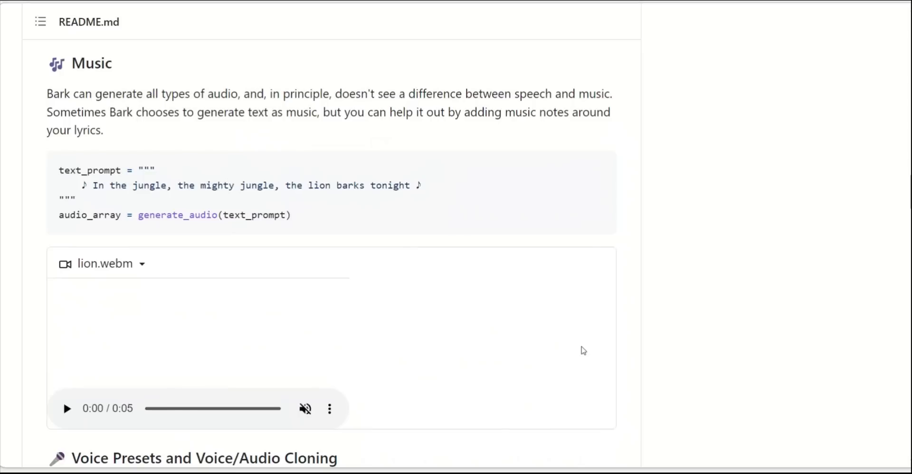
mouse_move(189, 293)
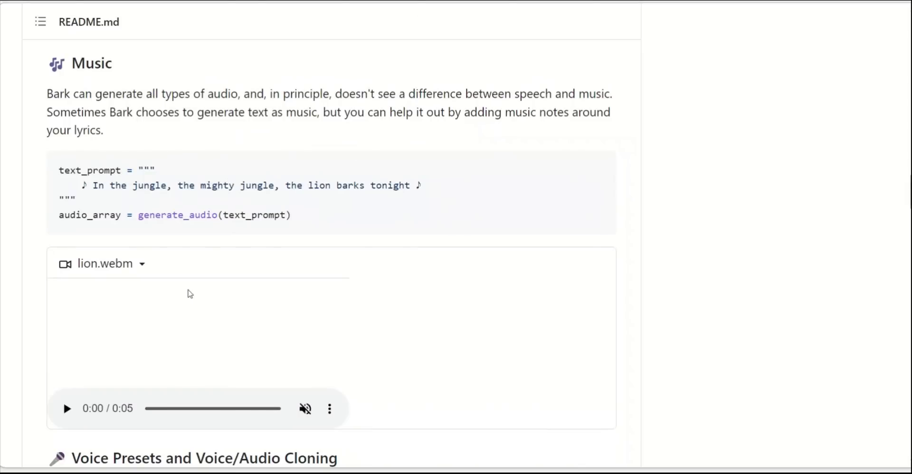
mouse_move(84, 195)
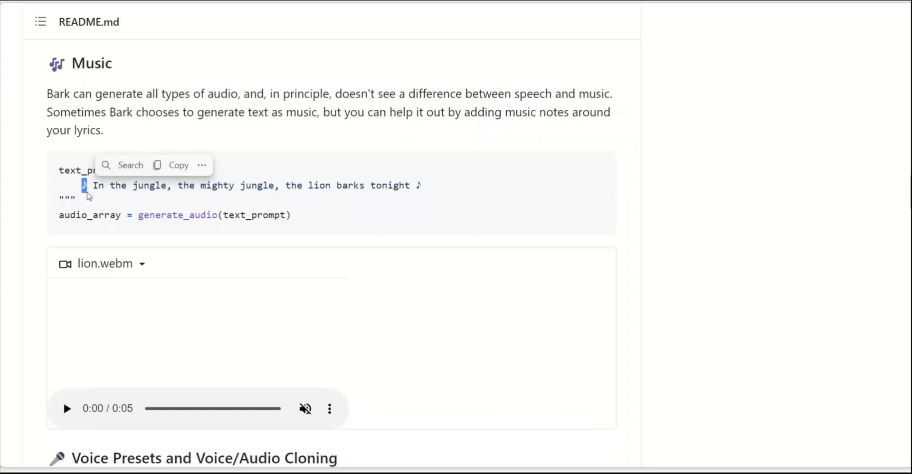
key("ctrl++")
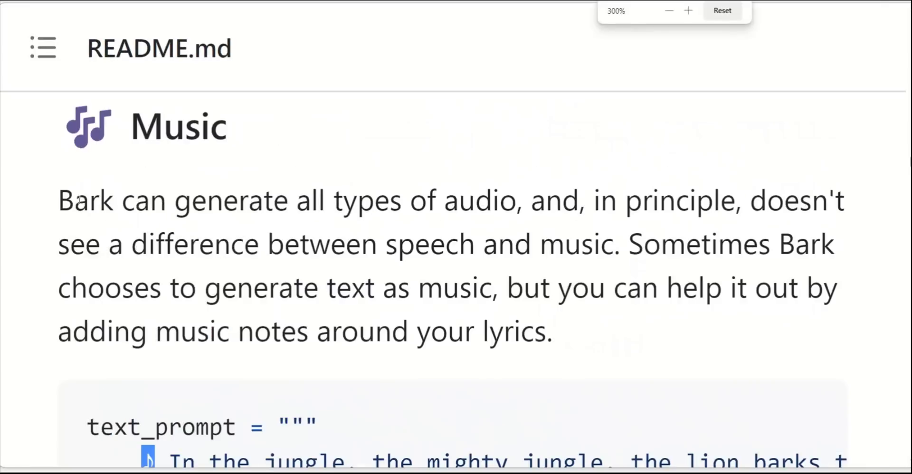
scroll("down", 3)
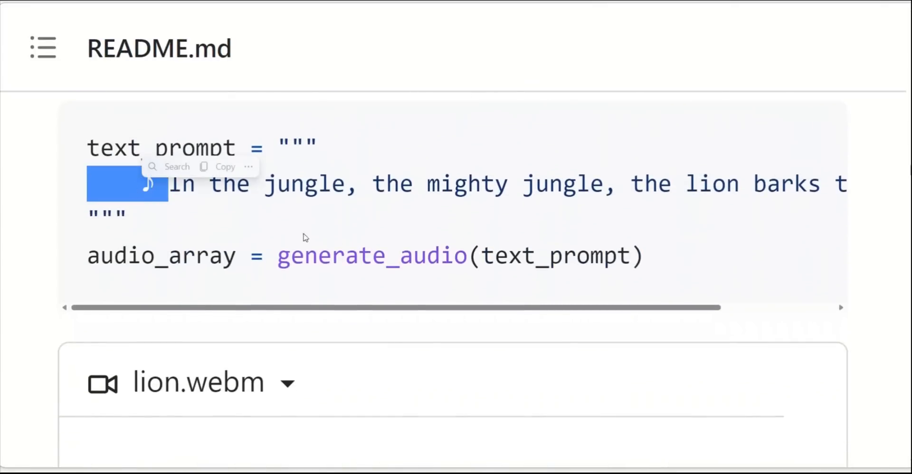
scroll("right", 3)
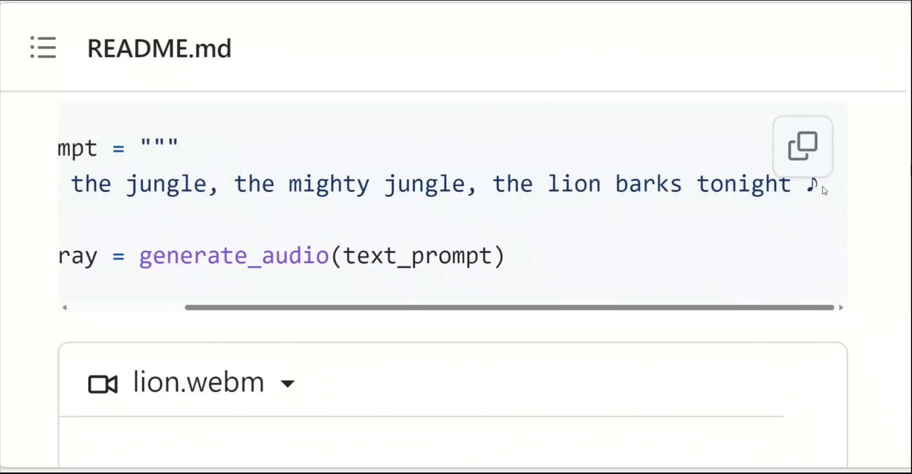
mouse_move(736, 211)
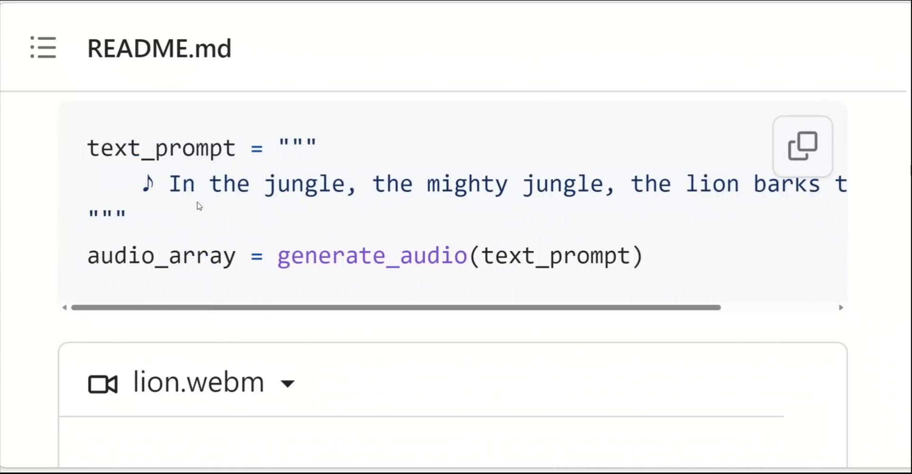
double_click(467, 184)
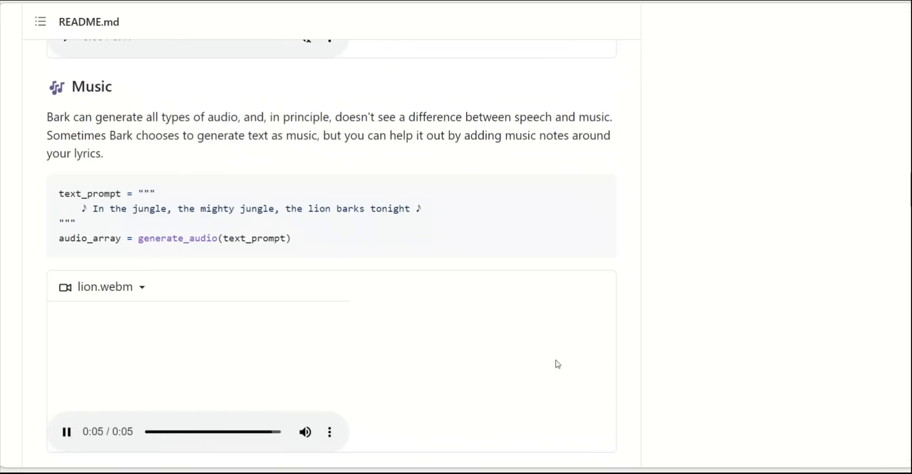
left_click(68, 445)
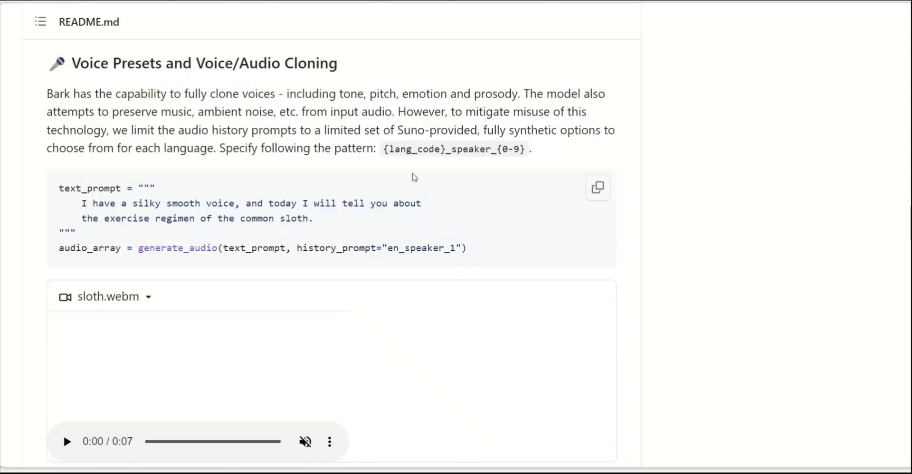
mouse_move(498, 163)
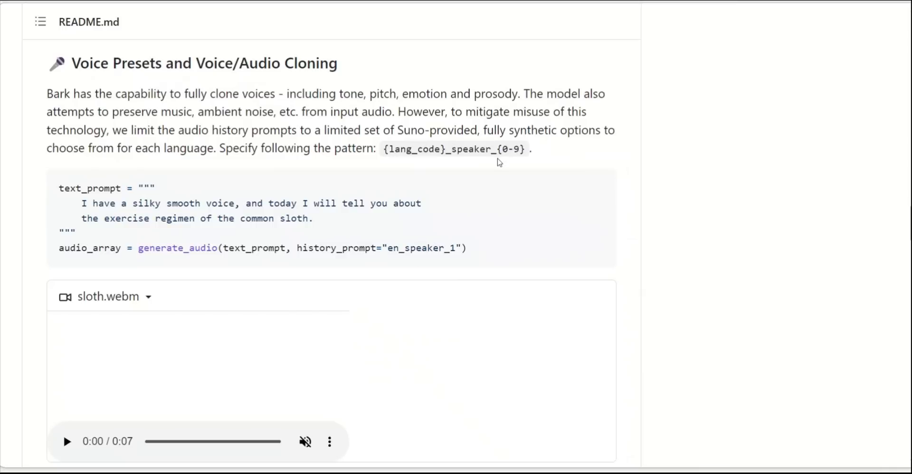
Step: Highlight the generate_audio history_prompt en_speaker_1 argument and play the sloth.webm voice preset clip
double_click(503, 149)
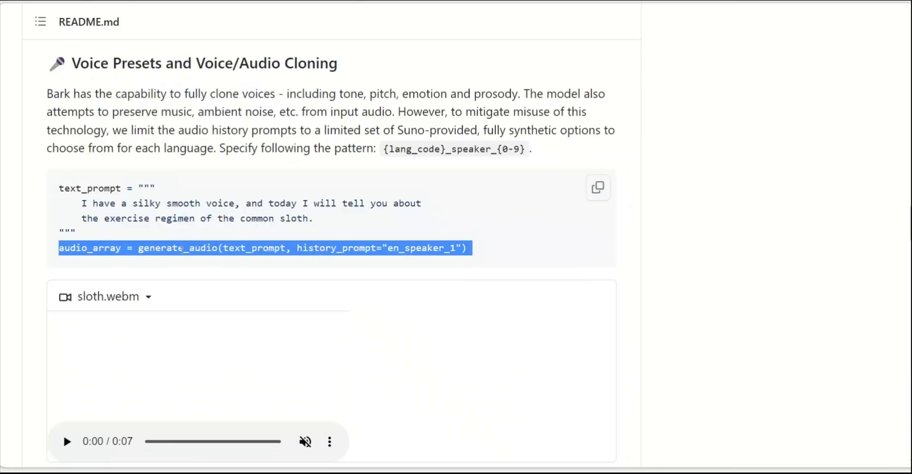
left_click(296, 248)
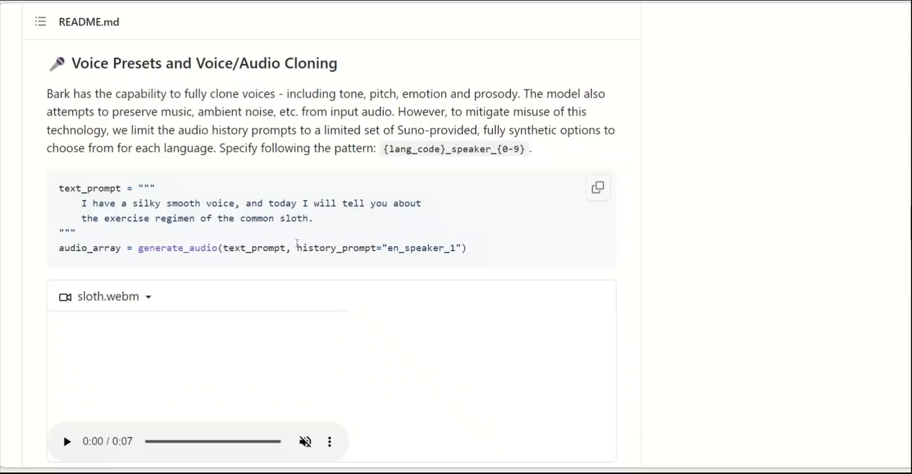
left_click_drag(296, 248, 462, 248)
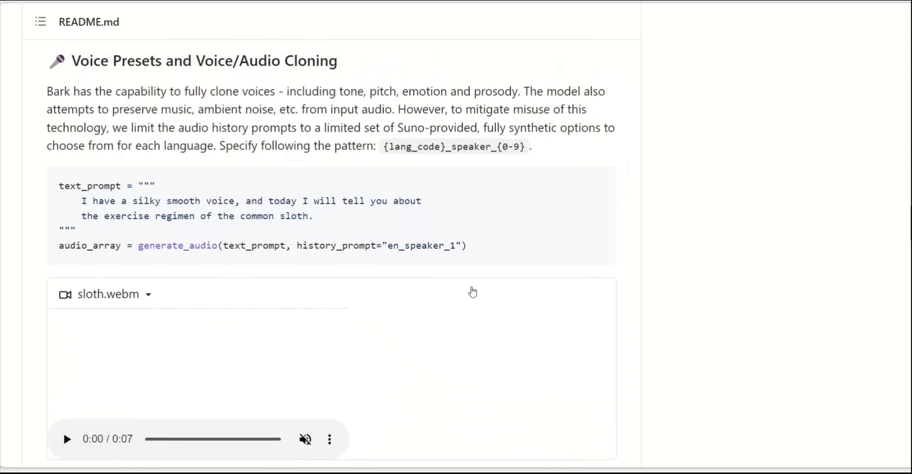
left_click(67, 452)
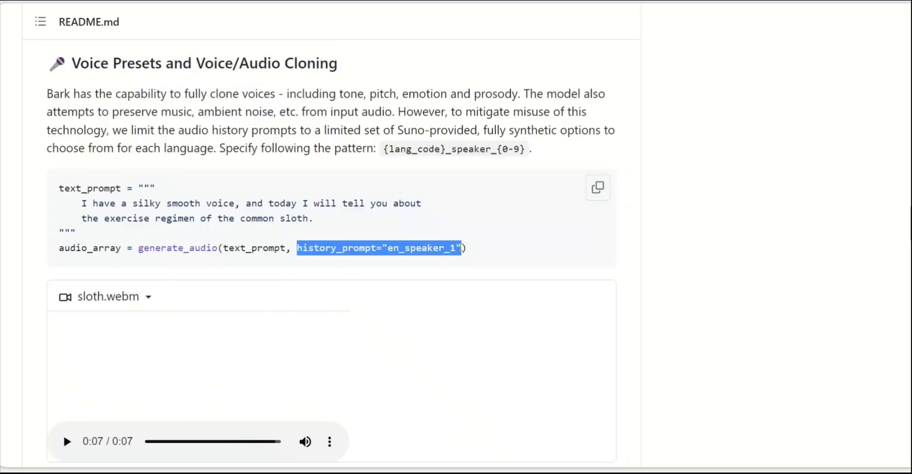
mouse_move(676, 318)
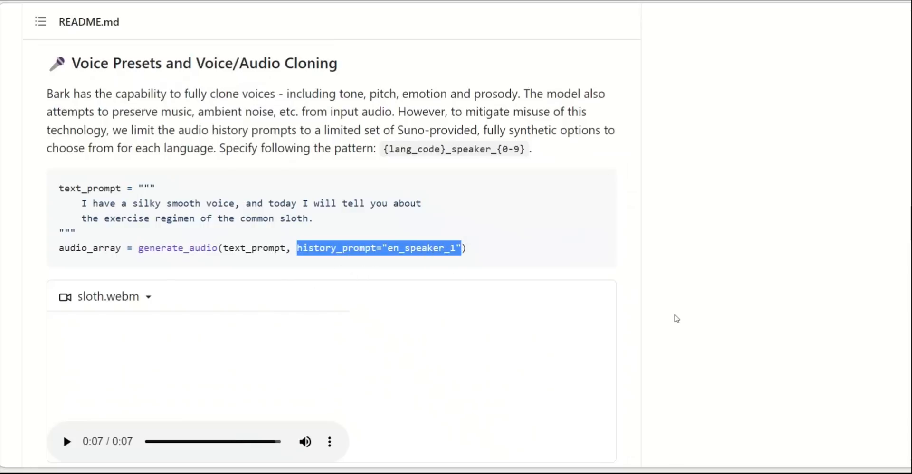
Step: Highlight the MAN line of the speaker prompt and play the latte.webm conversation clip
scroll("down", 3)
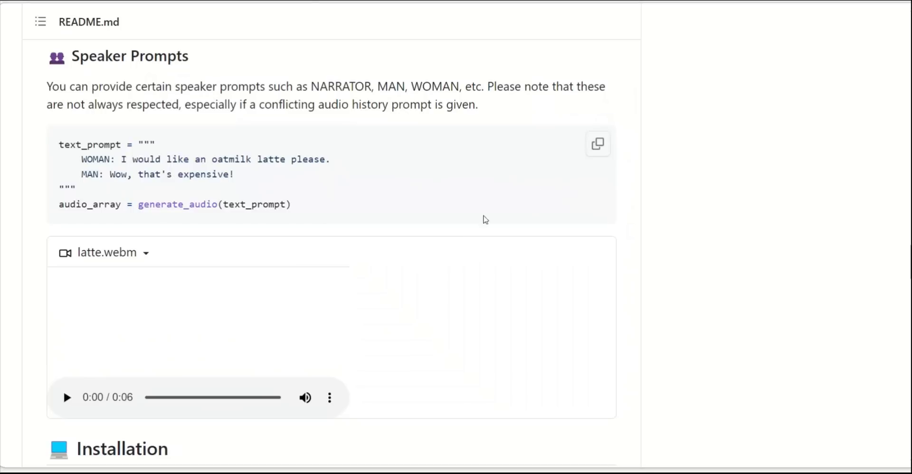
left_click_drag(79, 158, 234, 174)
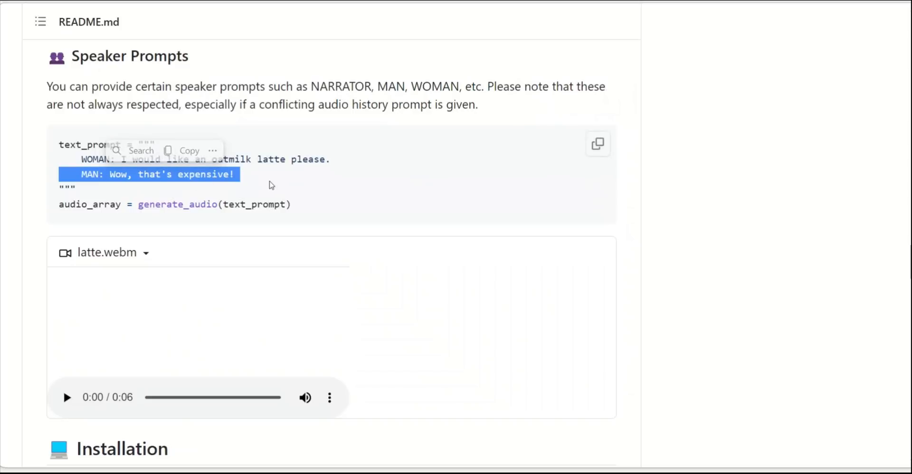
mouse_move(366, 99)
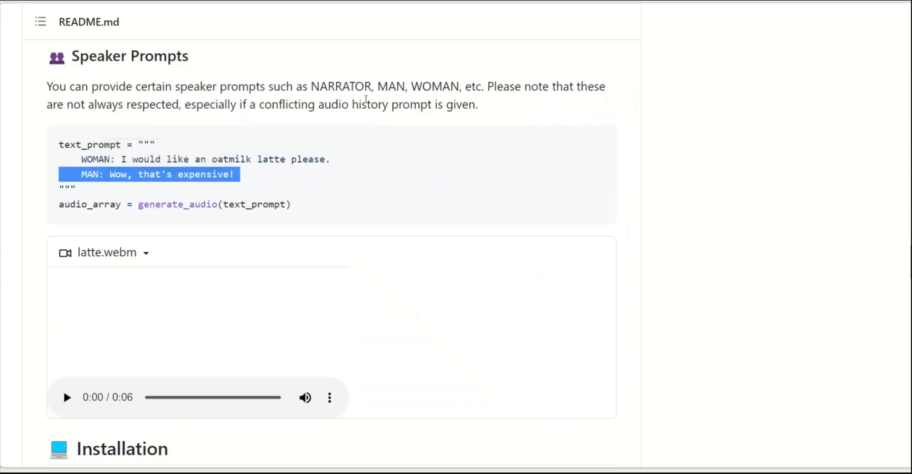
left_click(67, 398)
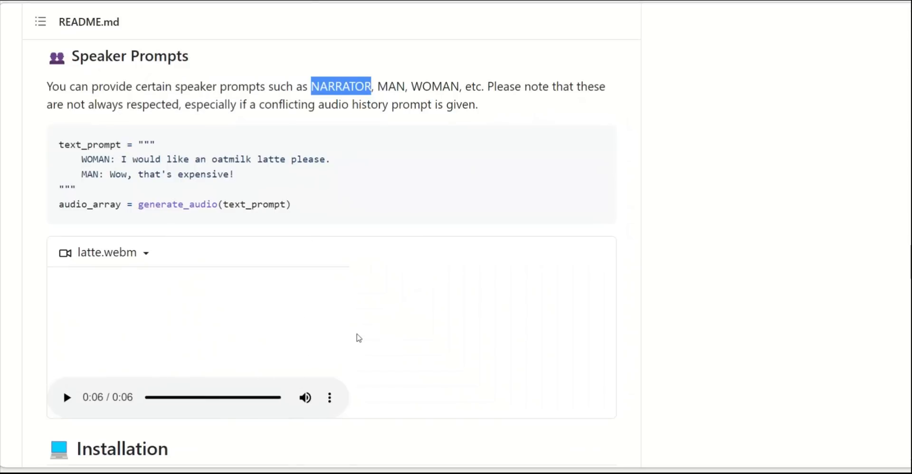
scroll("down", 3)
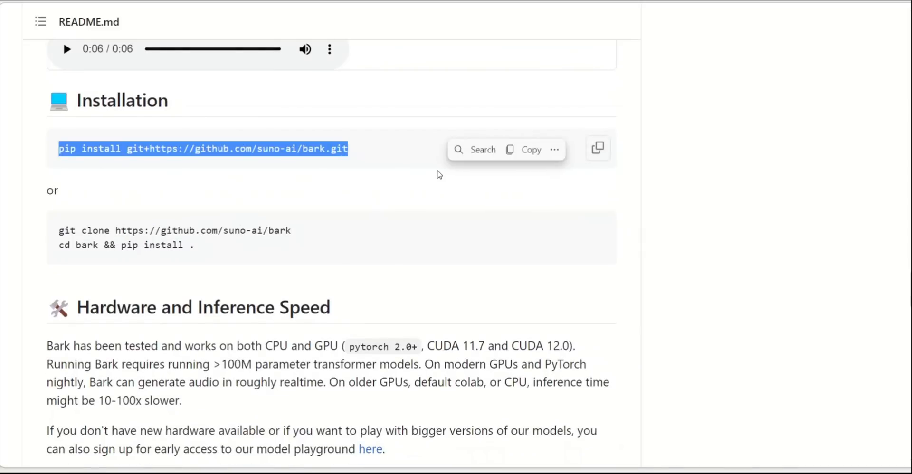
mouse_move(437, 326)
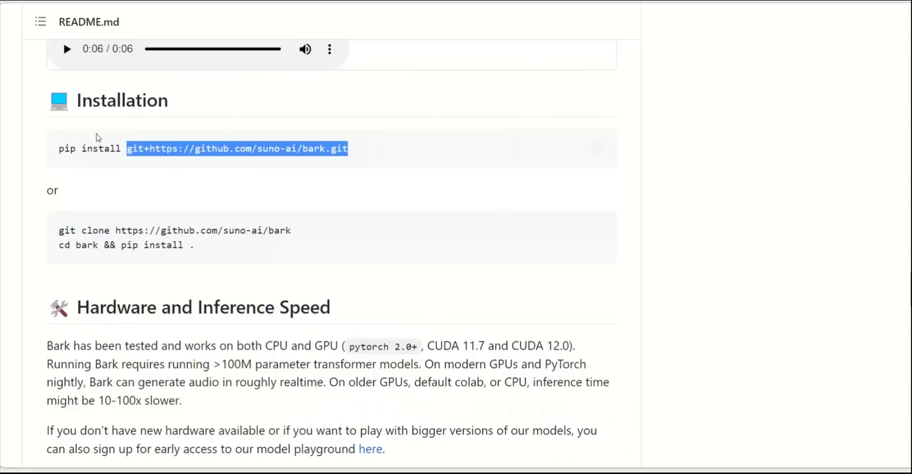
scroll("down", 3)
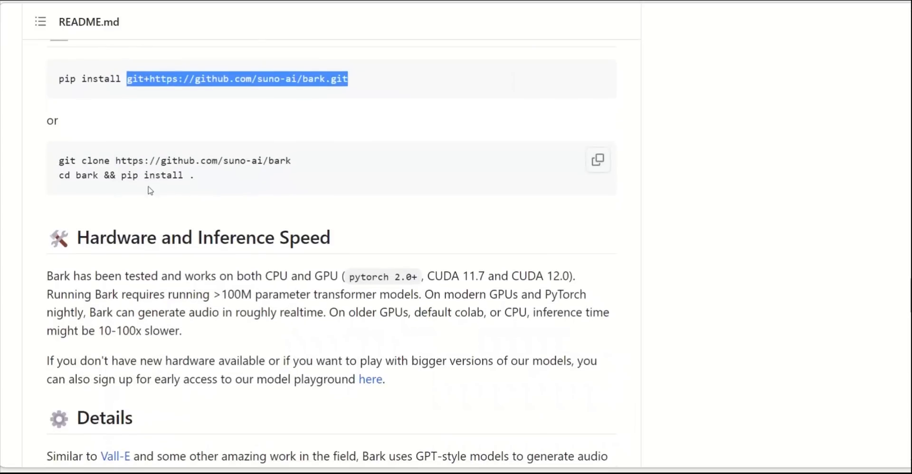
mouse_move(249, 187)
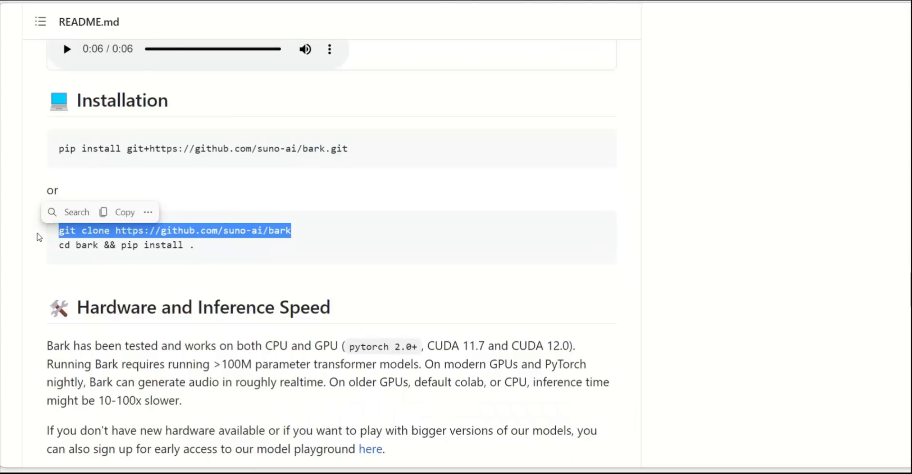
scroll("down", 3)
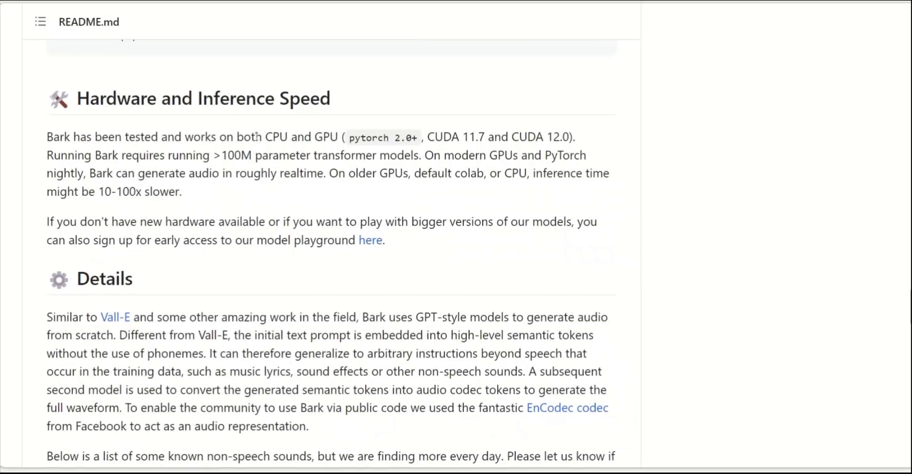
left_click_drag(263, 137, 340, 137)
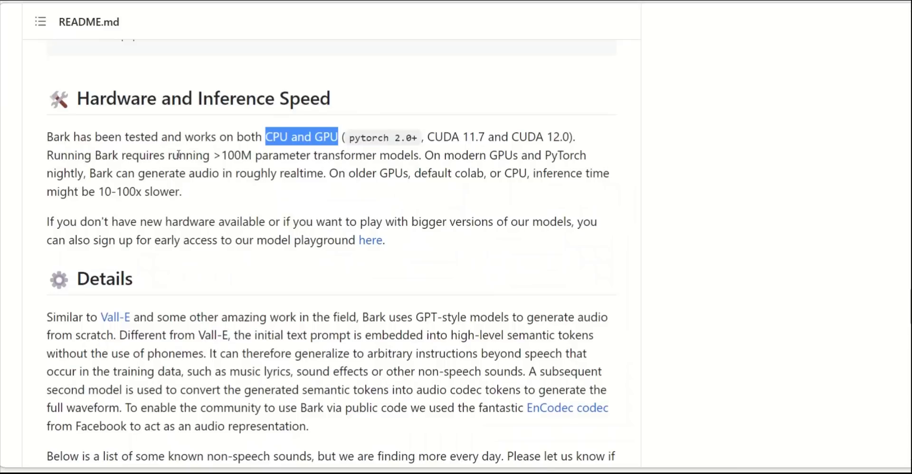
left_click_drag(168, 155, 326, 155)
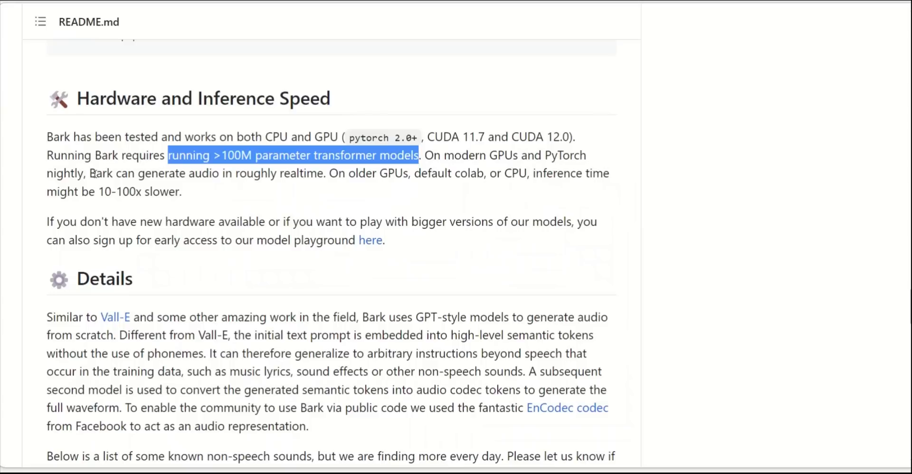
left_click_drag(91, 173, 302, 172)
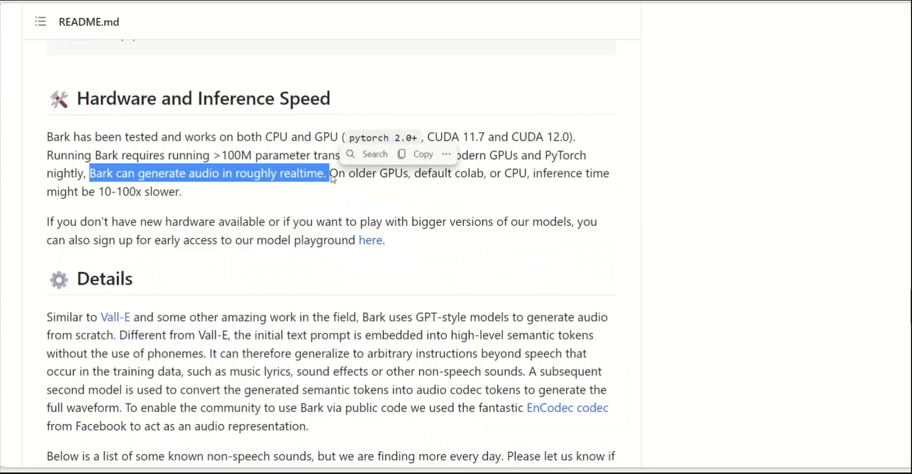
mouse_move(380, 190)
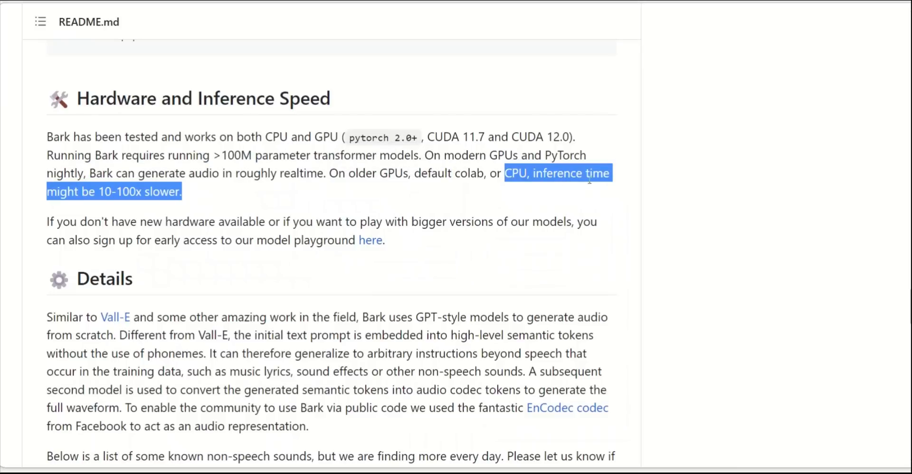
mouse_move(135, 208)
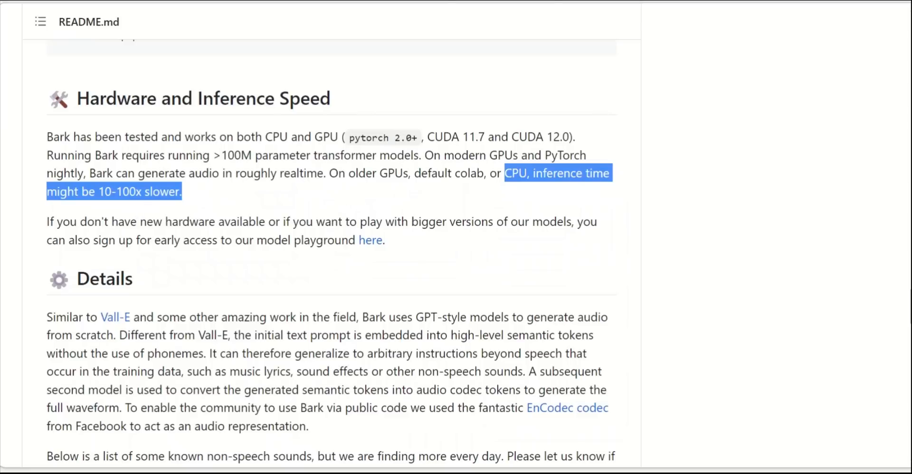
mouse_move(744, 206)
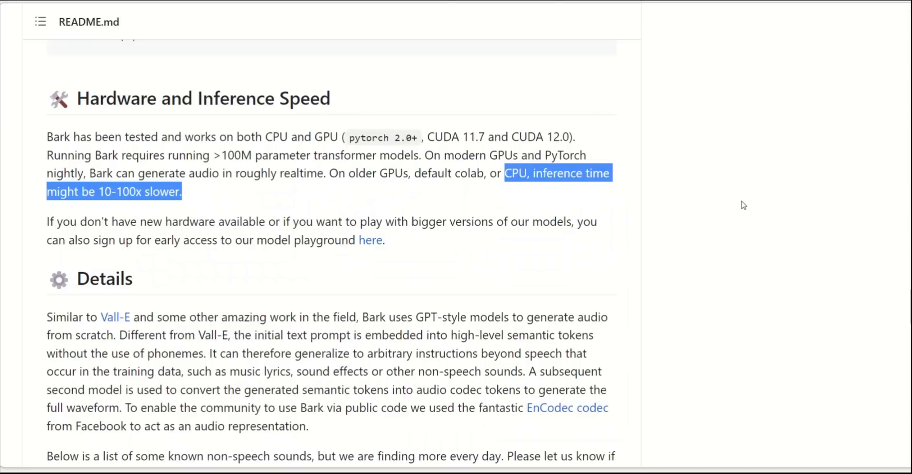
mouse_move(181, 227)
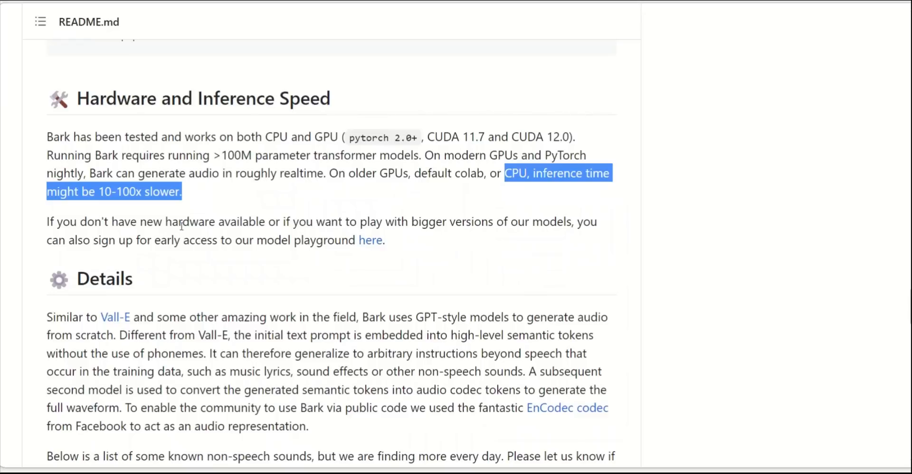
double_click(317, 240)
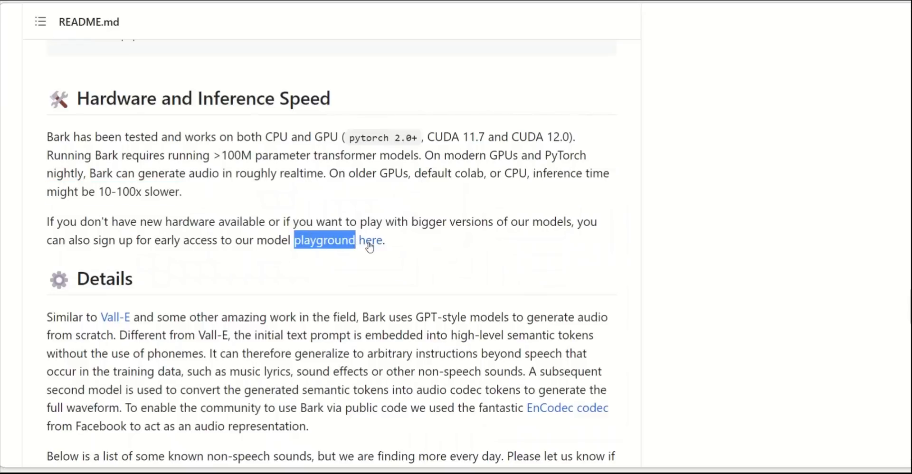
mouse_move(400, 267)
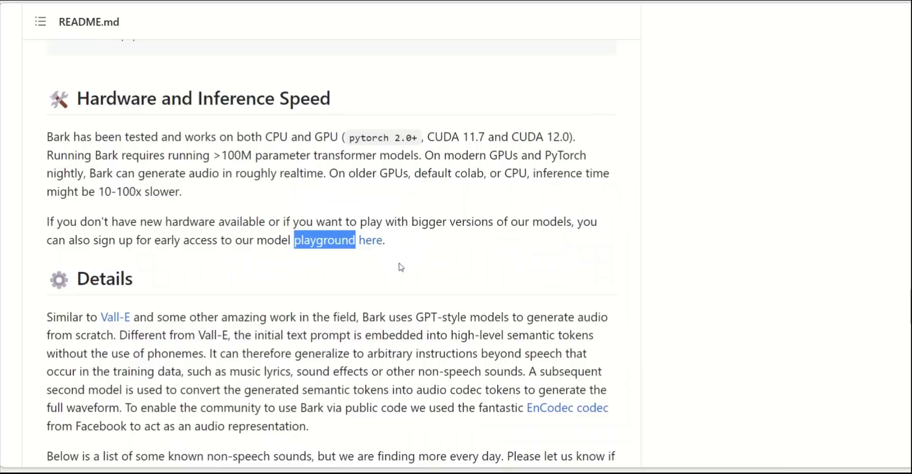
mouse_move(334, 269)
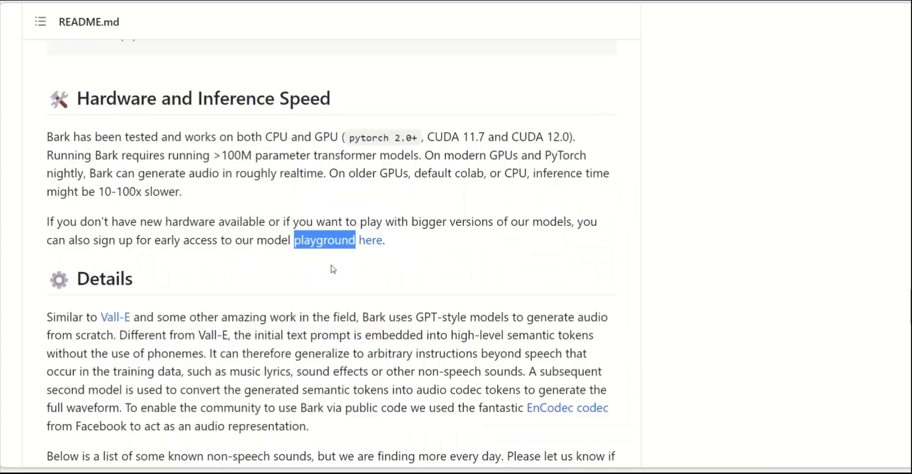
mouse_move(388, 273)
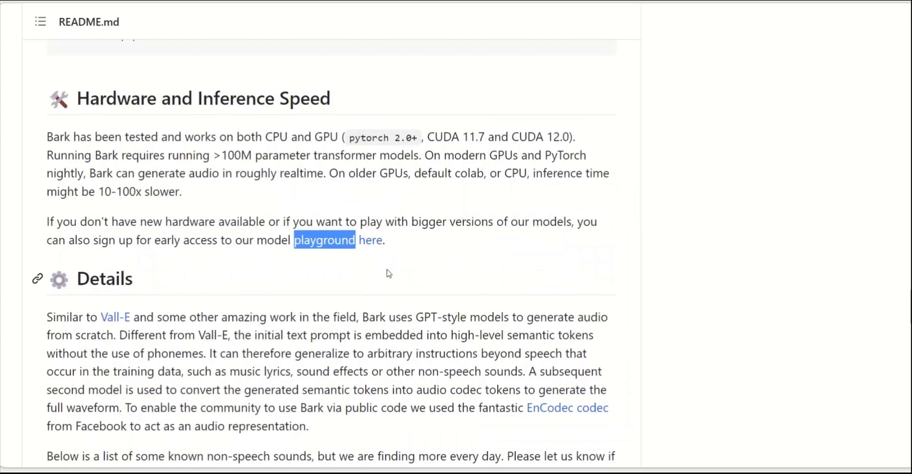
Step: In the License section, highlight EnCodec and the phrase about the Suno models themselves
scroll("down", 3)
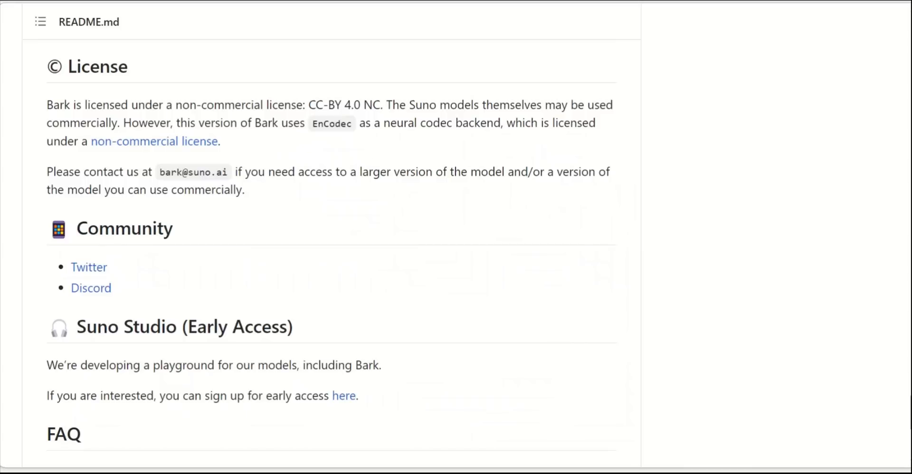
double_click(333, 124)
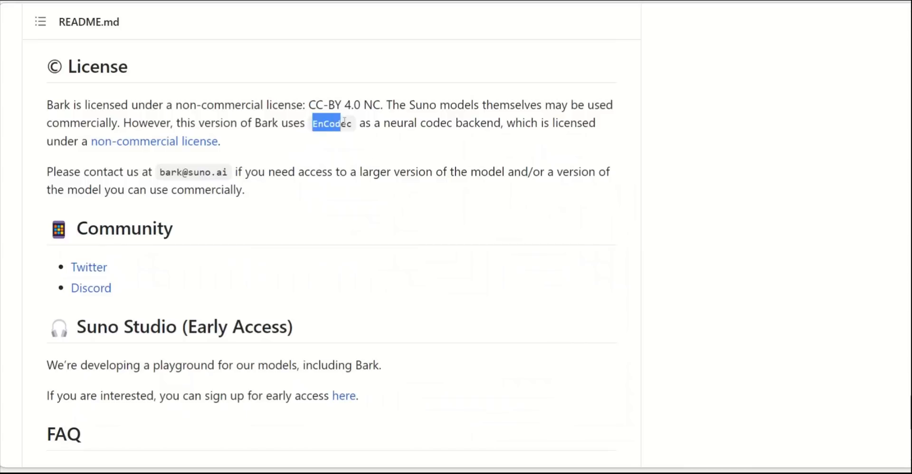
double_click(331, 123)
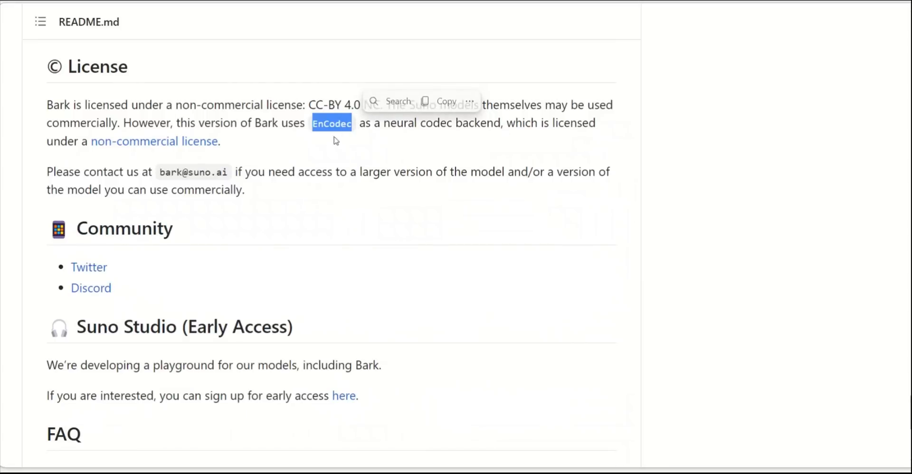
mouse_move(365, 143)
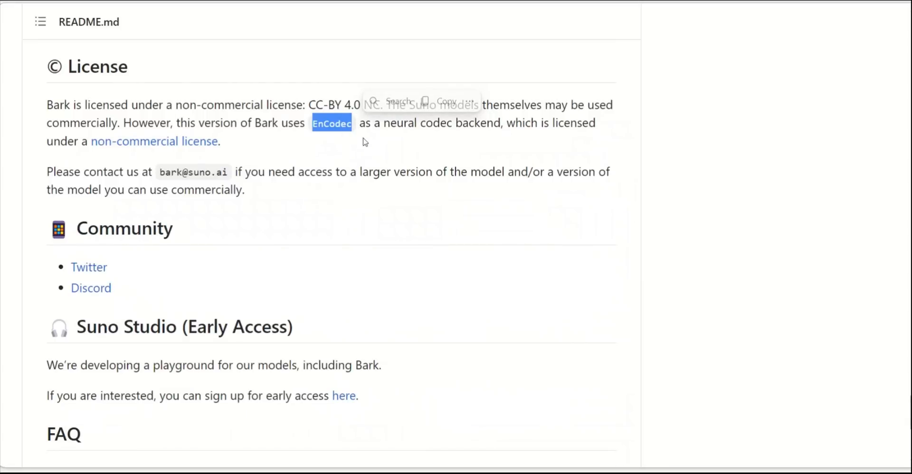
mouse_move(349, 179)
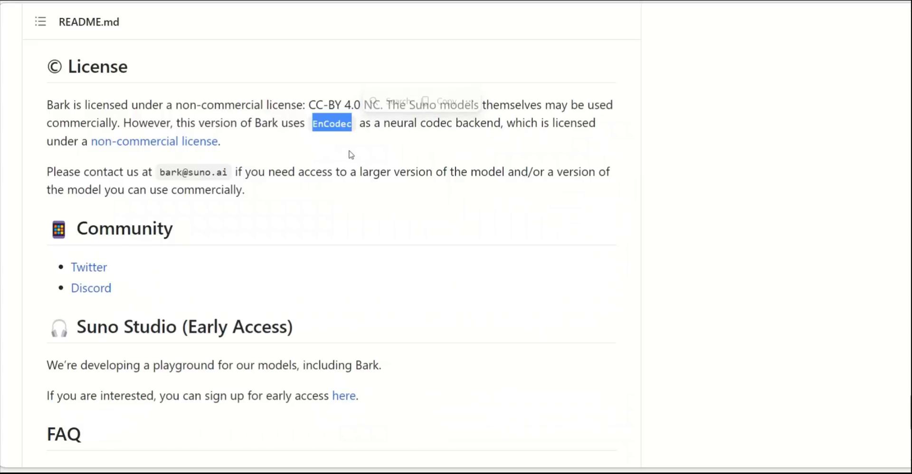
left_click_drag(391, 105, 543, 104)
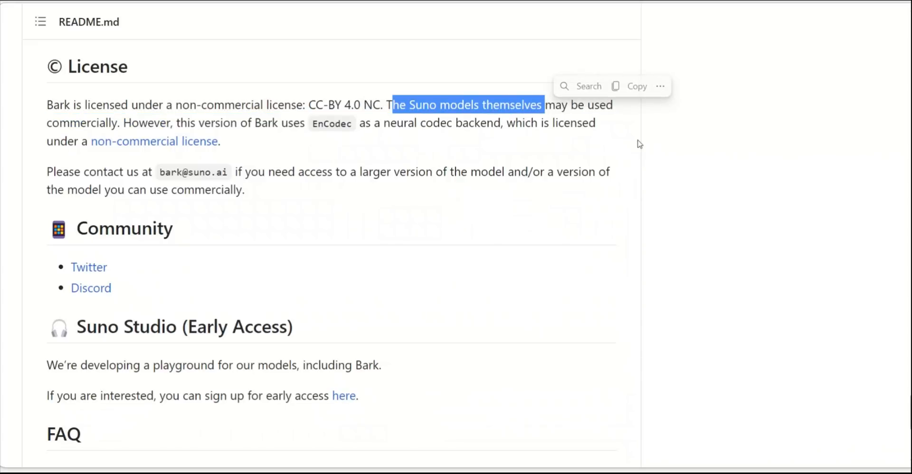
mouse_move(471, 179)
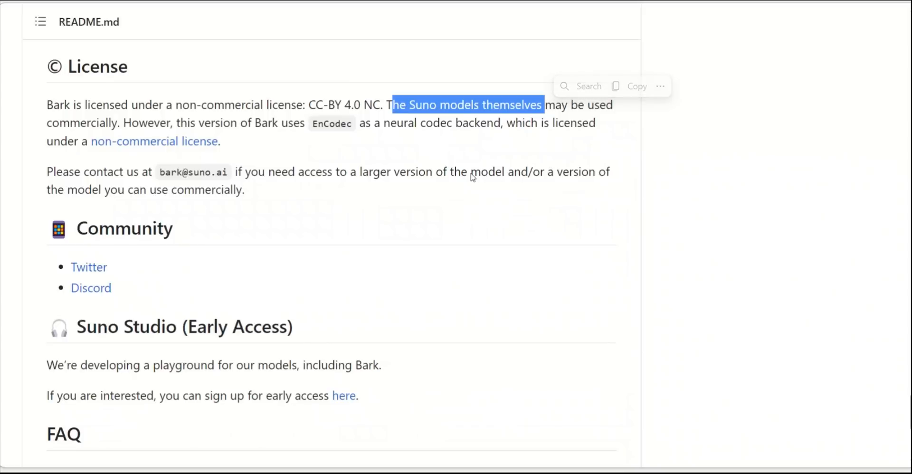
mouse_move(319, 136)
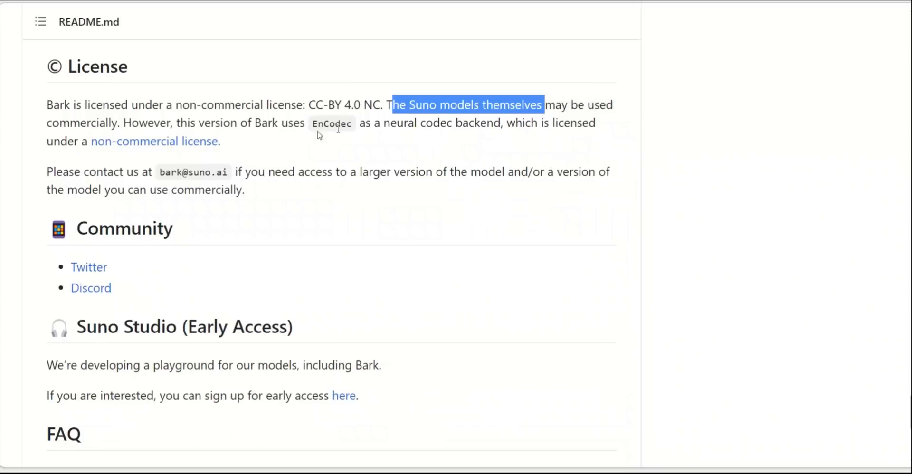
double_click(267, 122)
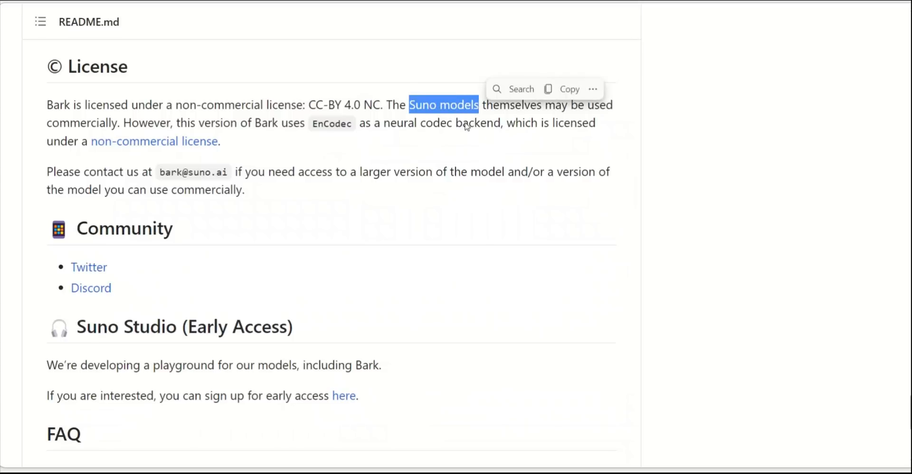
mouse_move(475, 138)
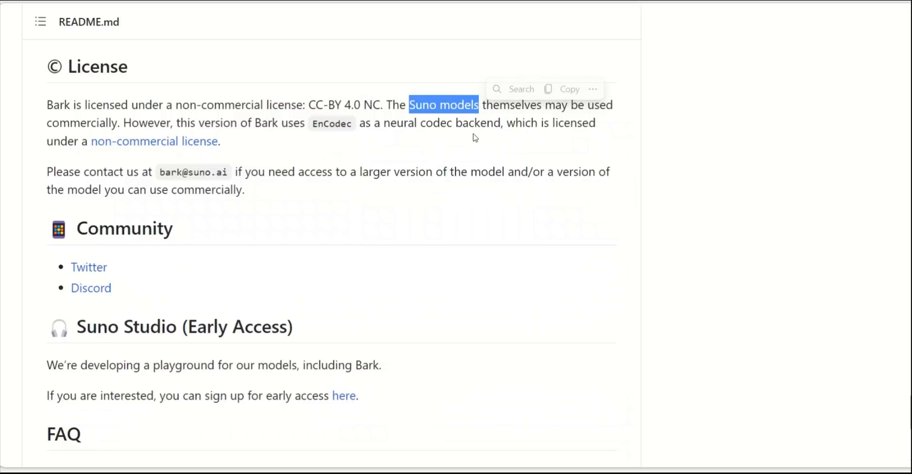
scroll("down", 3)
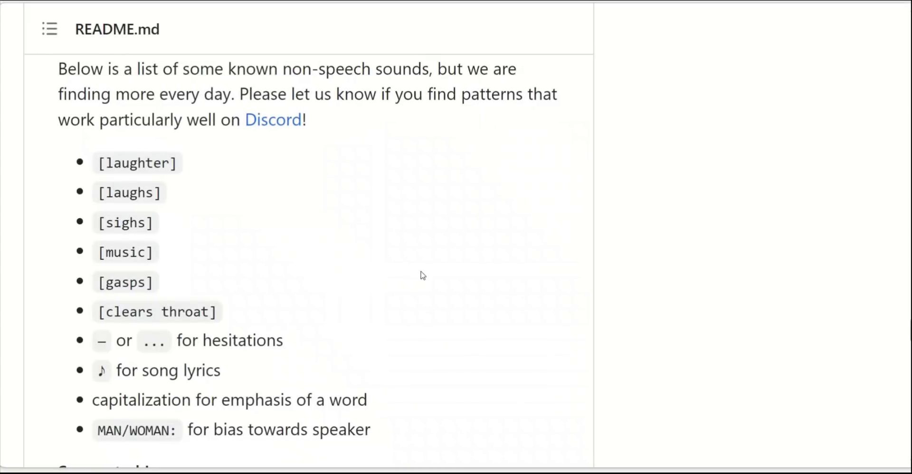
mouse_move(418, 272)
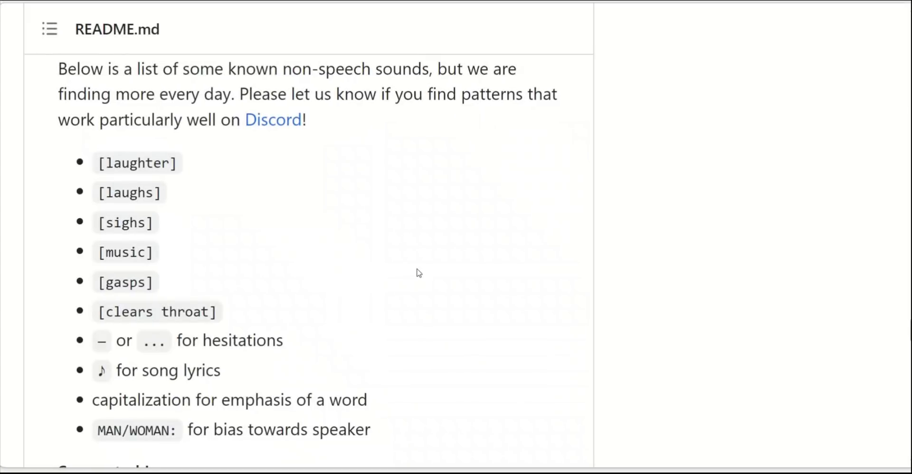
double_click(137, 163)
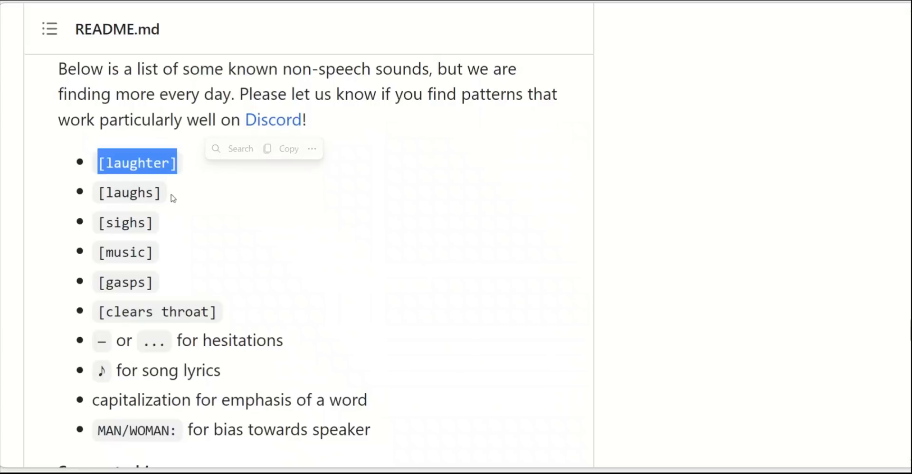
double_click(125, 222)
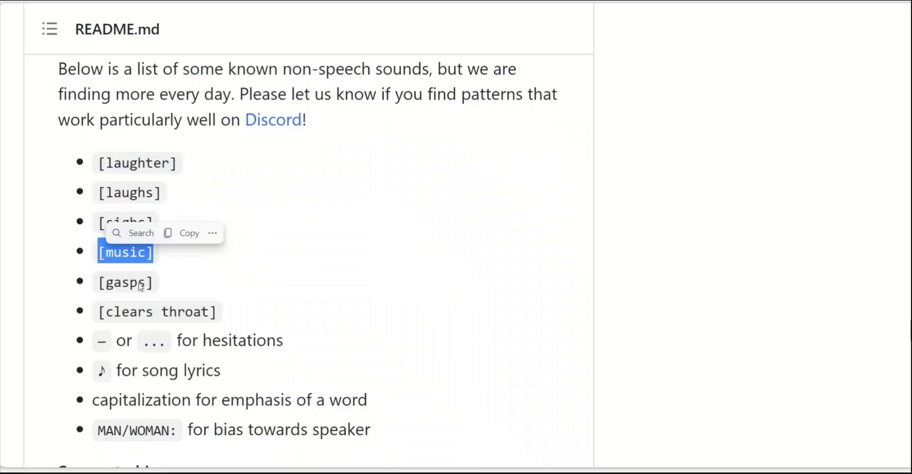
left_click(223, 312)
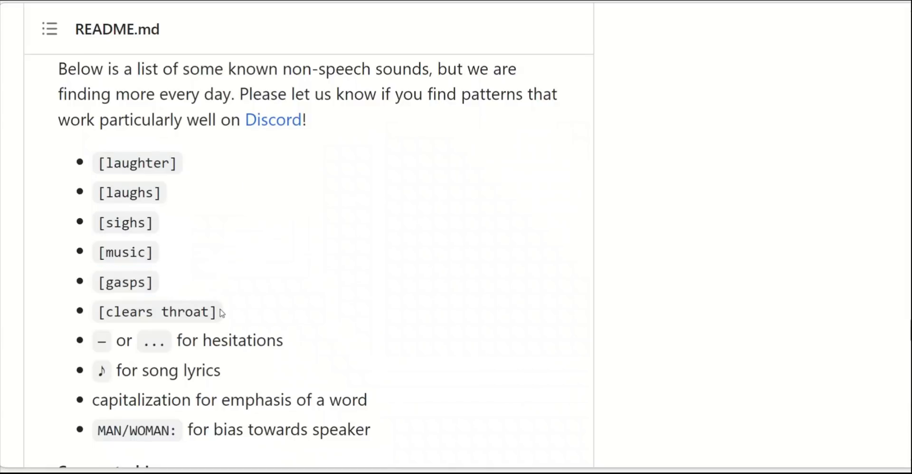
double_click(154, 311)
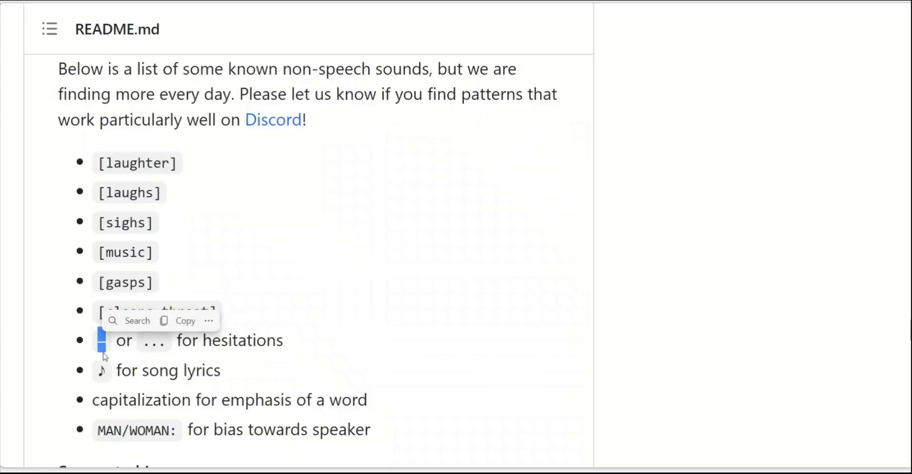
double_click(242, 341)
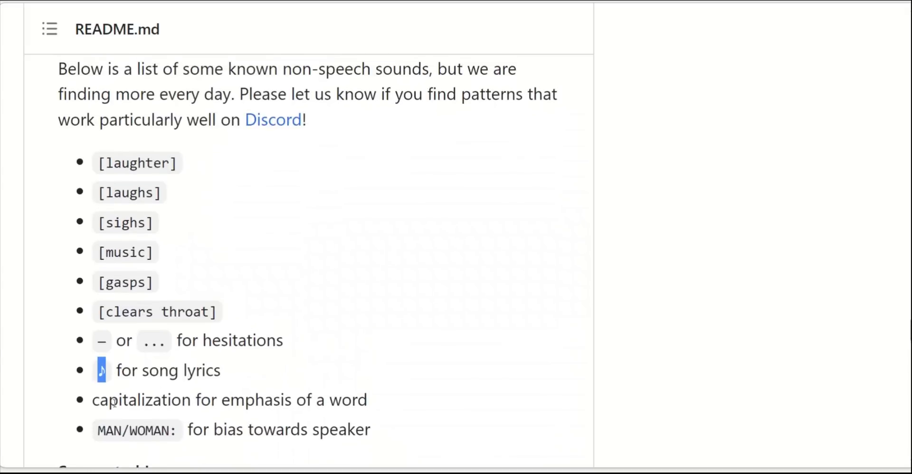
double_click(114, 400)
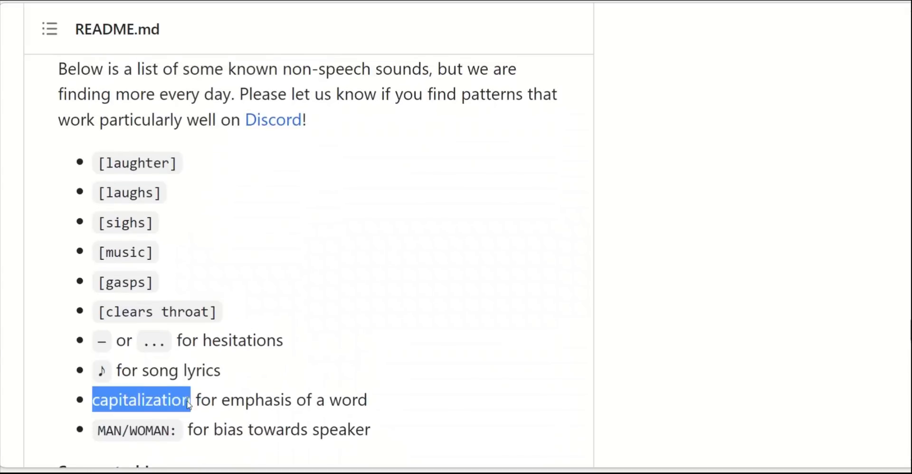
double_click(139, 400)
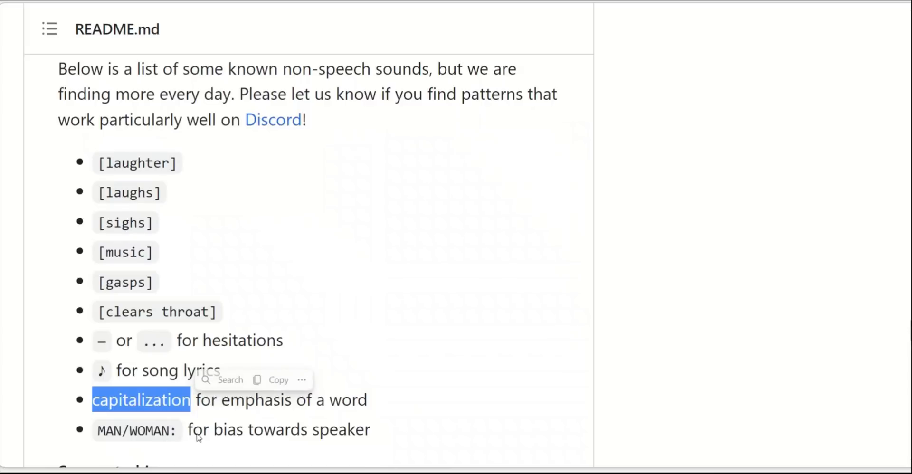
mouse_move(309, 449)
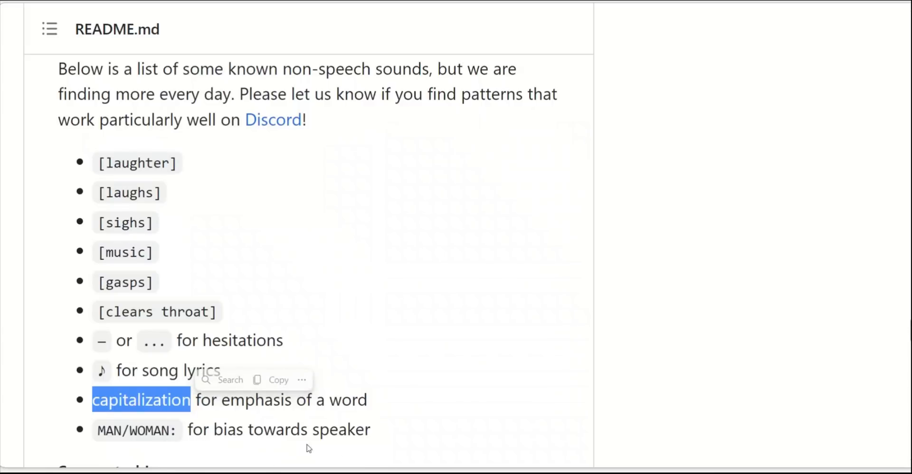
mouse_move(289, 440)
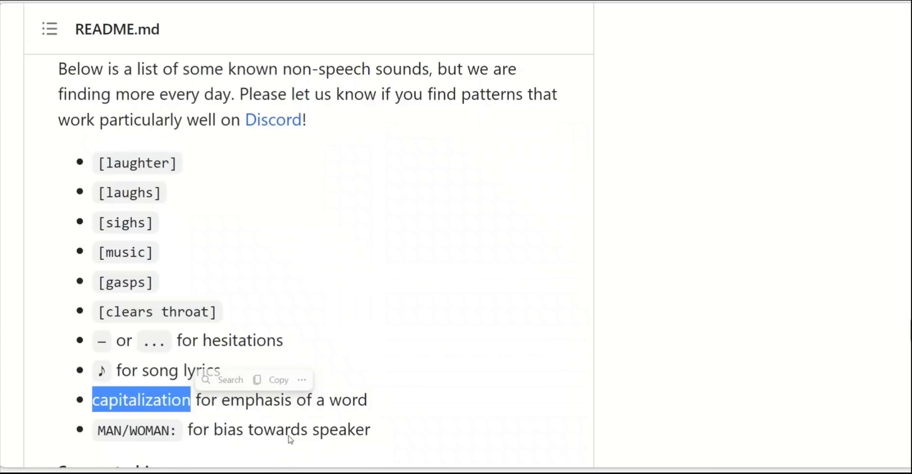
Step: Scroll the Bark README back to the Demos section with the Spaces and Colab badges
scroll("down", 3)
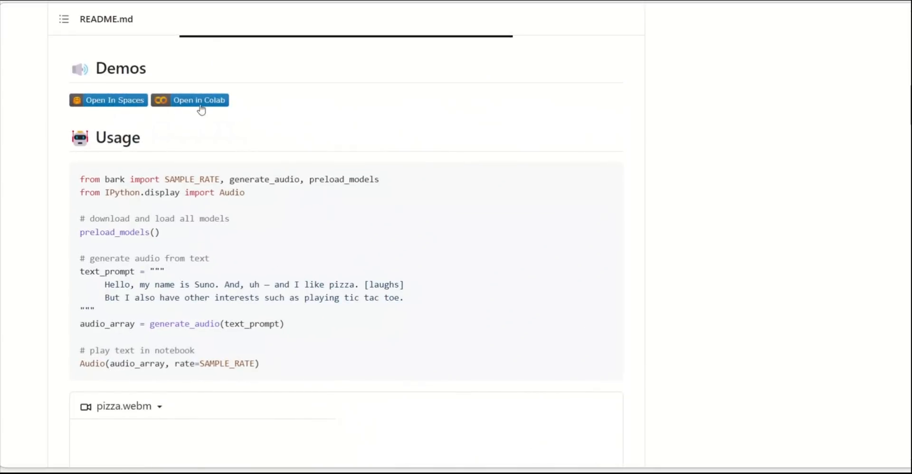
mouse_move(115, 102)
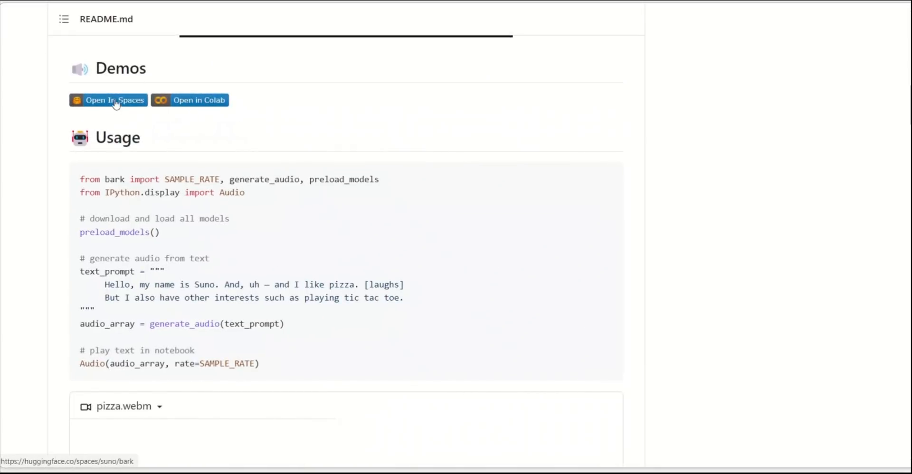
mouse_move(108, 111)
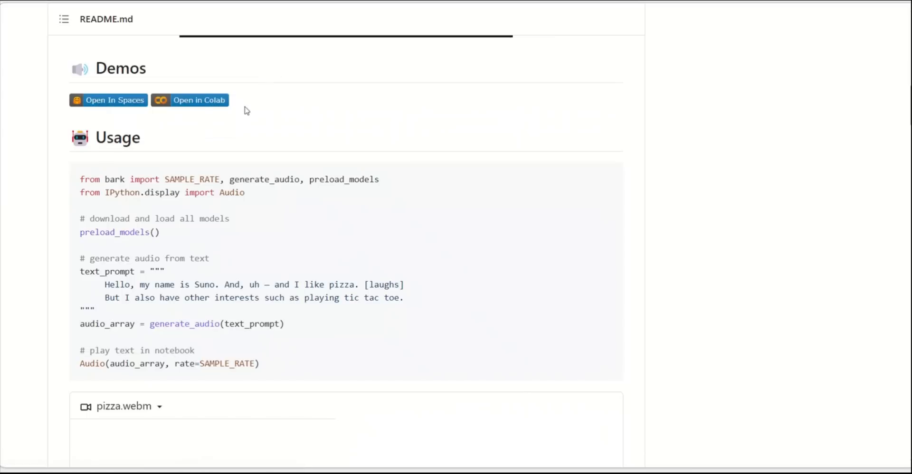
Step: Launch the Bark Spaces demo and browse its Acoustic Prompt speaker list
left_click(108, 100)
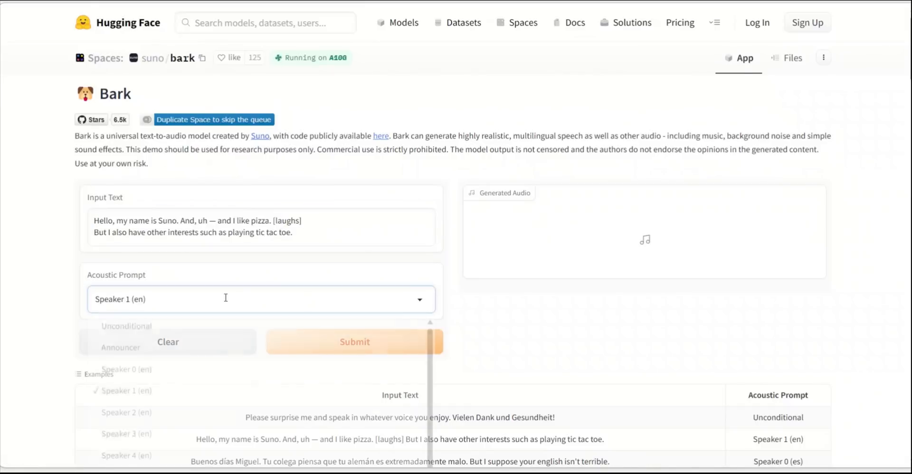
left_click(256, 299)
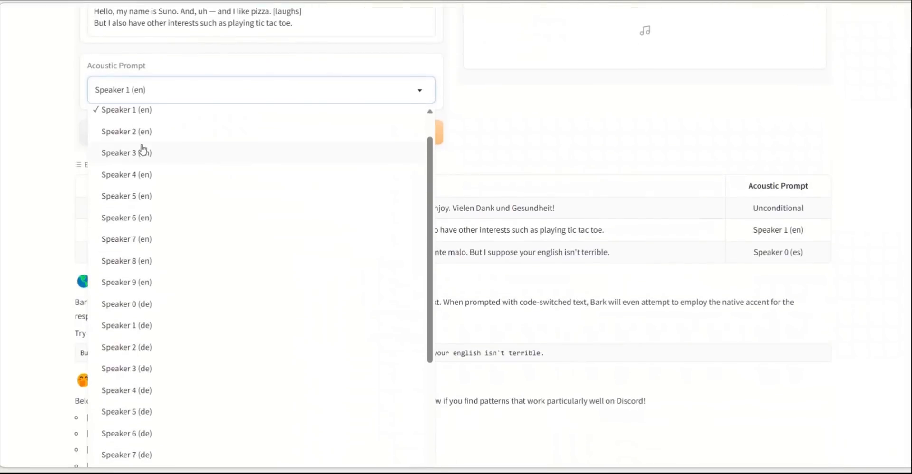
scroll("down", 3)
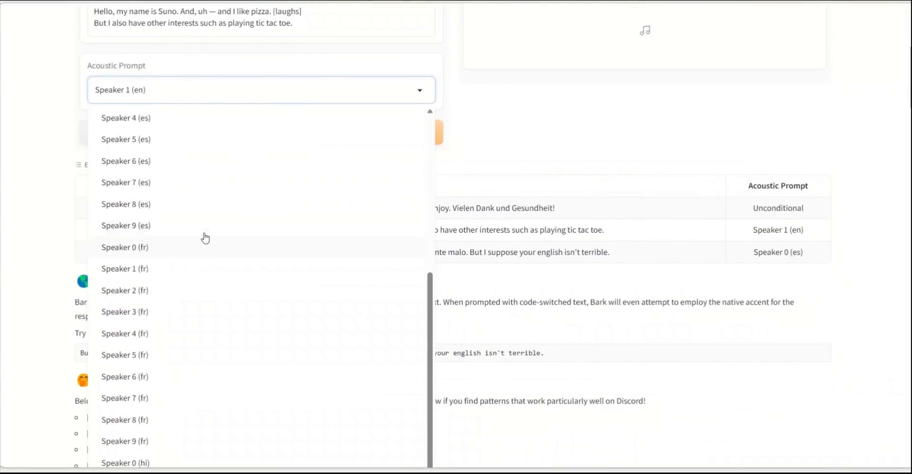
scroll("down", 3)
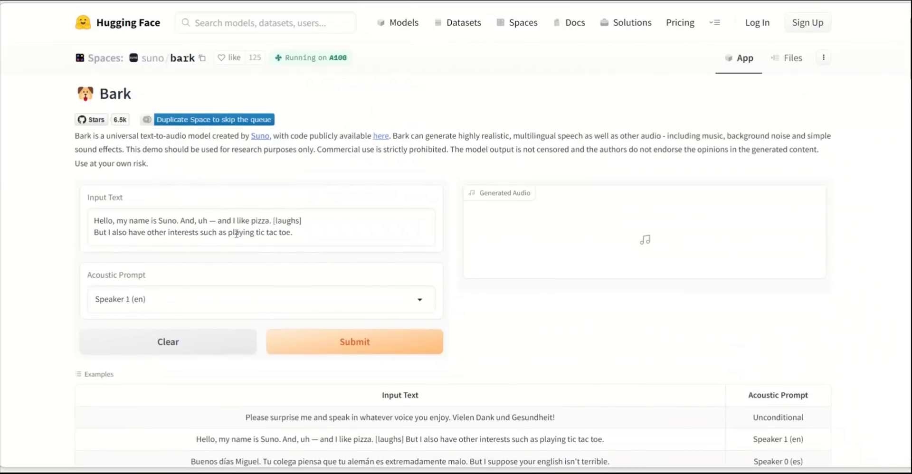
left_click(359, 347)
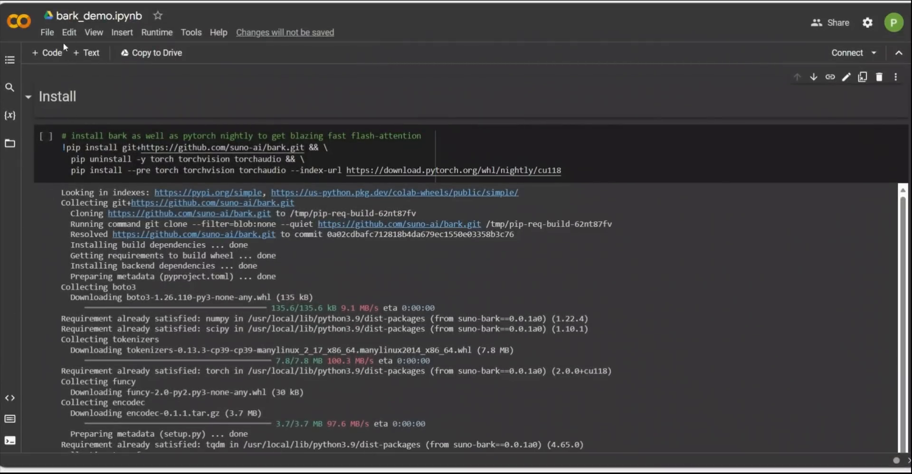
Step: Save a personal copy of the Bark demo notebook to Drive
left_click(47, 32)
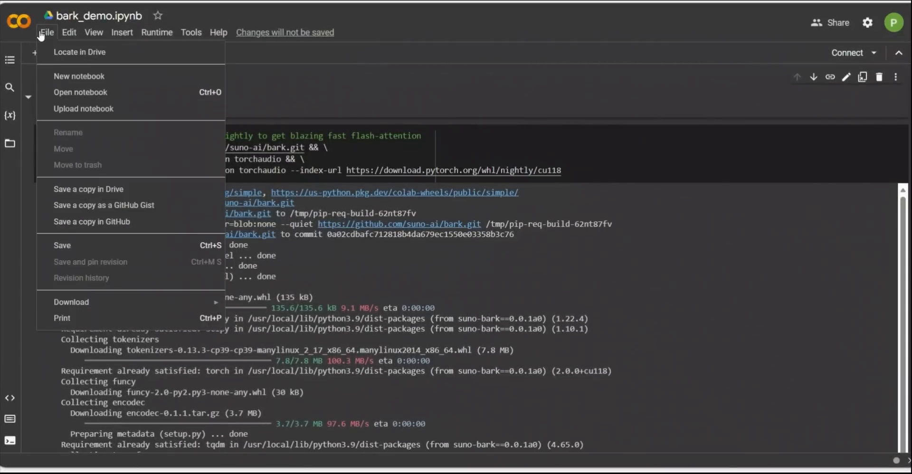
mouse_move(80, 189)
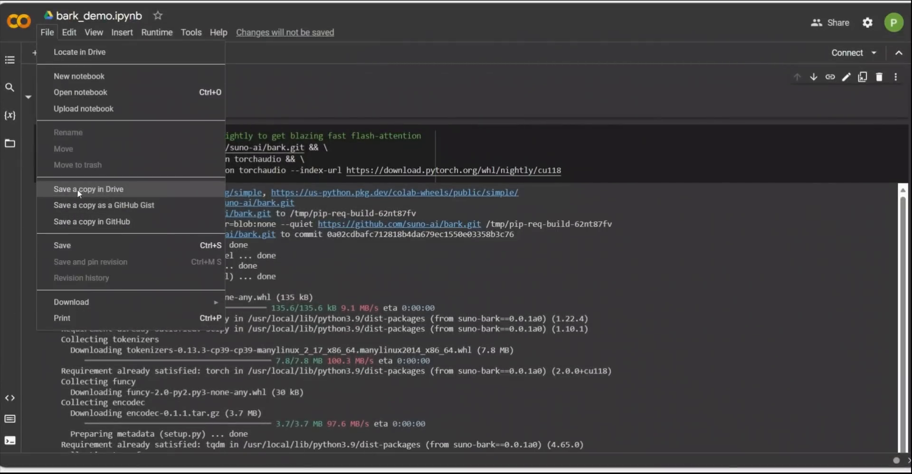
left_click(89, 189)
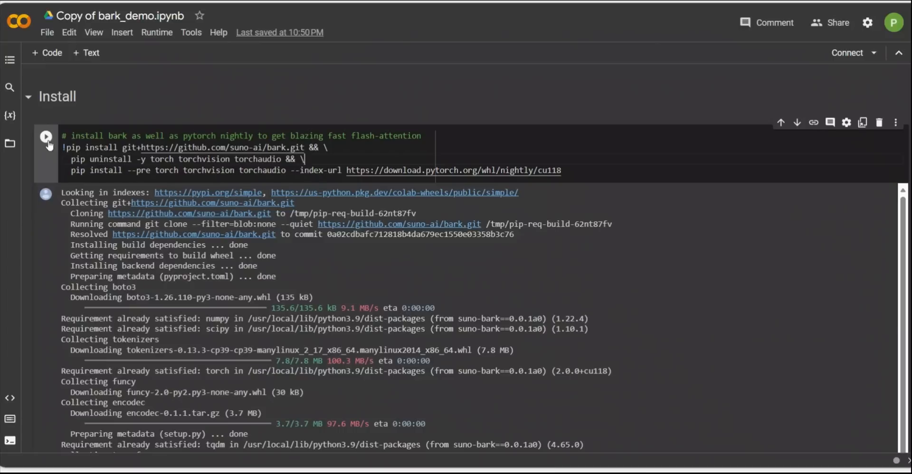
Step: Run the Install cell, then move to Basics and start the preload_models cell
left_click(45, 136)
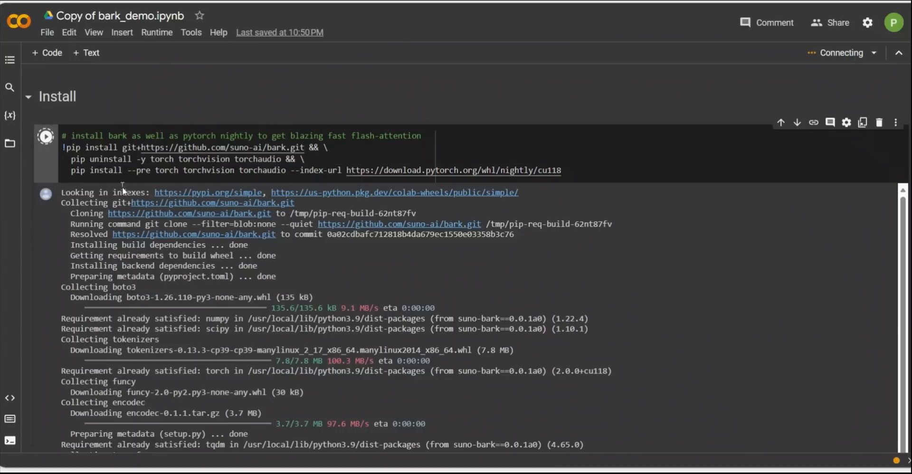
scroll("down", 3)
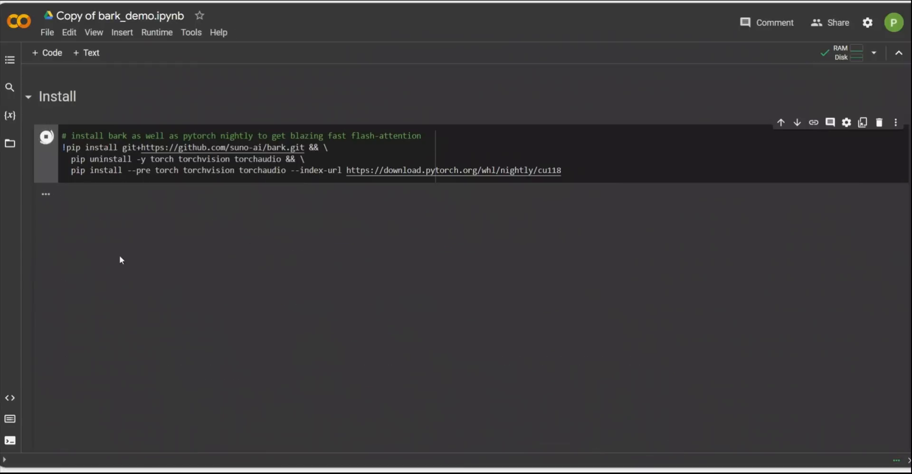
scroll("down", 3)
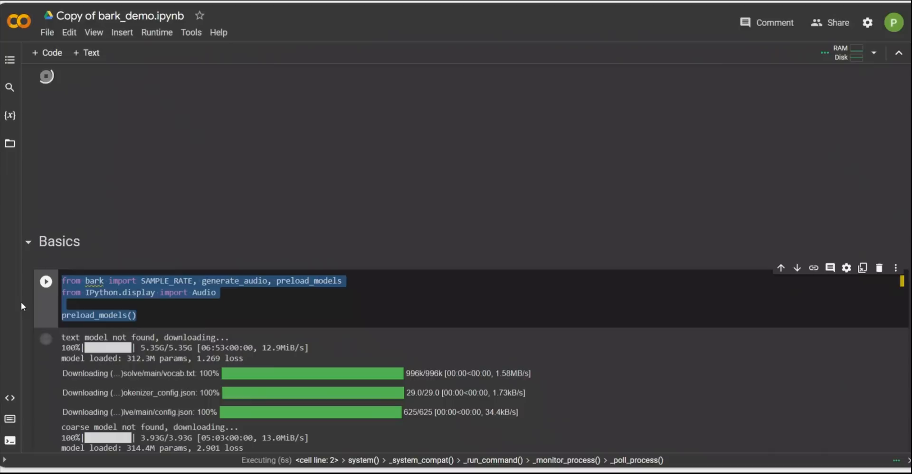
scroll("down", 3)
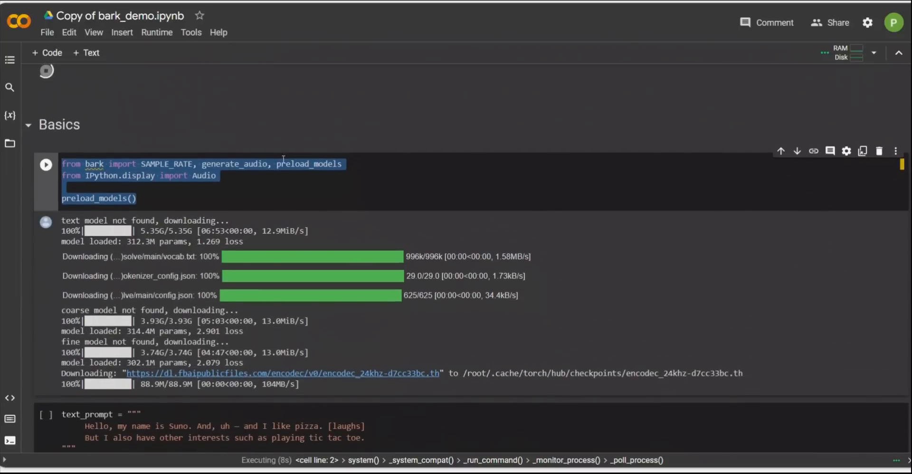
double_click(309, 164)
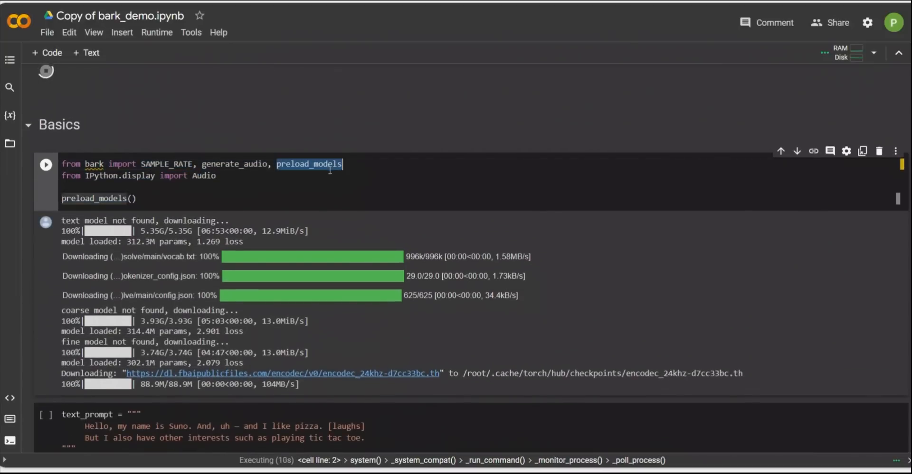
mouse_move(197, 273)
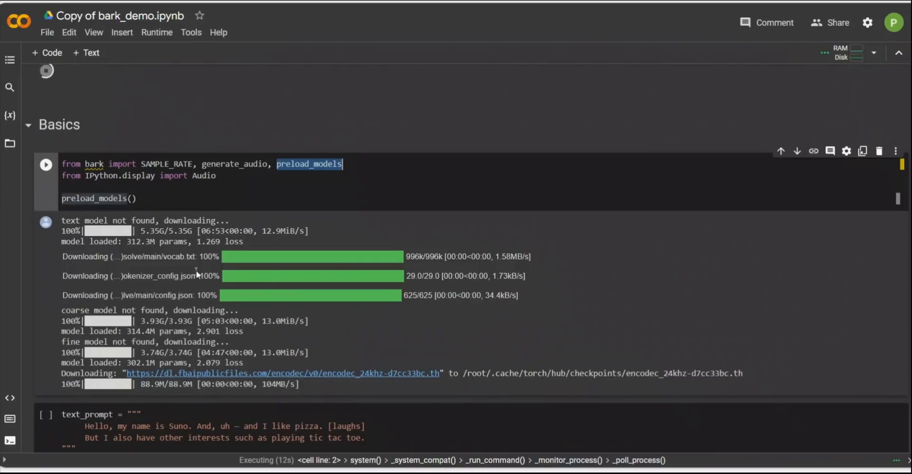
mouse_move(419, 313)
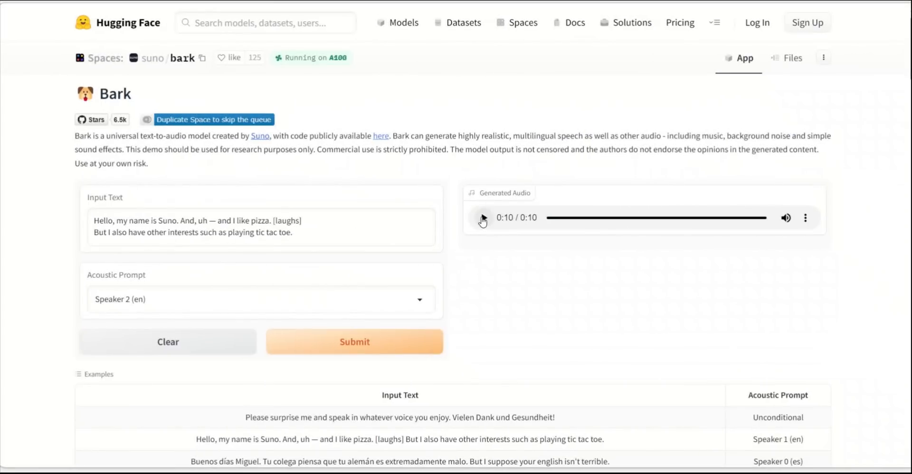
Step: Play and replay the Speaker 2 (en) clip generated from the example text
left_click(483, 219)
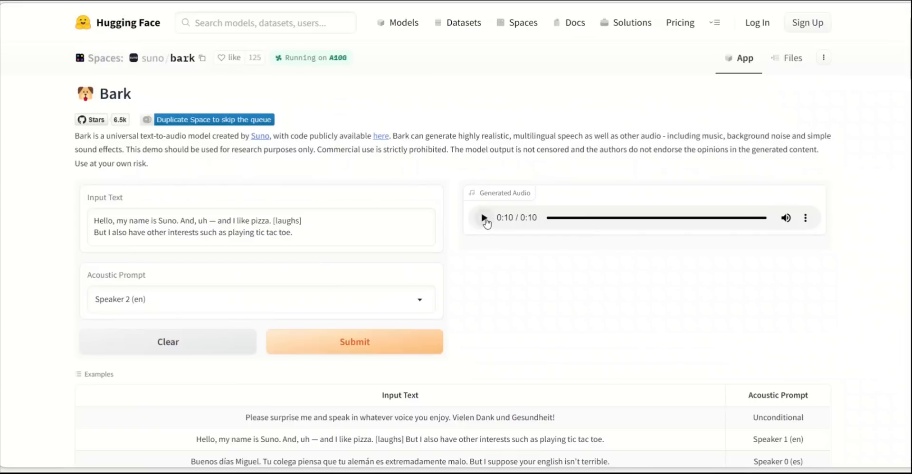
left_click(318, 227)
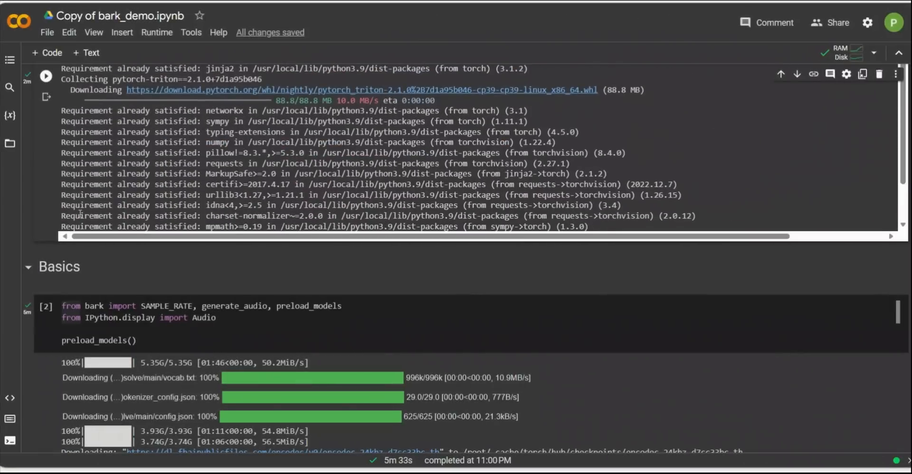
Step: Scroll past the pizza, Spanish, latte and sloth clips to the subscribe prompt and review its two lines
scroll("down", 3)
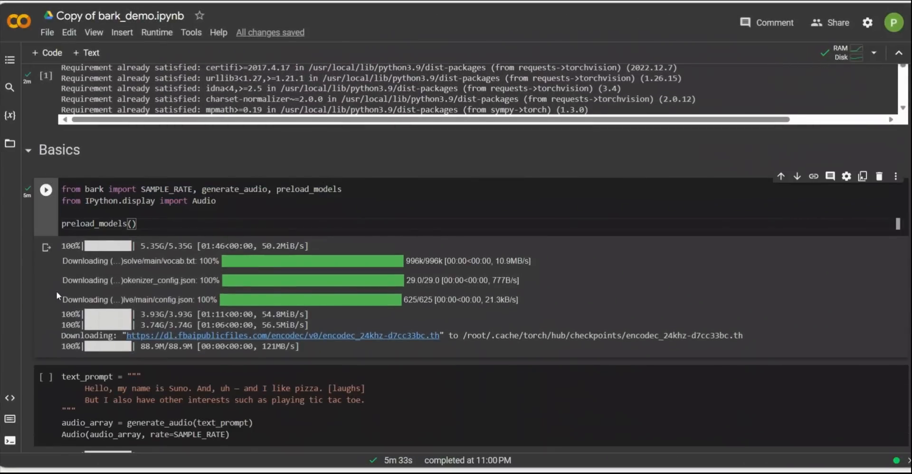
scroll("down", 3)
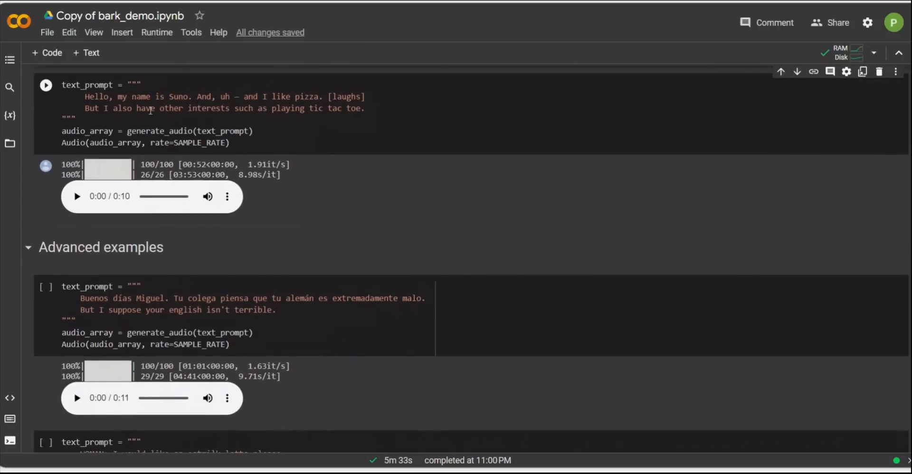
scroll("down", 3)
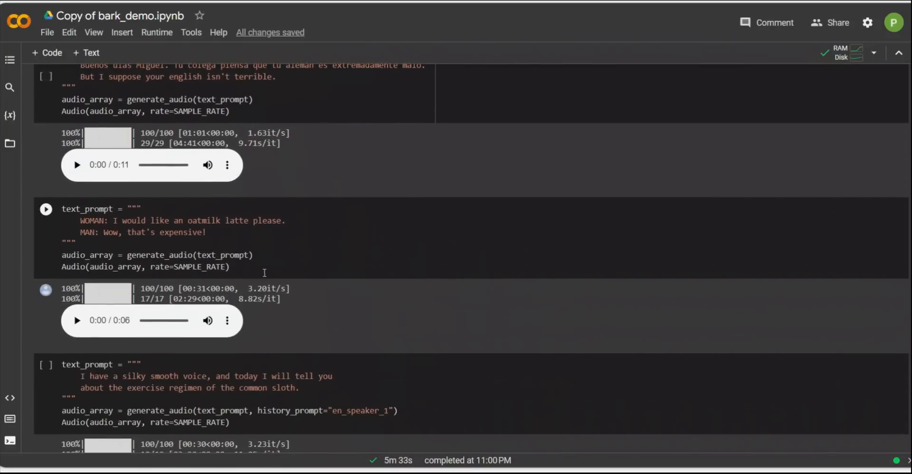
scroll("down", 3)
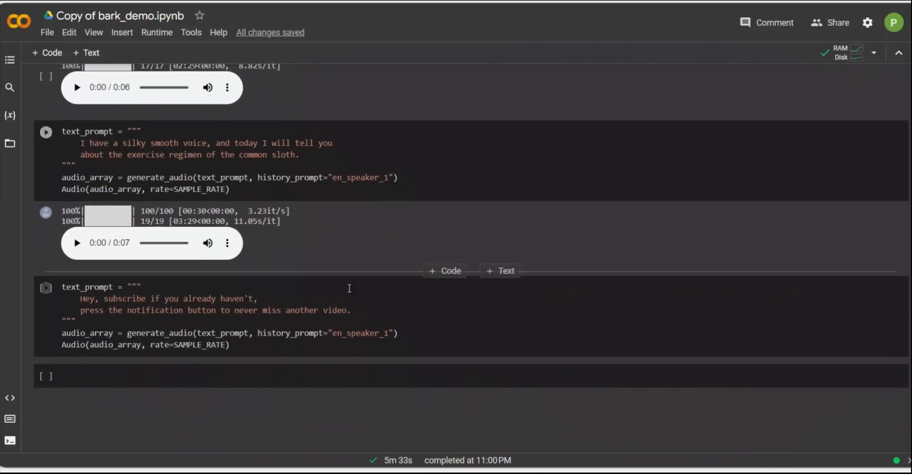
left_click_drag(80, 299, 349, 310)
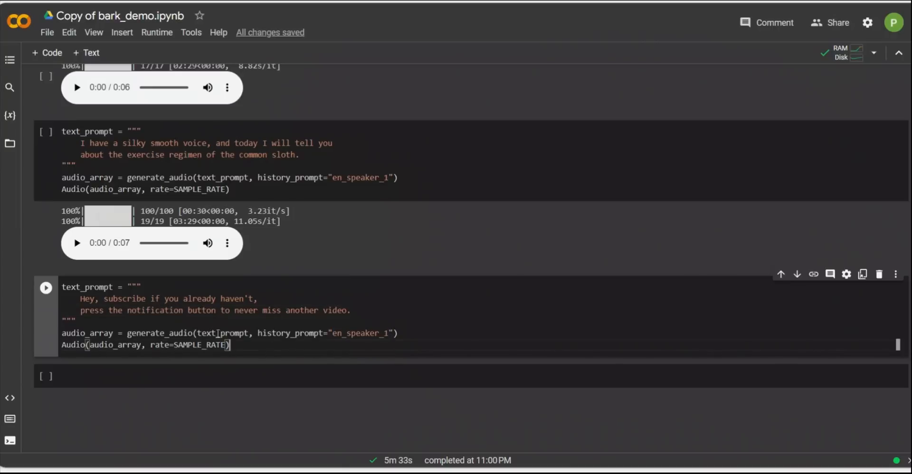
left_click_drag(79, 298, 352, 310)
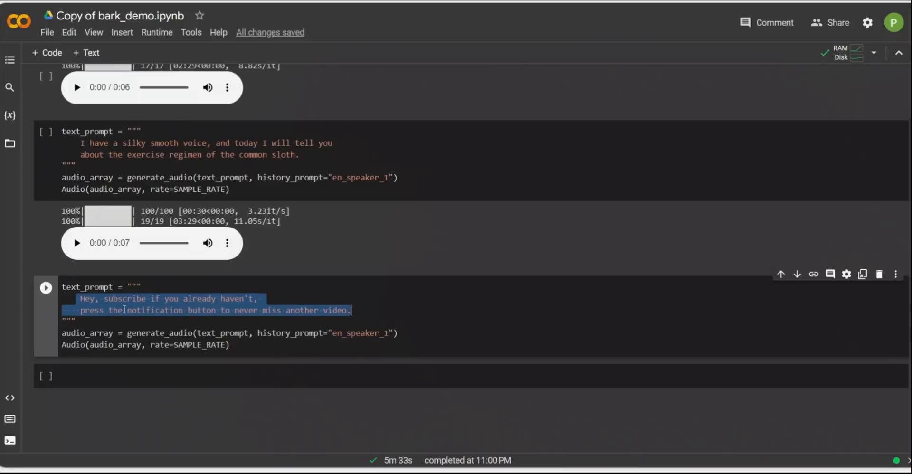
left_click(114, 311)
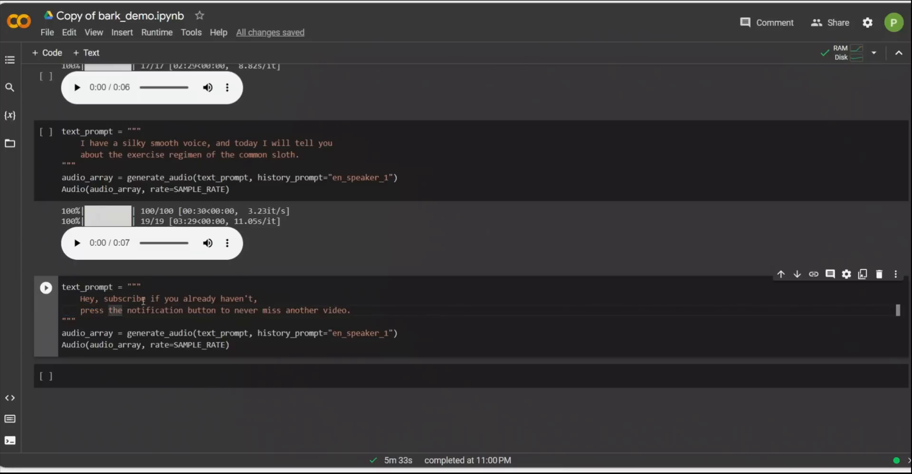
mouse_move(45, 287)
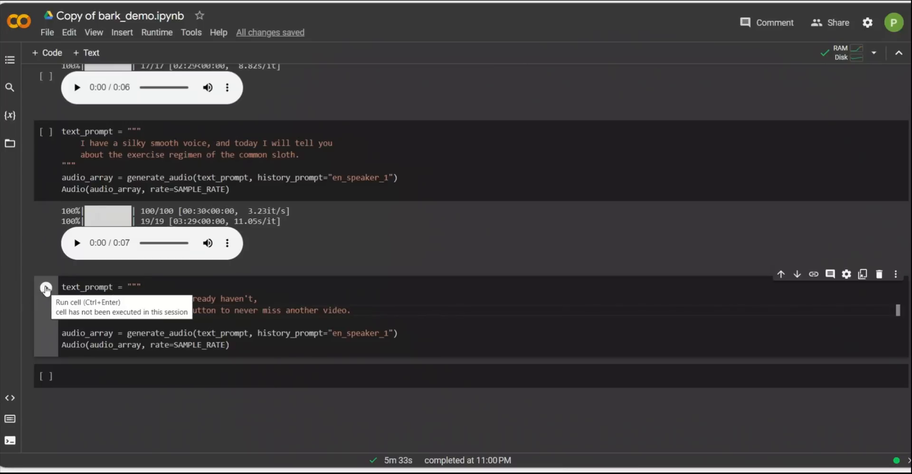
Step: Generate the subscribe clip with en_speaker_1 and listen to the six-second result
left_click(46, 289)
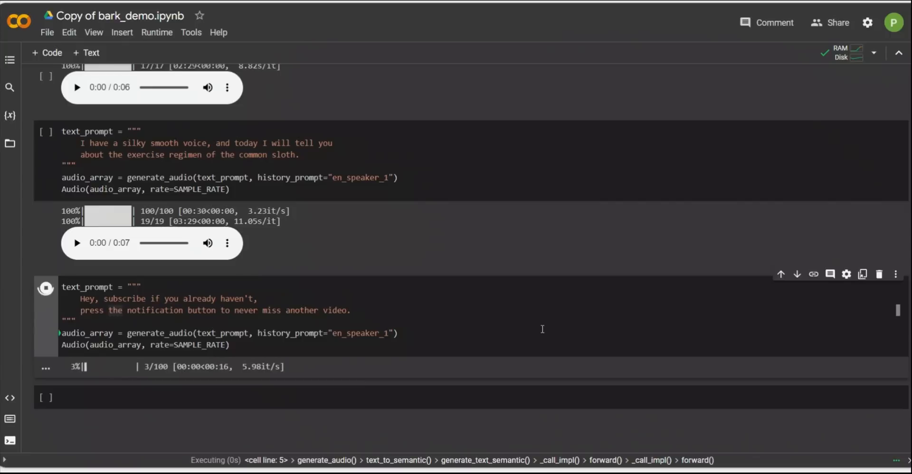
mouse_move(72, 299)
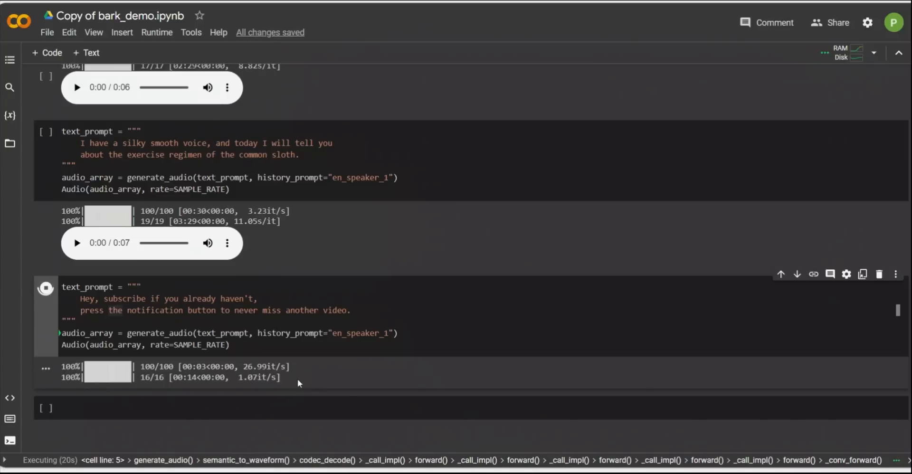
scroll("down", 3)
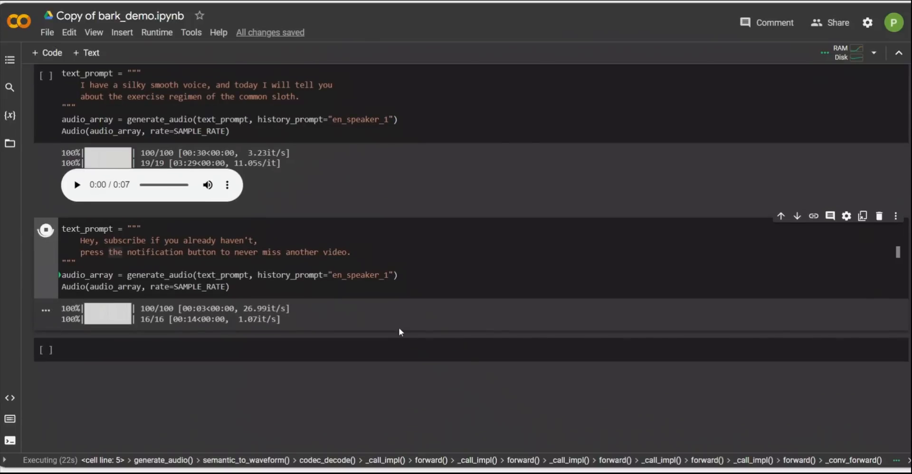
mouse_move(436, 286)
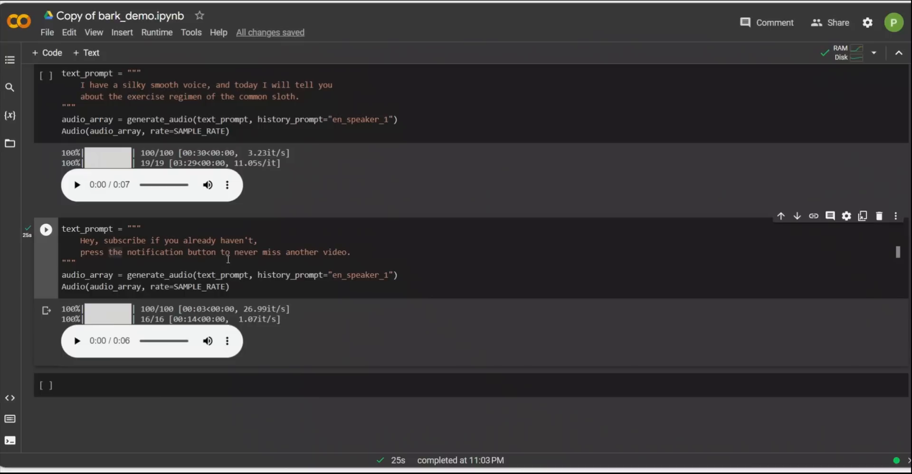
left_click(76, 341)
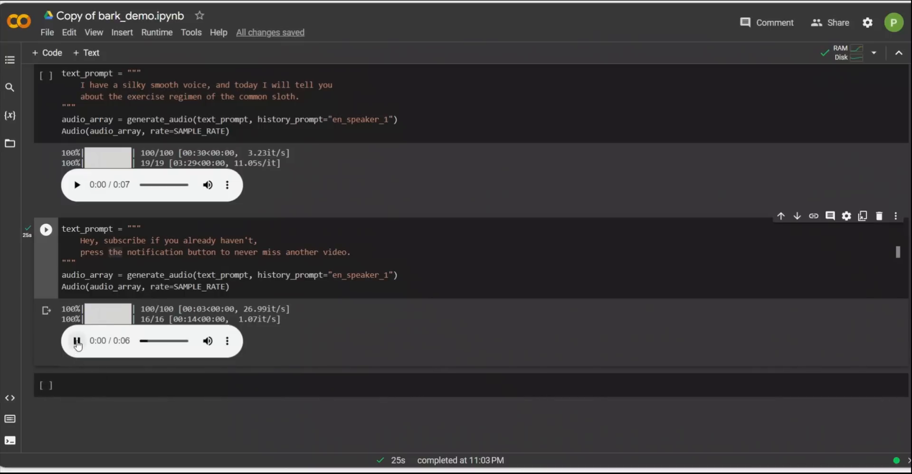
left_click(77, 341)
type("4")
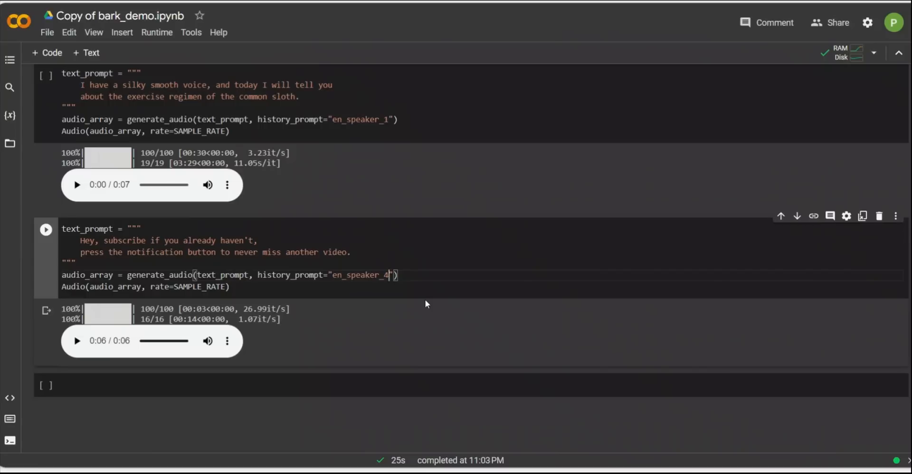
mouse_move(46, 230)
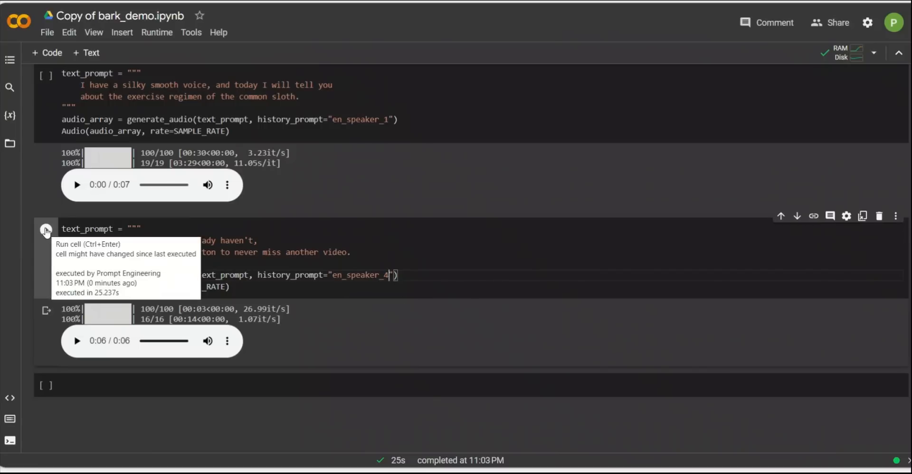
Step: Regenerate the subscribe clip with en_speaker_4 and listen to it
left_click(46, 230)
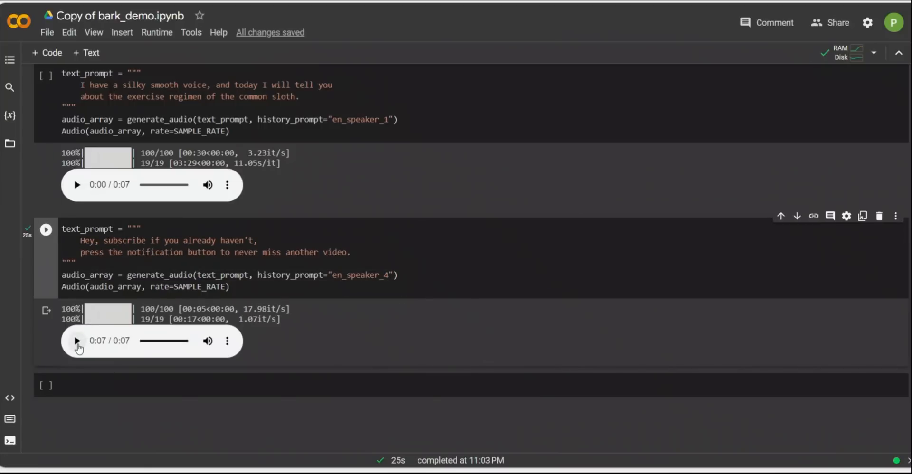
left_click(77, 341)
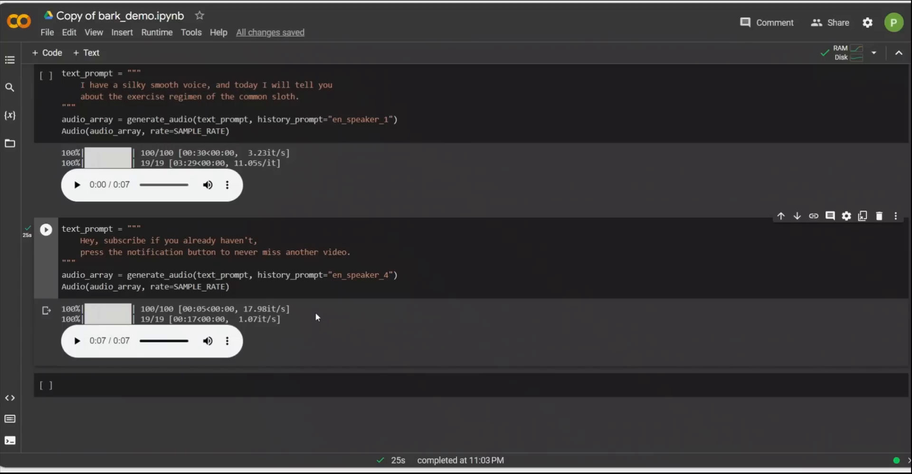
mouse_move(310, 294)
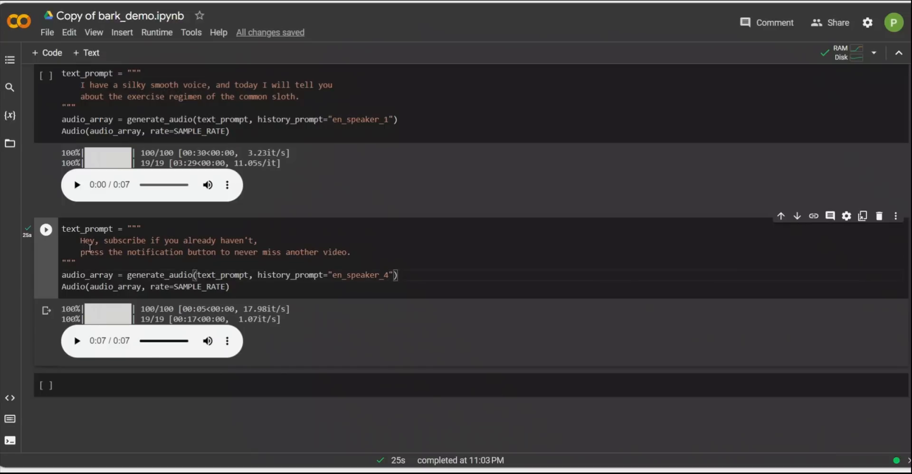
Step: Prefix both prompt lines with MAN: and regenerate the clip
type("MAN:")
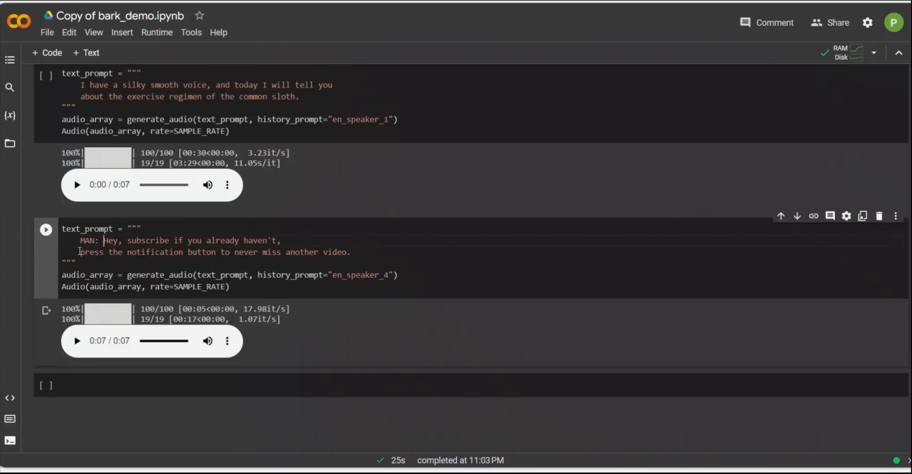
type("MAN:")
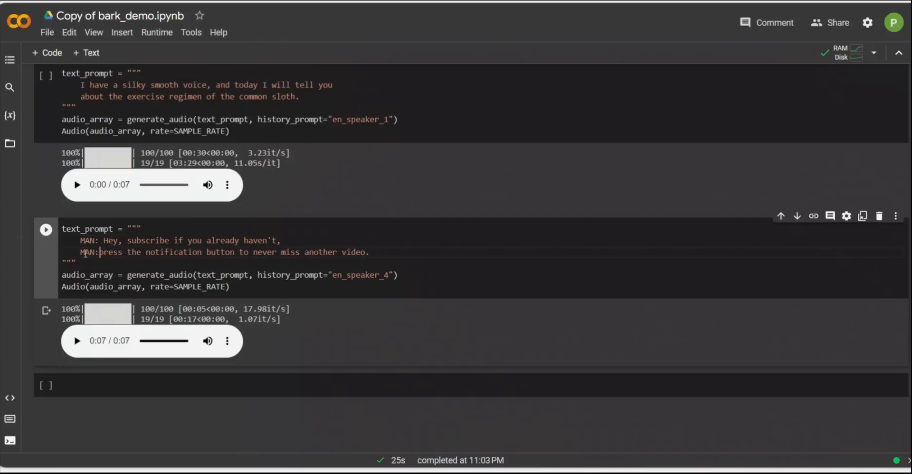
left_click(45, 229)
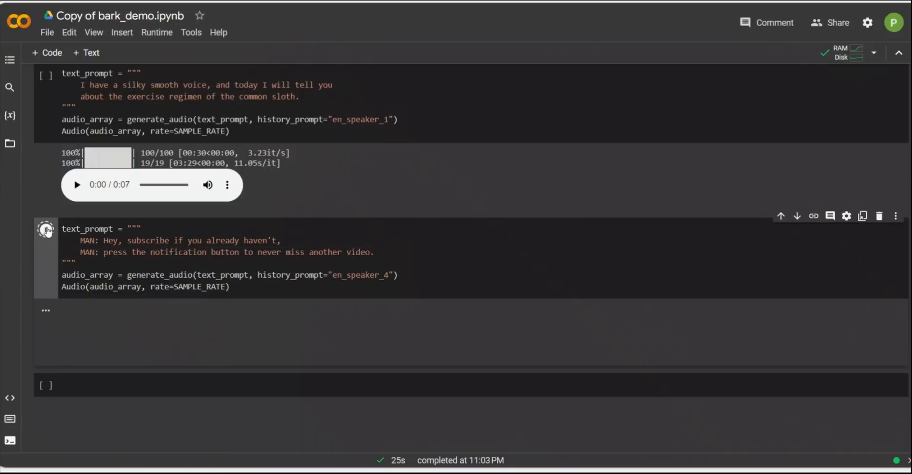
left_click(45, 229)
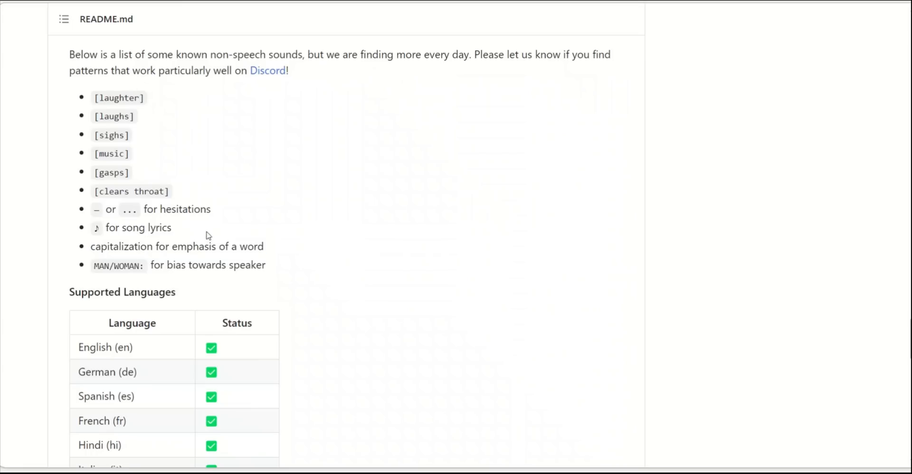
Step: Add [clears throat] after the first line with en_speaker_3, generate and listen
double_click(131, 191)
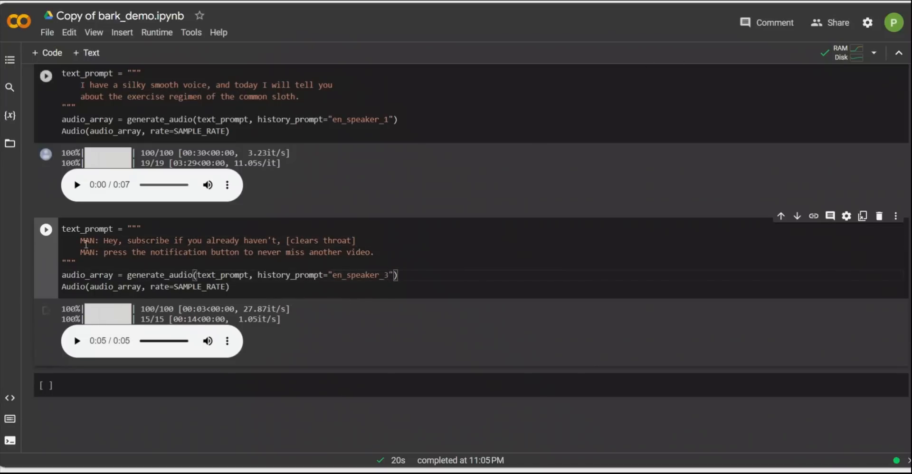
left_click(77, 341)
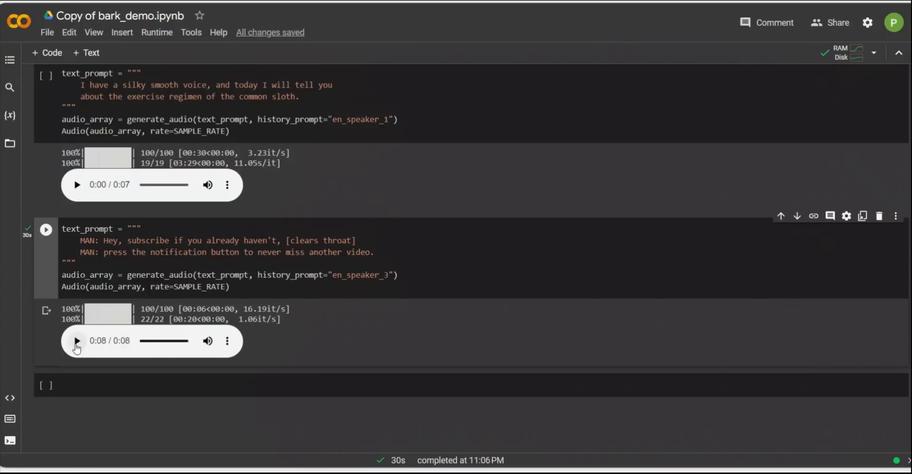
double_click(87, 240)
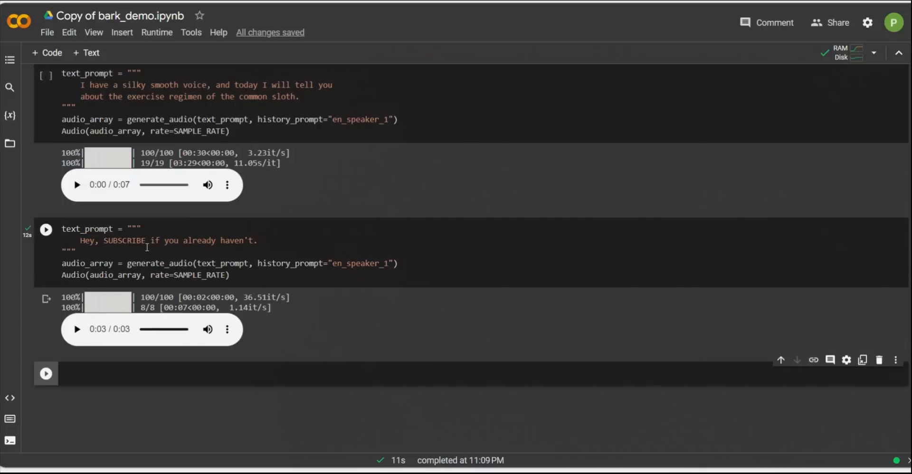
Step: Play the en_speaker_1 clip of 'Hey, SUBSCRIBE if you already haven't' with SUBSCRIBE emphasised
double_click(125, 240)
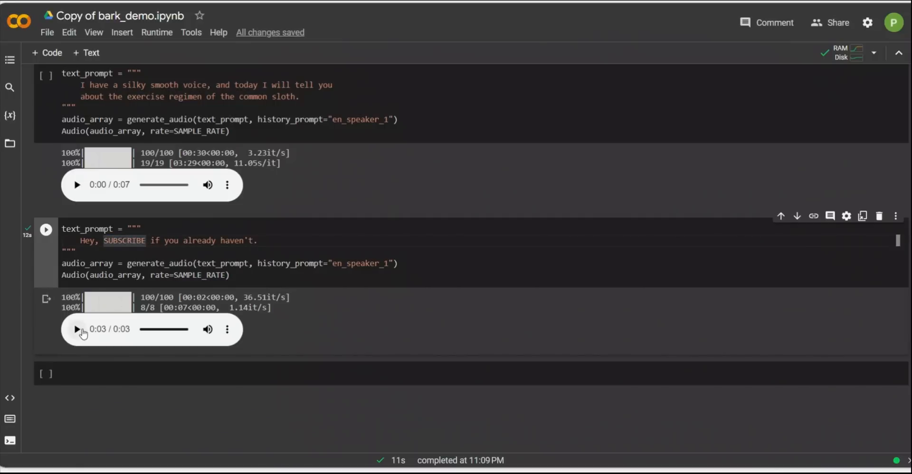
left_click(76, 330)
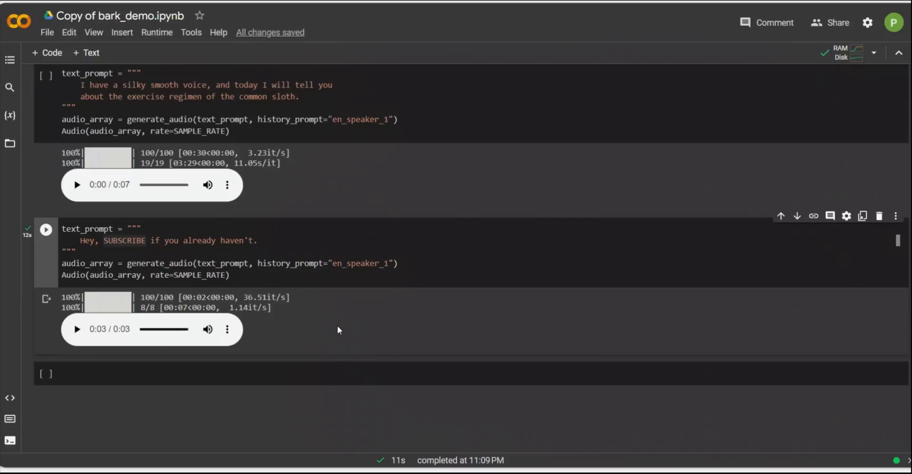
mouse_move(337, 335)
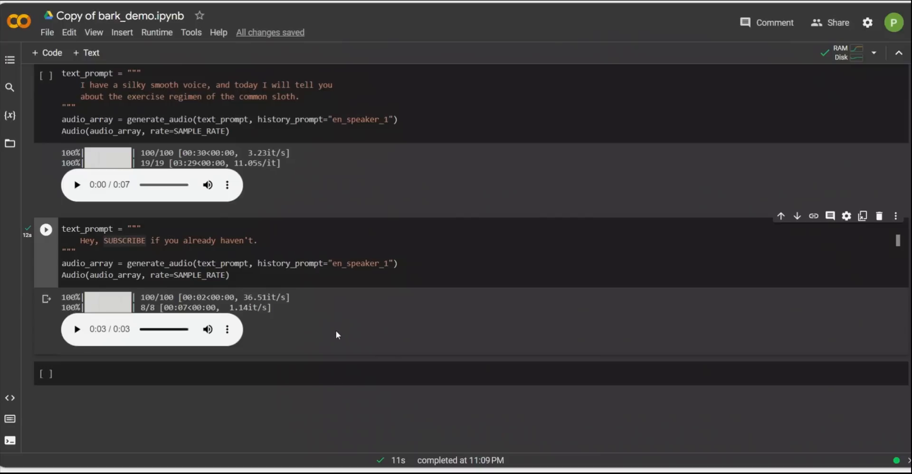